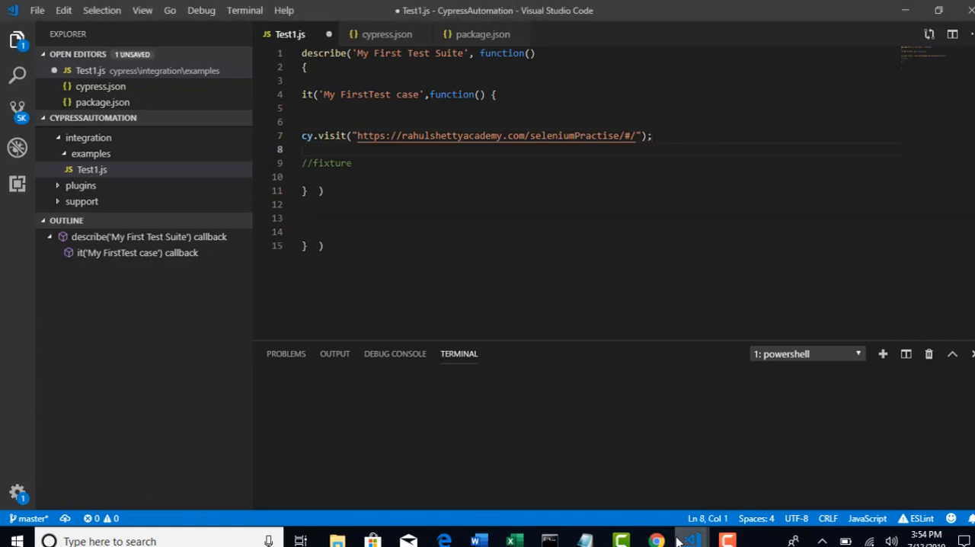
Step: Switch from VS Code to the GreenKart practice page in Chrome
{"action": "left_click", "coordinate": [655, 541]}
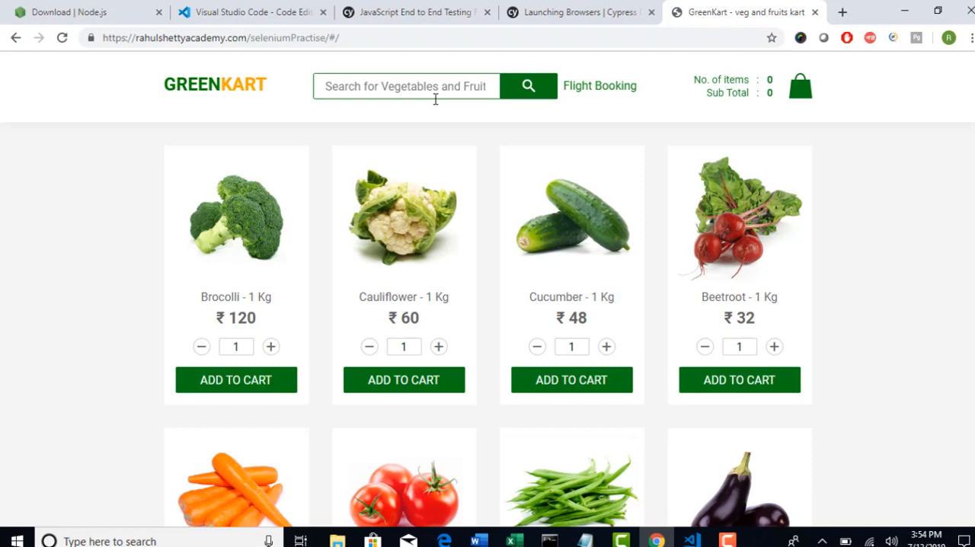
{"action": "mouse_move", "coordinate": [513, 86]}
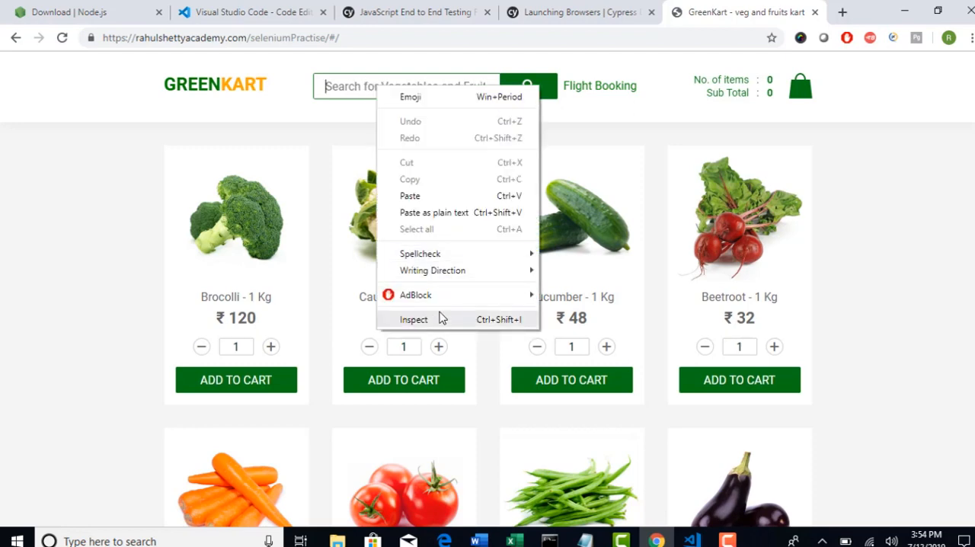
Step: Inspect the GreenKart search box to reveal its input with class search-keyword
{"action": "left_click", "coordinate": [414, 319]}
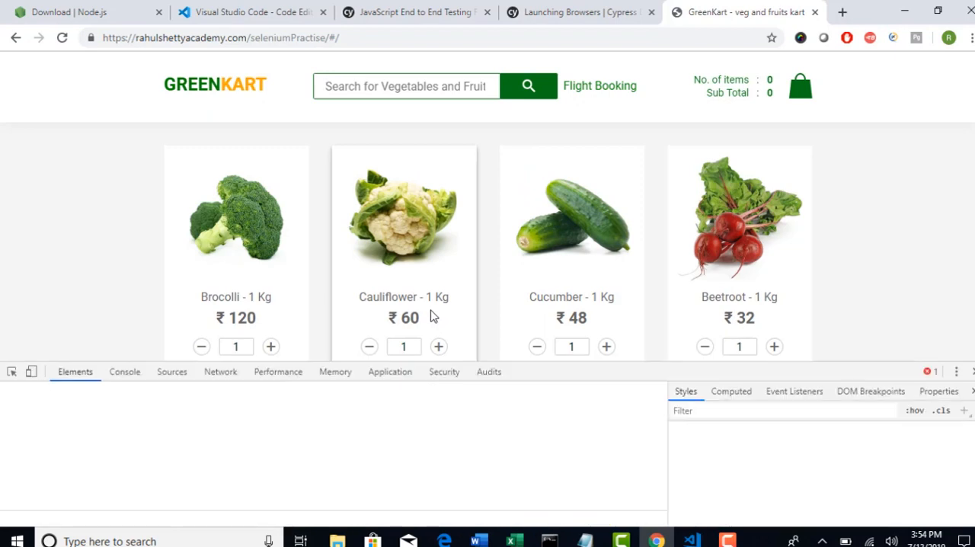
{"action": "left_click", "coordinate": [406, 86]}
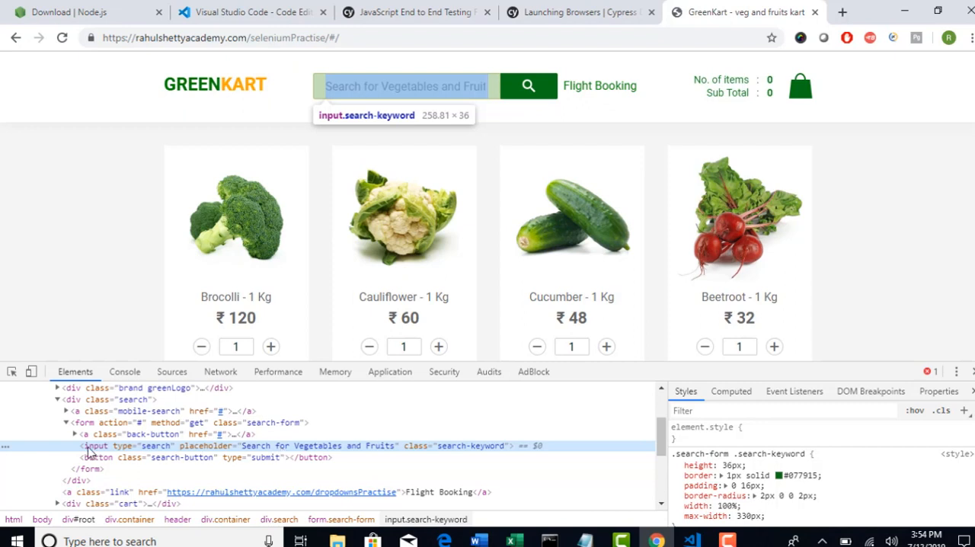
{"action": "mouse_move", "coordinate": [136, 455]}
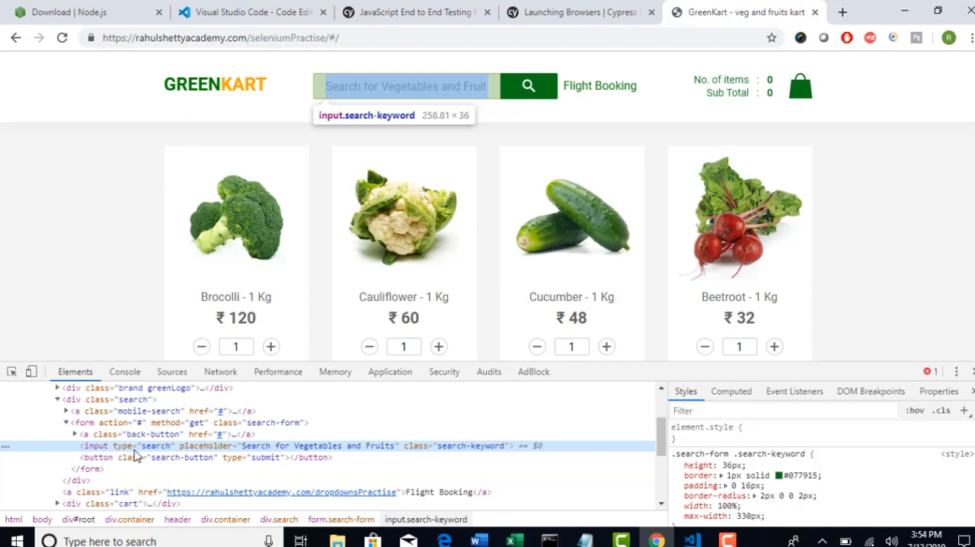
{"action": "mouse_move", "coordinate": [358, 452]}
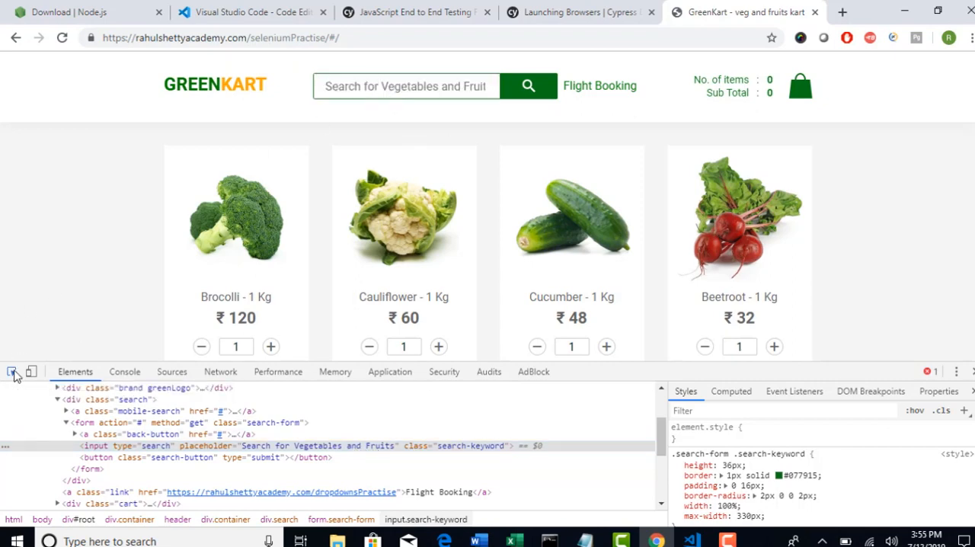
{"action": "mouse_move", "coordinate": [378, 97]}
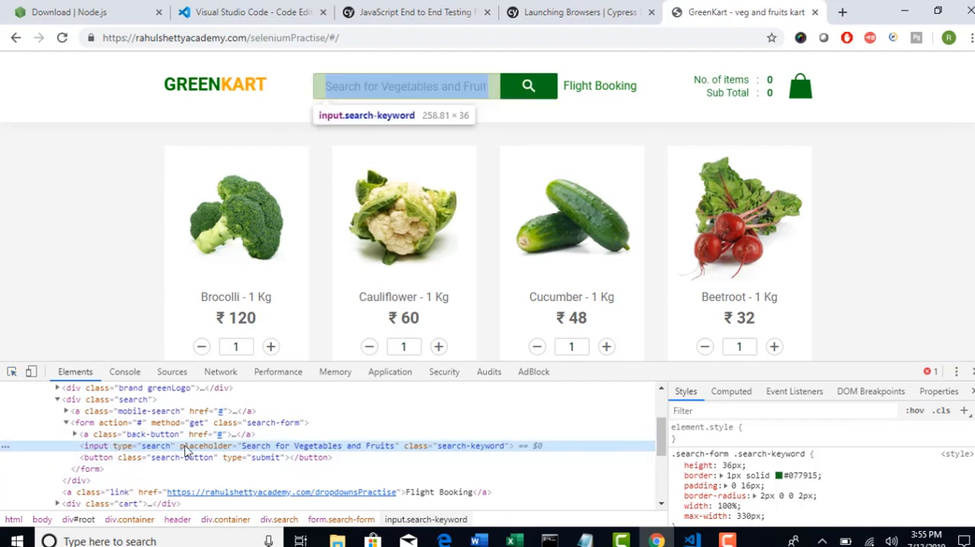
{"action": "mouse_move", "coordinate": [480, 449]}
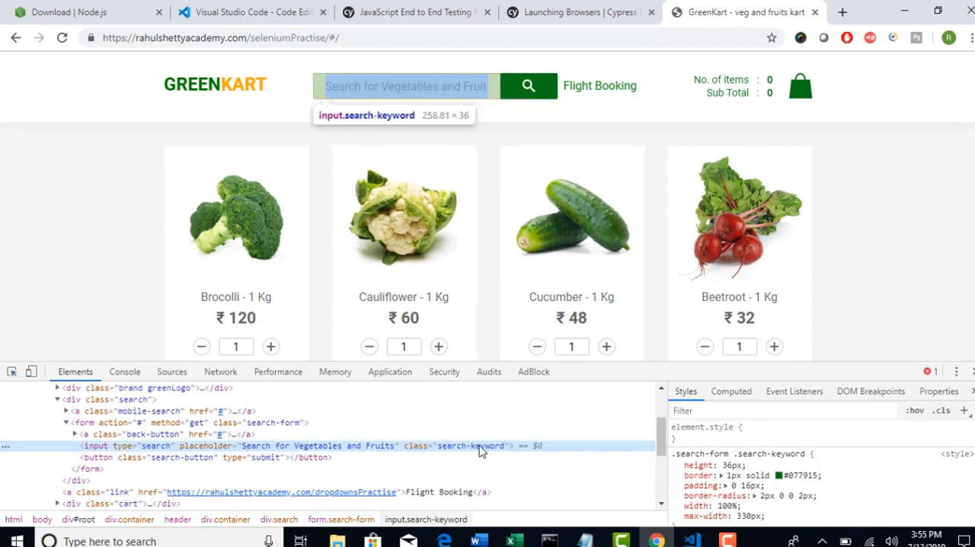
{"action": "mouse_move", "coordinate": [453, 451]}
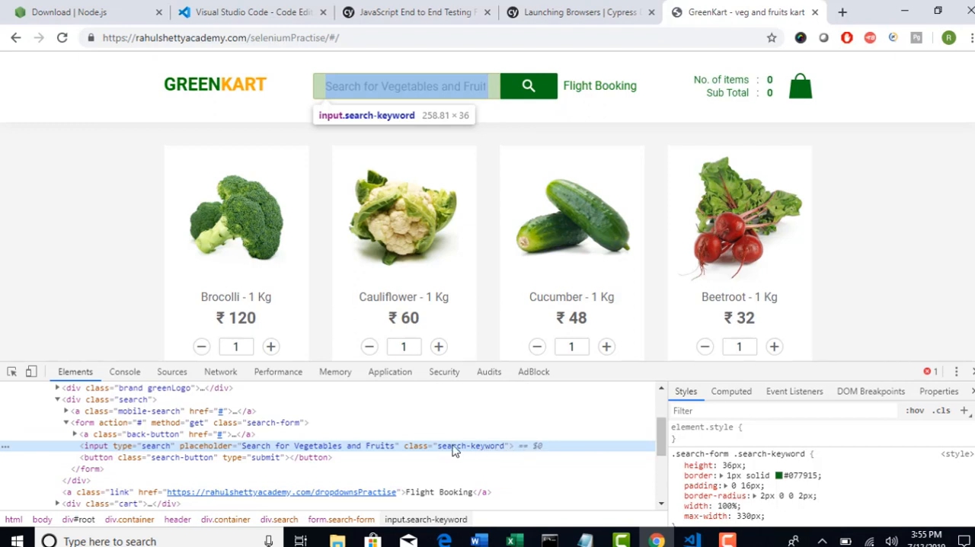
{"action": "mouse_move", "coordinate": [152, 449]}
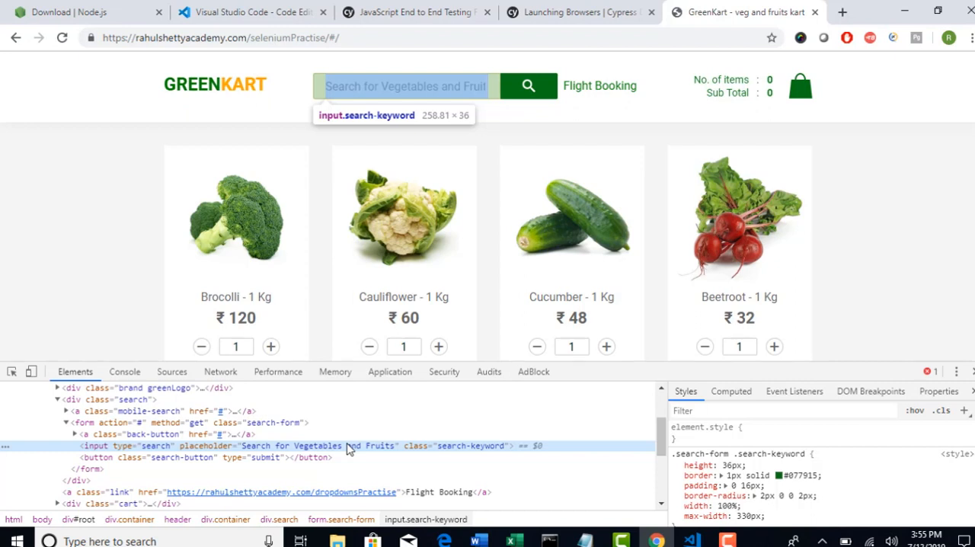
{"action": "mouse_move", "coordinate": [891, 221]}
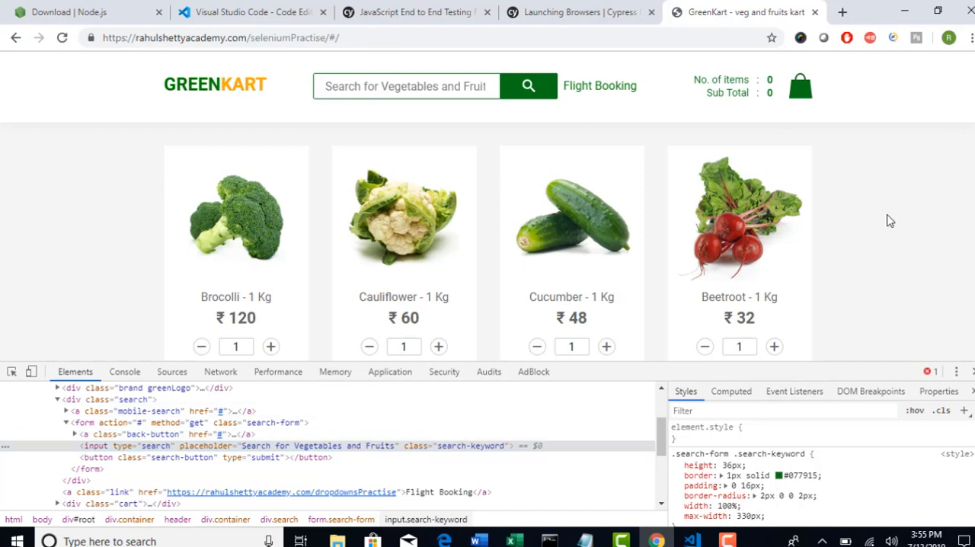
{"action": "mouse_move", "coordinate": [885, 221]}
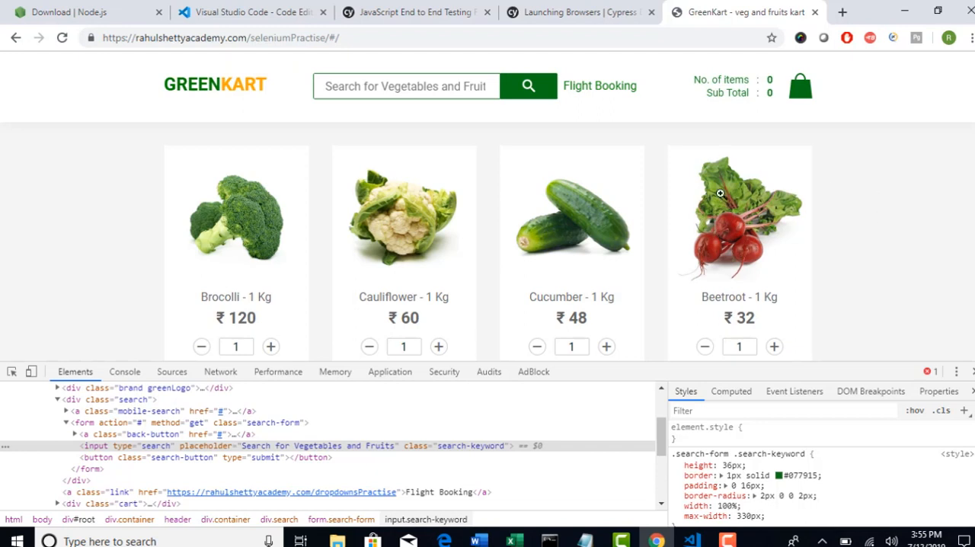
{"action": "mouse_move", "coordinate": [886, 164]}
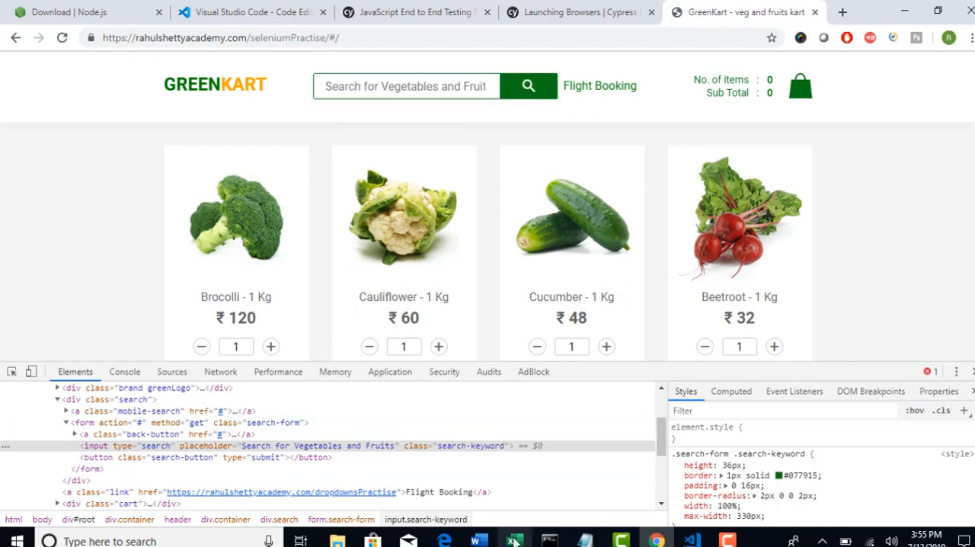
Step: Note 'Cypress supports Css selectors only' in cell J5, then return to GreenKart
{"action": "left_click", "coordinate": [514, 541]}
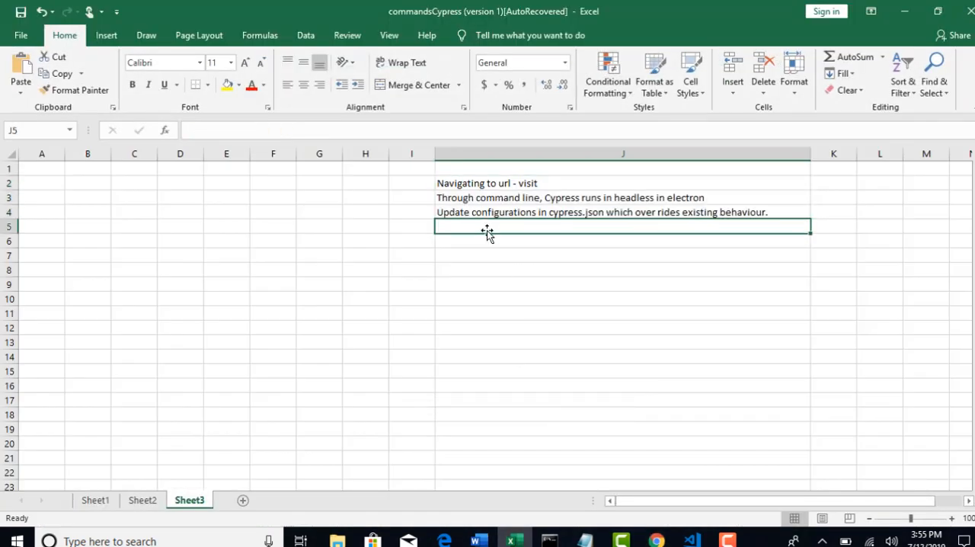
{"action": "type", "text": "Cypress s"}
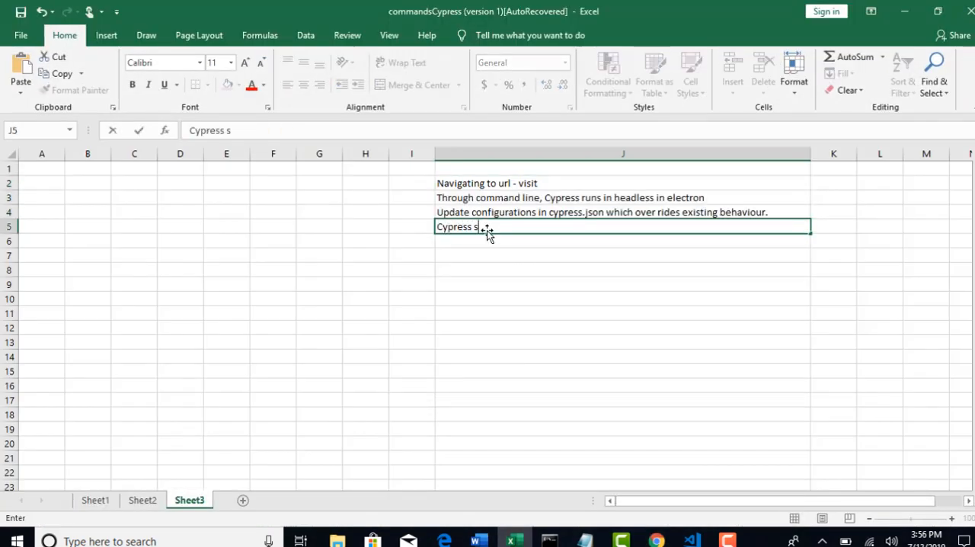
{"action": "type", "text": "upports Cs"}
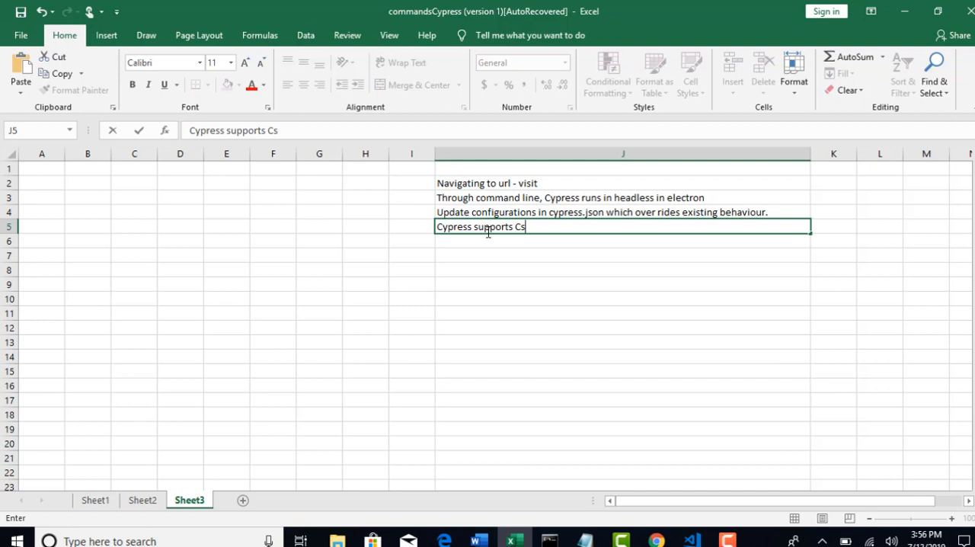
{"action": "type", "text": "s selectors"}
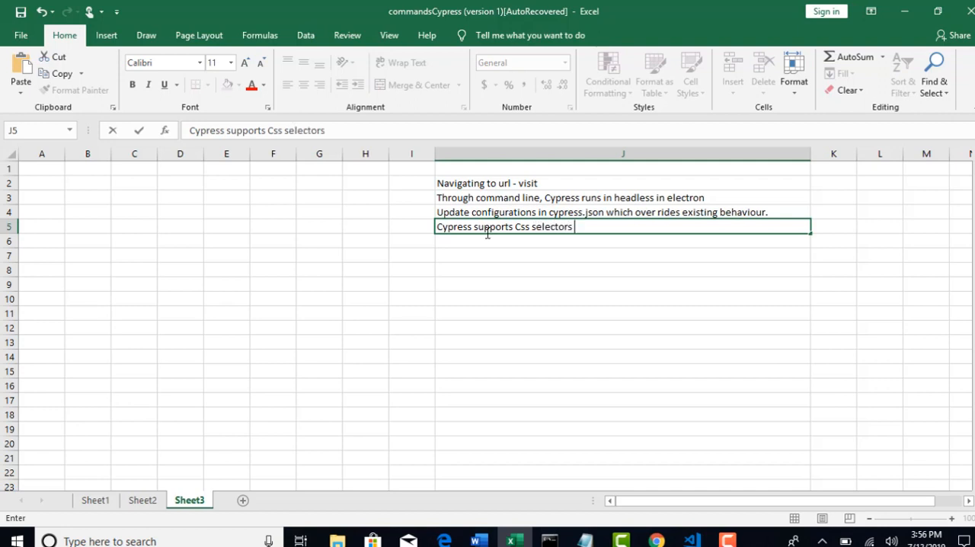
{"action": "type", "text": "only"}
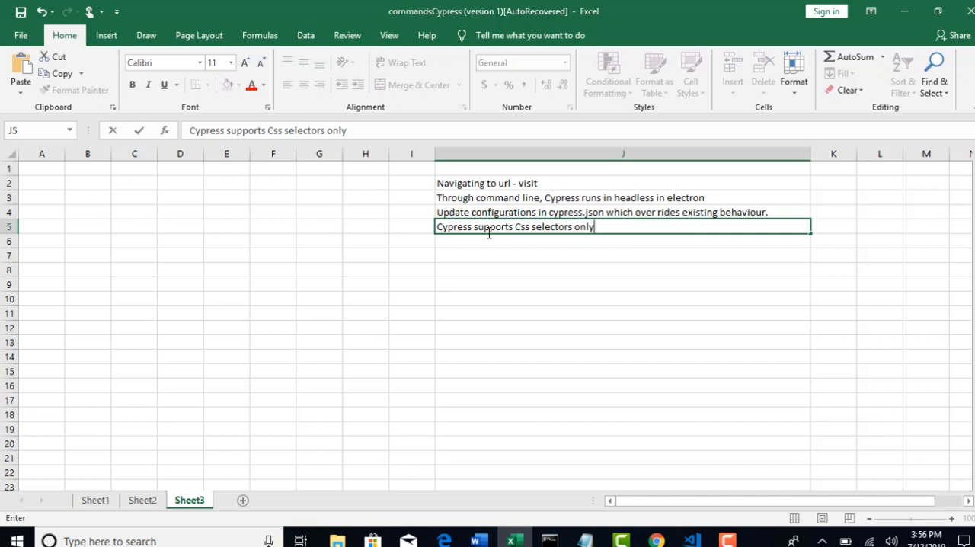
{"action": "left_click", "coordinate": [654, 541]}
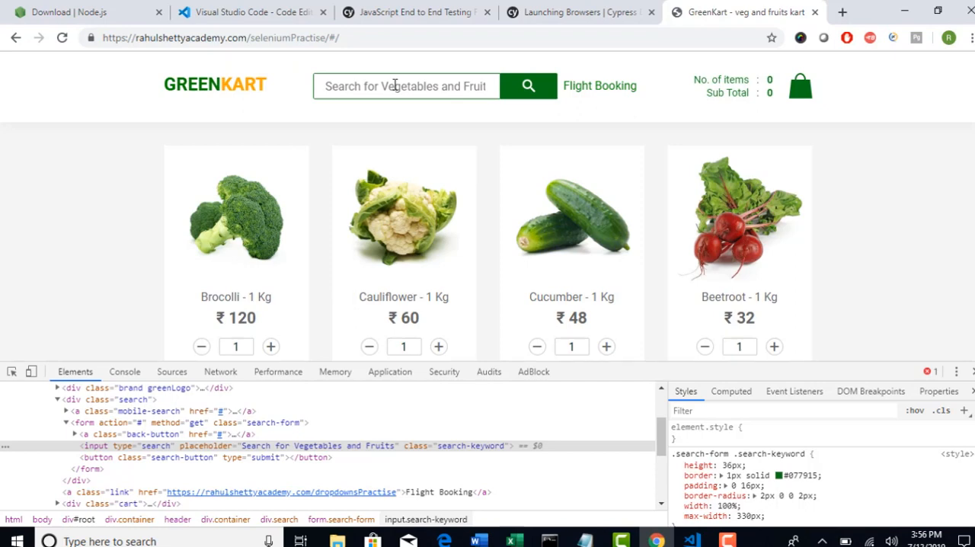
Step: Enter 'id' in B2 and '#idname' in C2 on Sheet3
{"action": "left_click", "coordinate": [513, 541]}
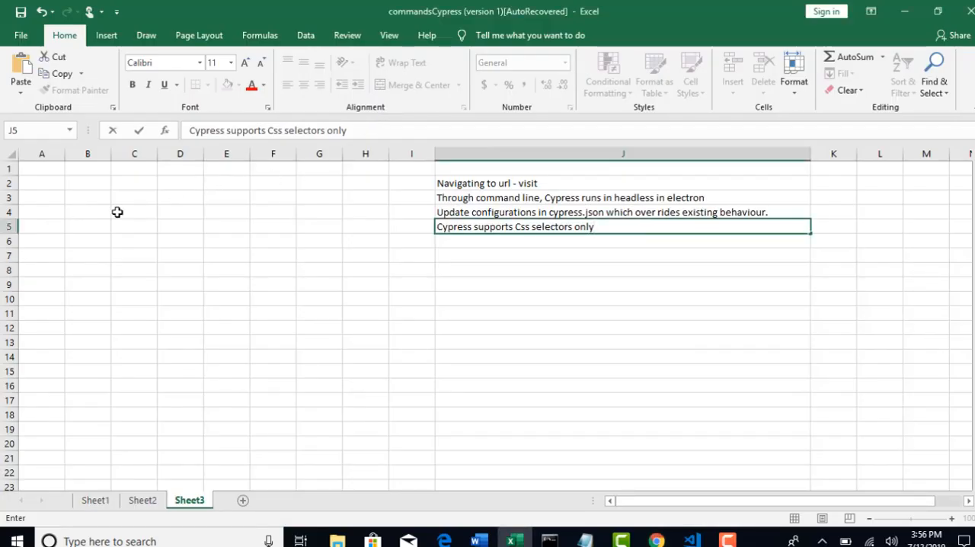
{"action": "left_click_drag", "start_coordinate": [87, 182], "coordinate": [342, 335]}
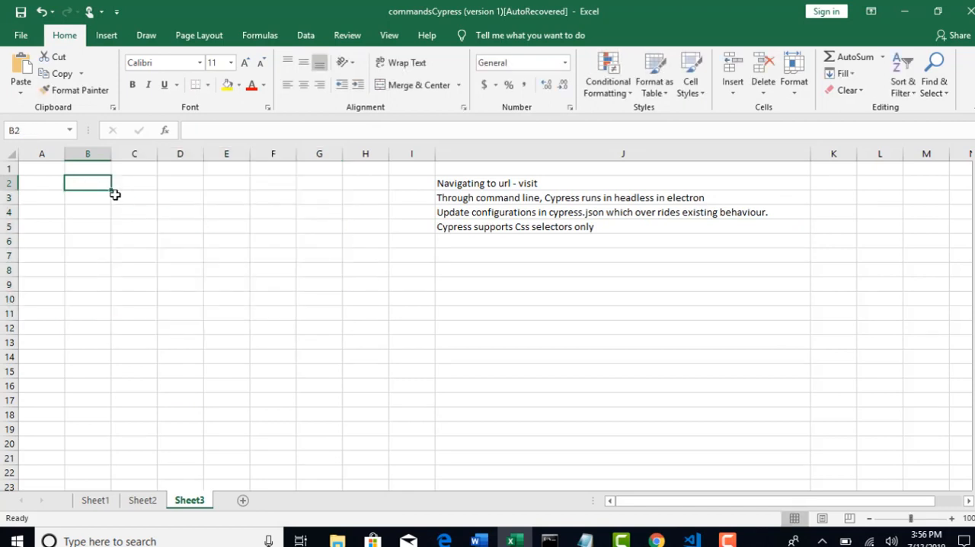
{"action": "type", "text": "i"}
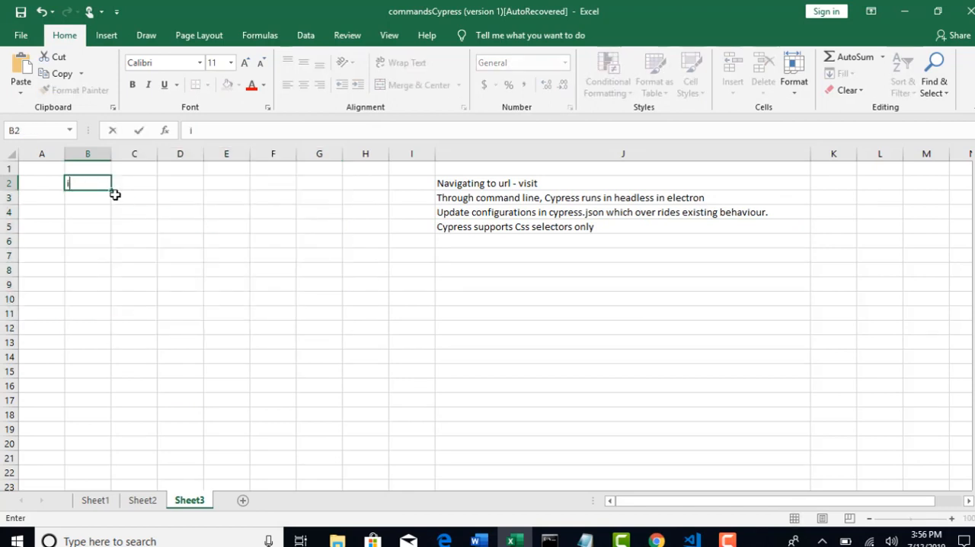
{"action": "type", "text": "d"}
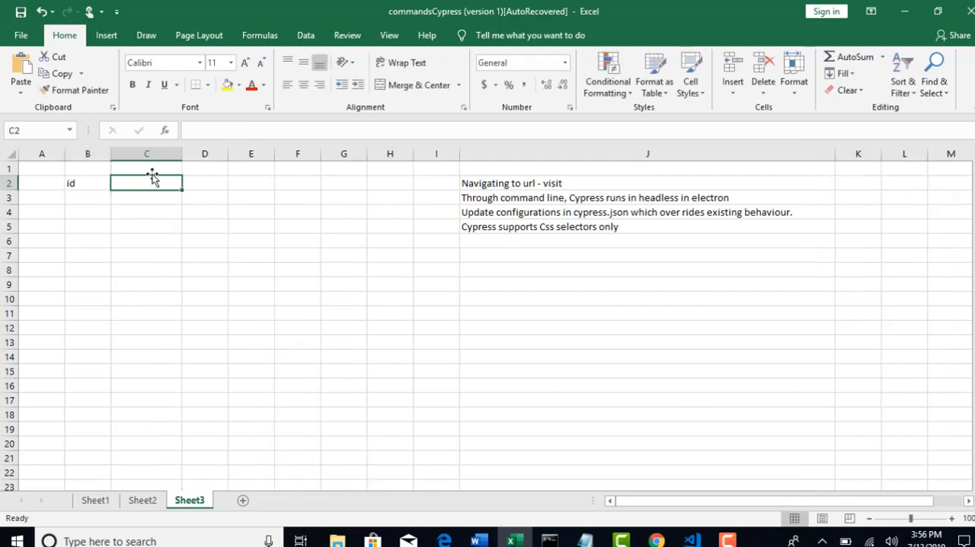
{"action": "mouse_move", "coordinate": [134, 182]}
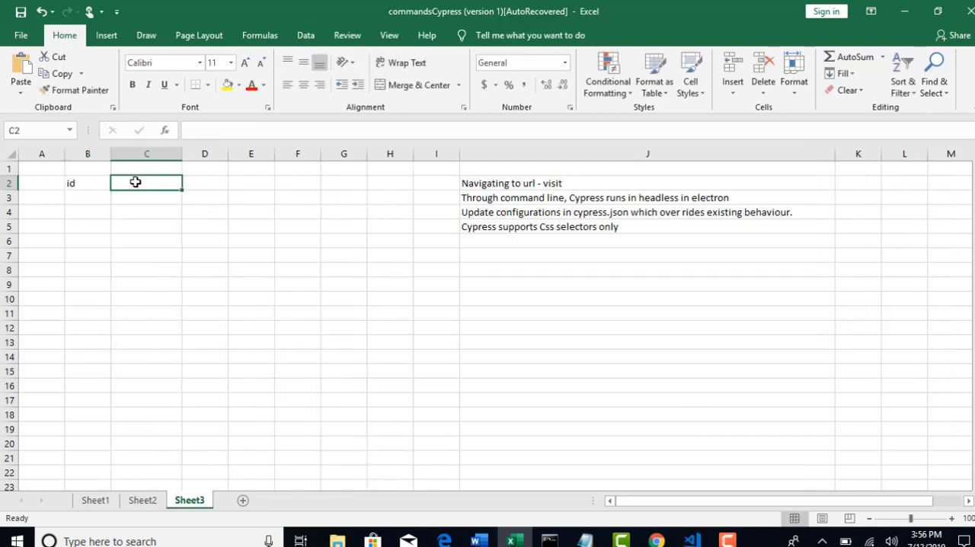
{"action": "type", "text": "#"}
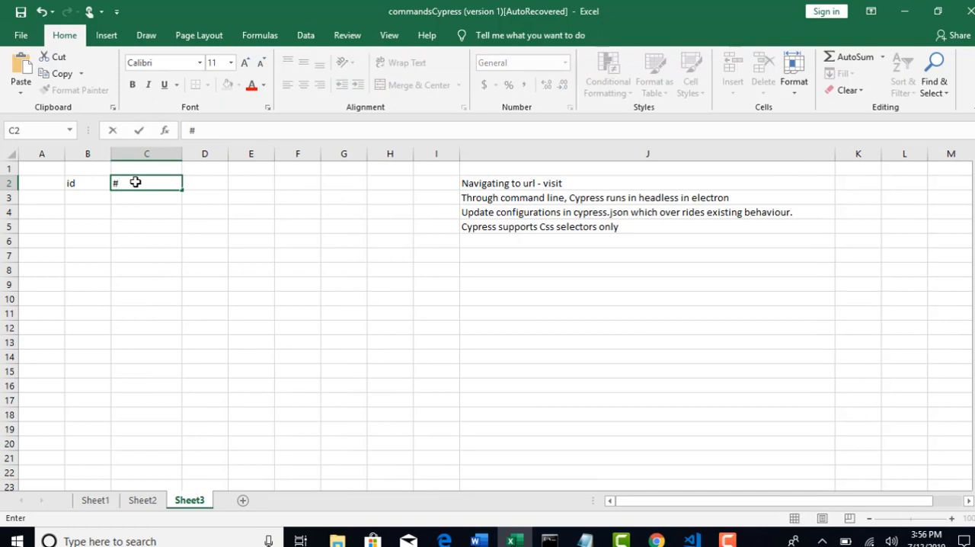
{"action": "type", "text": "idname"}
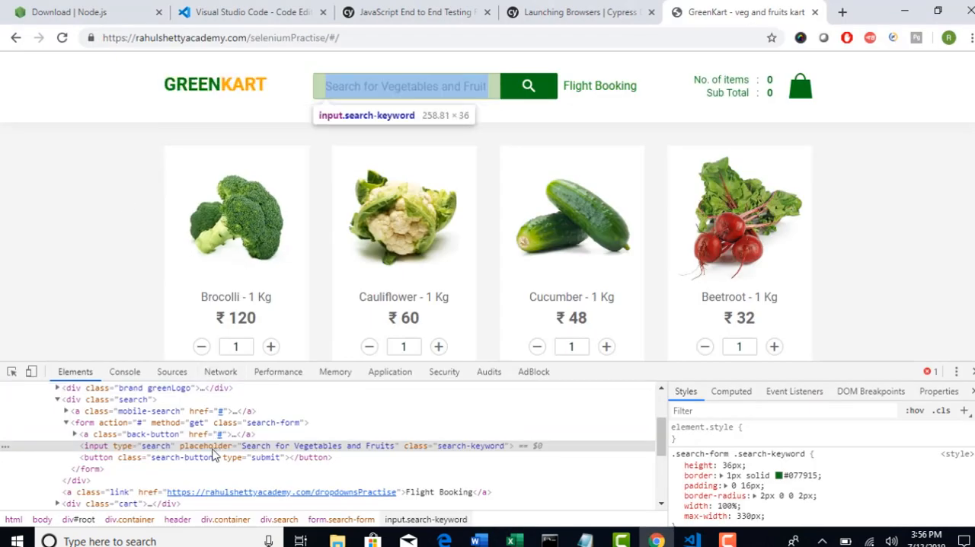
{"action": "mouse_move", "coordinate": [284, 452]}
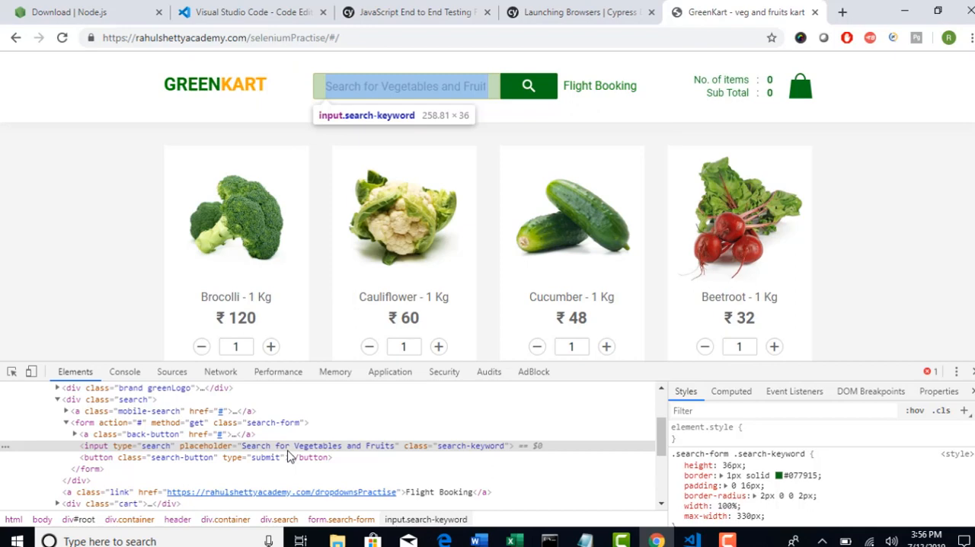
{"action": "mouse_move", "coordinate": [277, 436]}
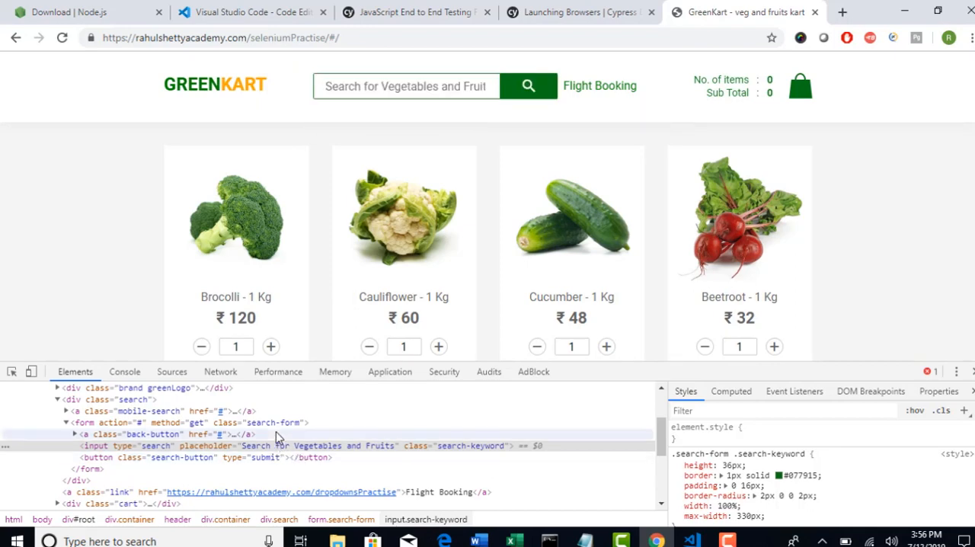
{"action": "left_click", "coordinate": [513, 541]}
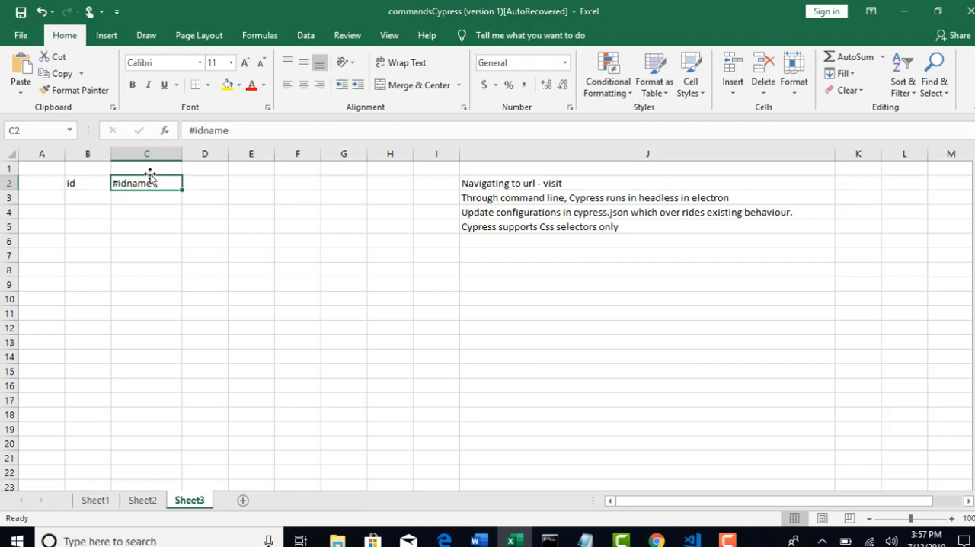
{"action": "mouse_move", "coordinate": [132, 196]}
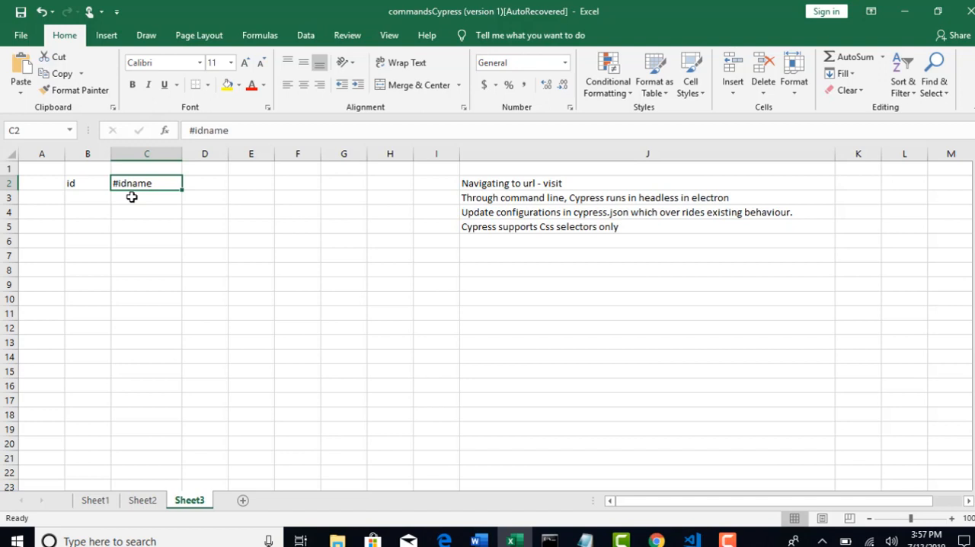
Step: Enter 'classname' in B3 and '.classname' in C3, then view the search box markup
{"action": "left_click", "coordinate": [87, 197]}
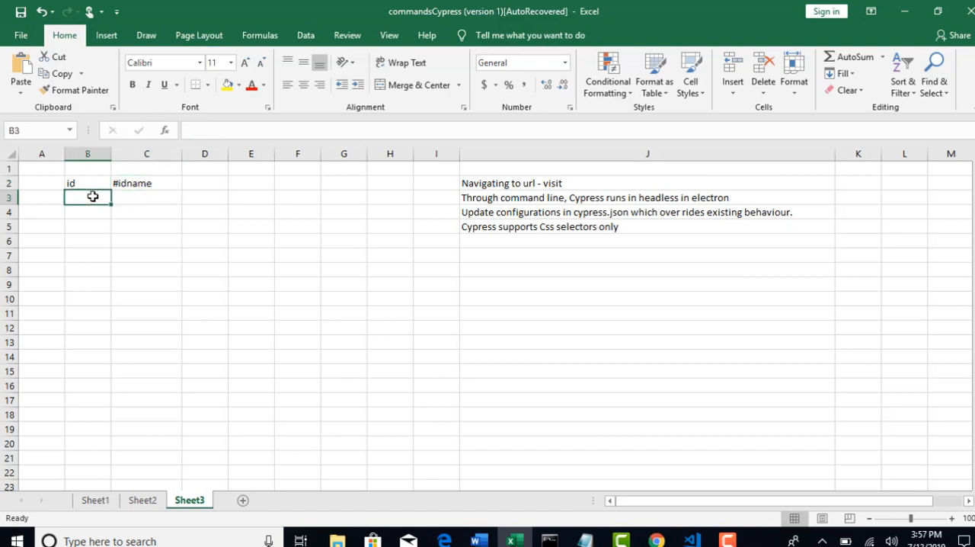
{"action": "type", "text": "classname"}
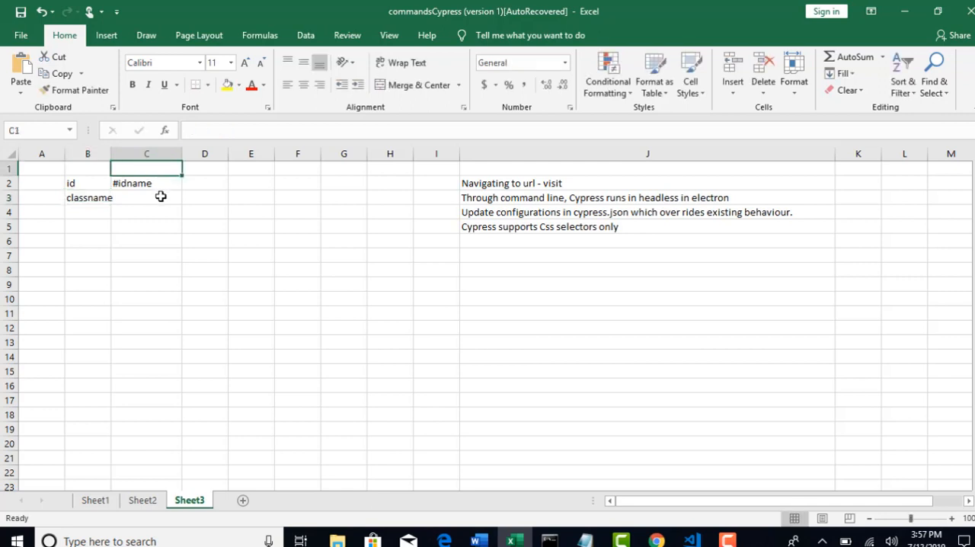
{"action": "mouse_move", "coordinate": [164, 198]}
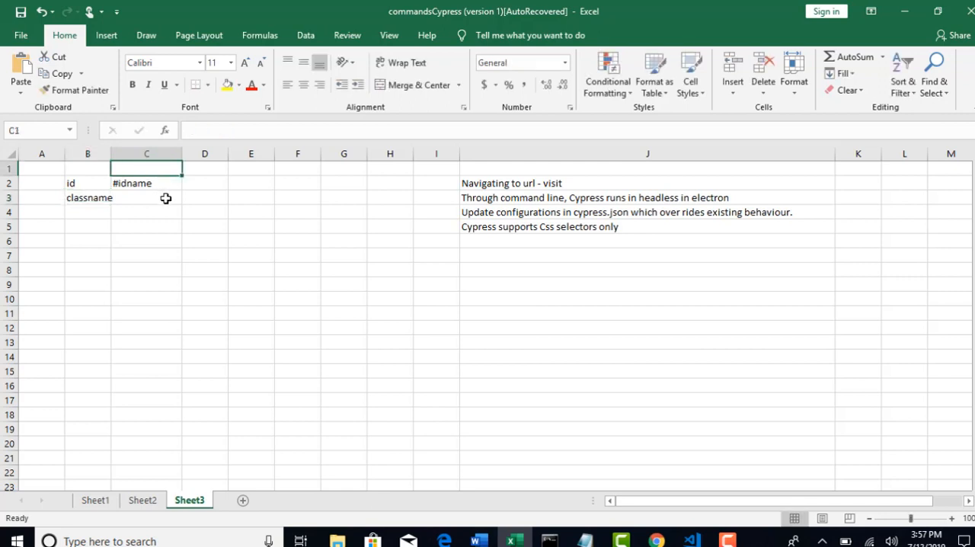
{"action": "left_click", "coordinate": [147, 198]}
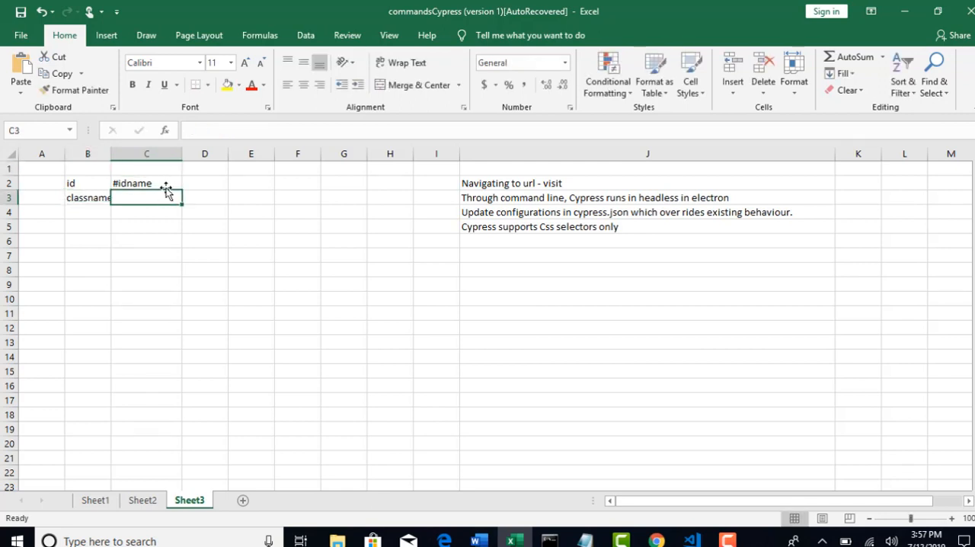
{"action": "type", "text": ".classnam"}
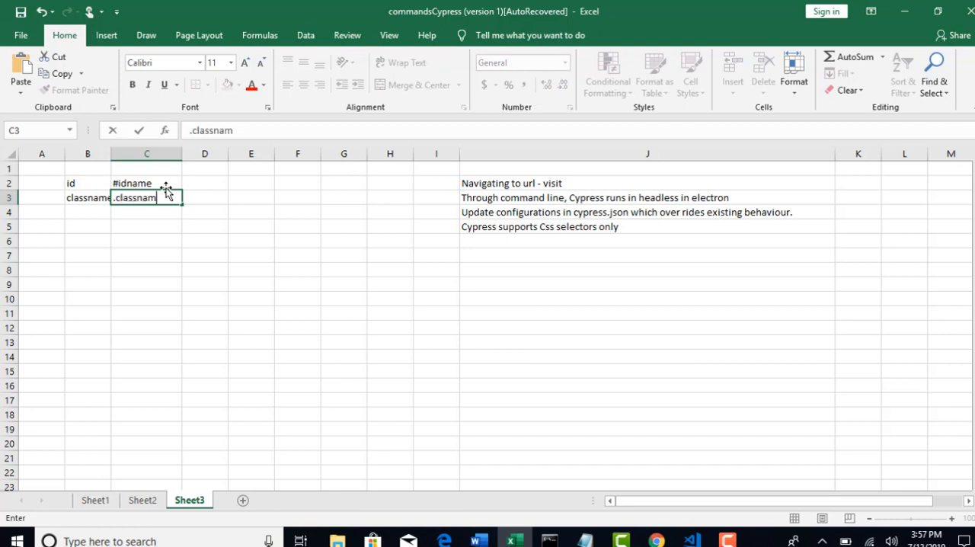
{"action": "type", "text": "e"}
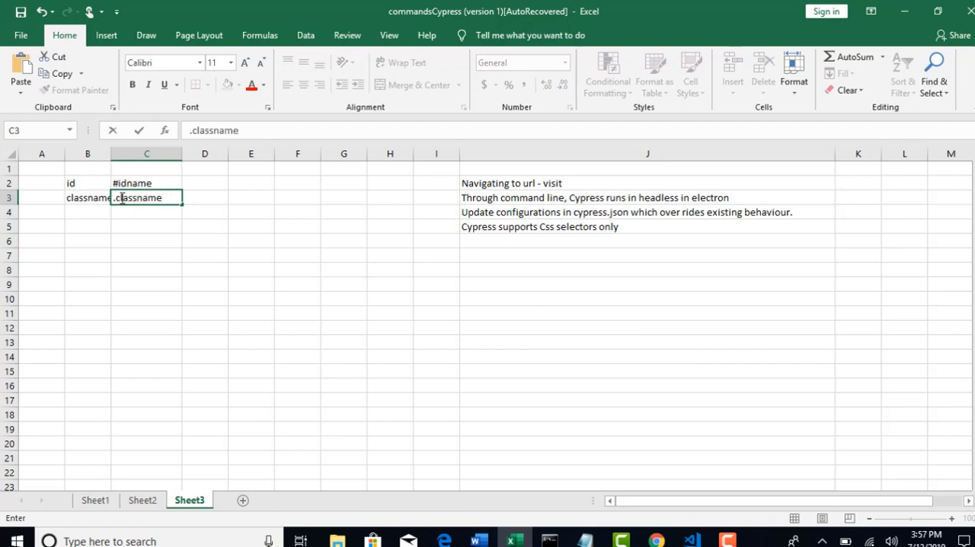
{"action": "double_click", "coordinate": [138, 197]}
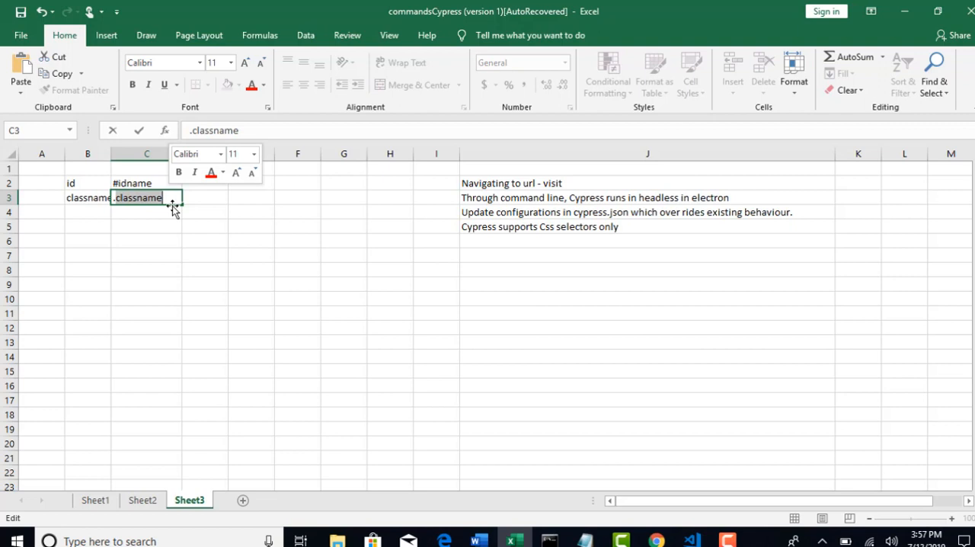
{"action": "key", "text": "Return"}
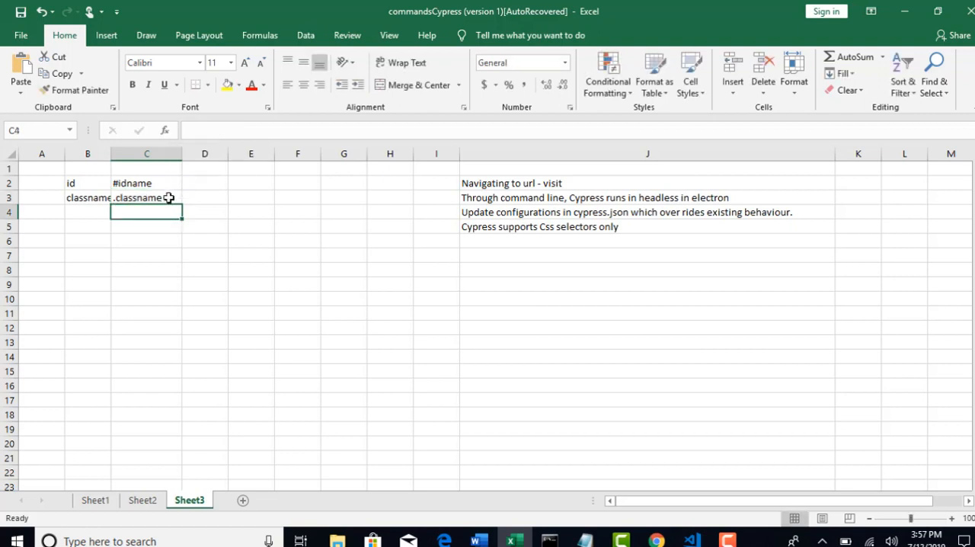
{"action": "left_click", "coordinate": [146, 197]}
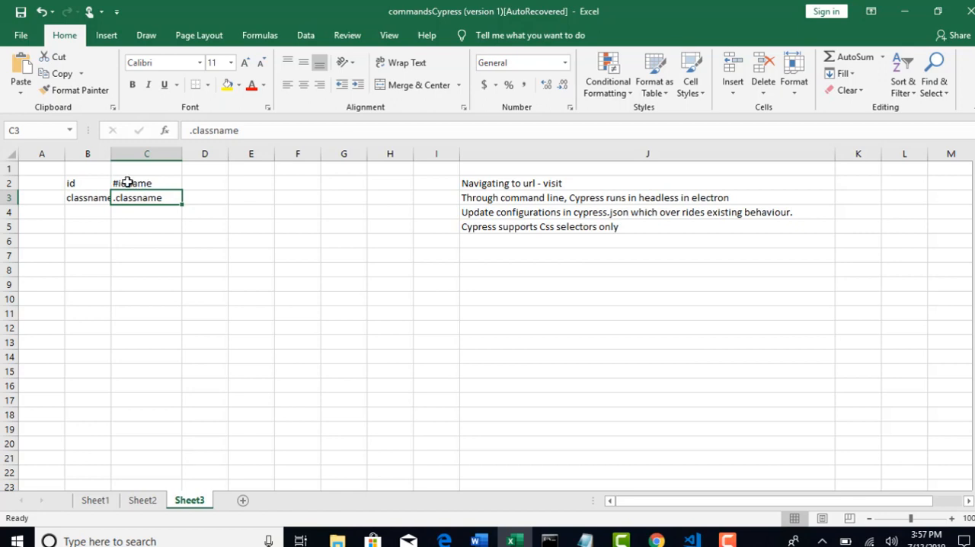
{"action": "left_click", "coordinate": [146, 183]}
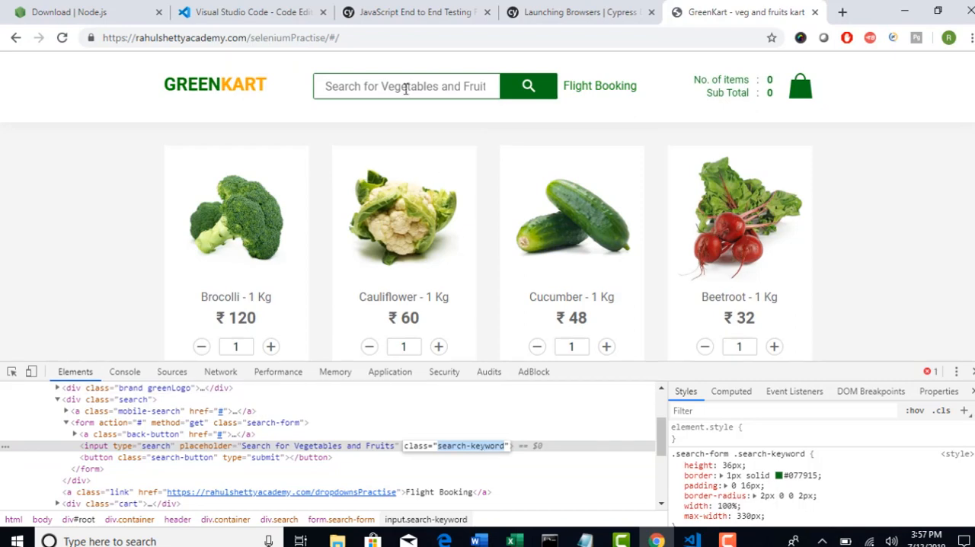
Step: Put '.search-keyword' in D3 and widen column D to fit it
{"action": "left_click", "coordinate": [513, 541]}
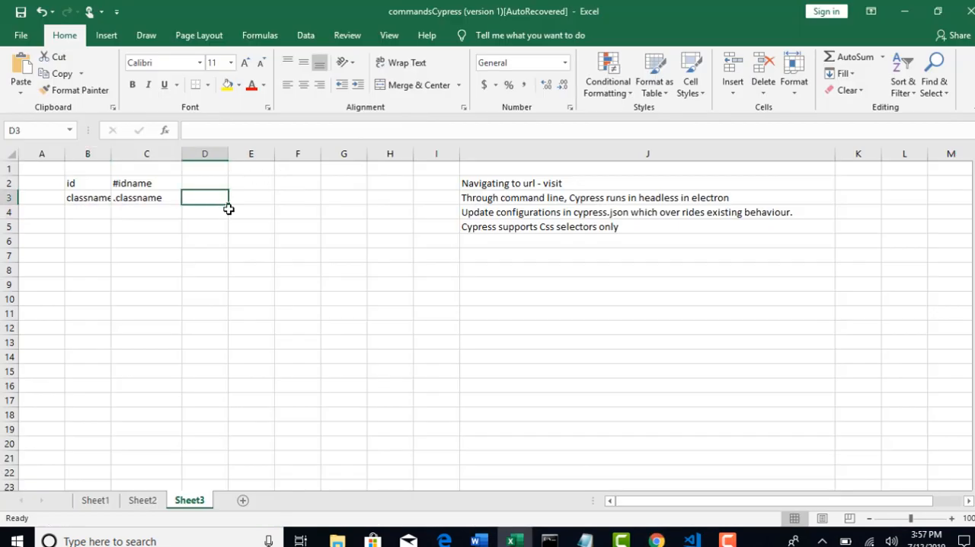
{"action": "type", "text": "."}
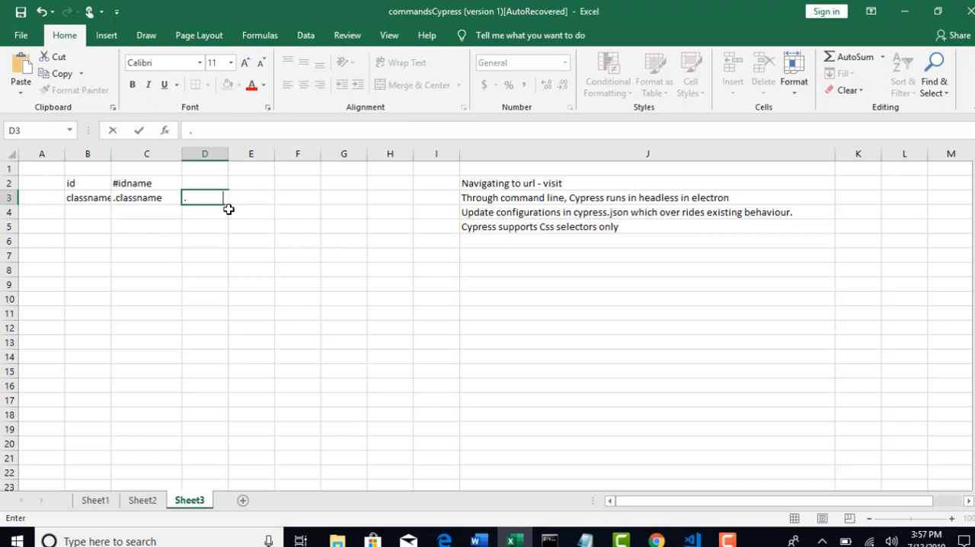
{"action": "type", "text": "search-keyword"}
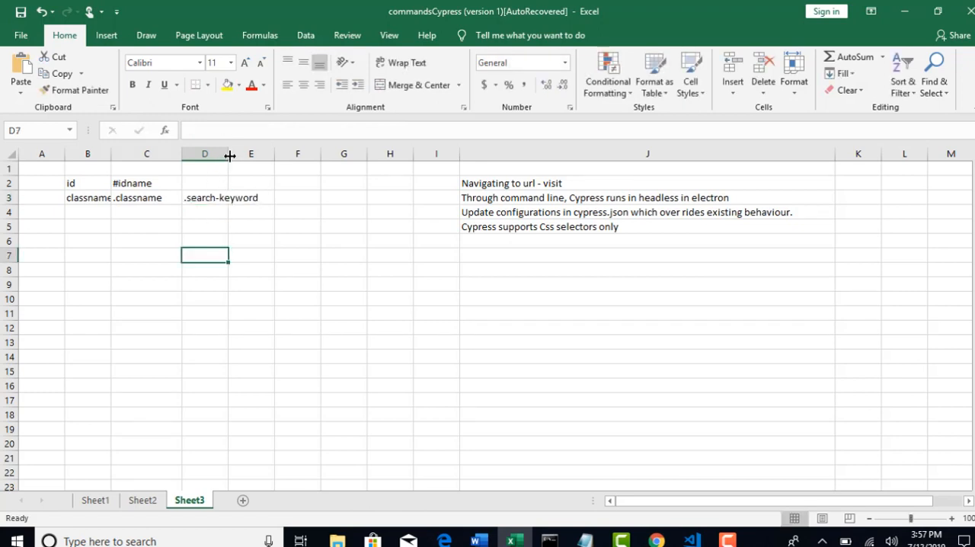
{"action": "left_click_drag", "start_coordinate": [229, 153], "coordinate": [287, 153]}
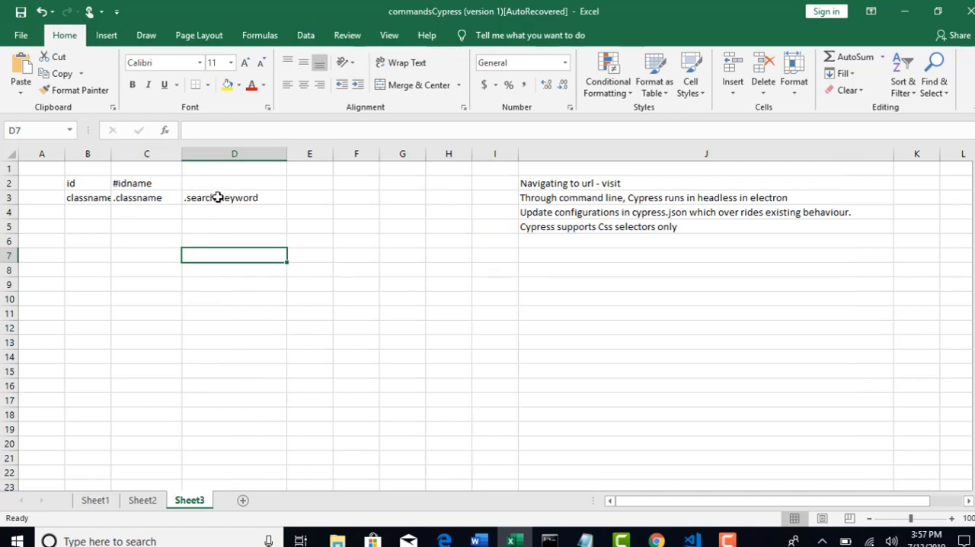
{"action": "double_click", "coordinate": [234, 198]}
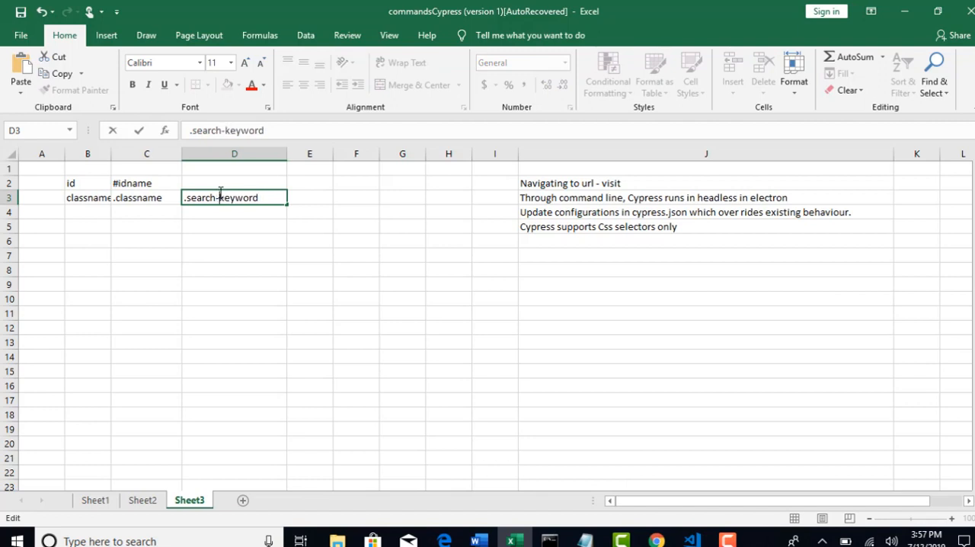
{"action": "left_click", "coordinate": [87, 212]}
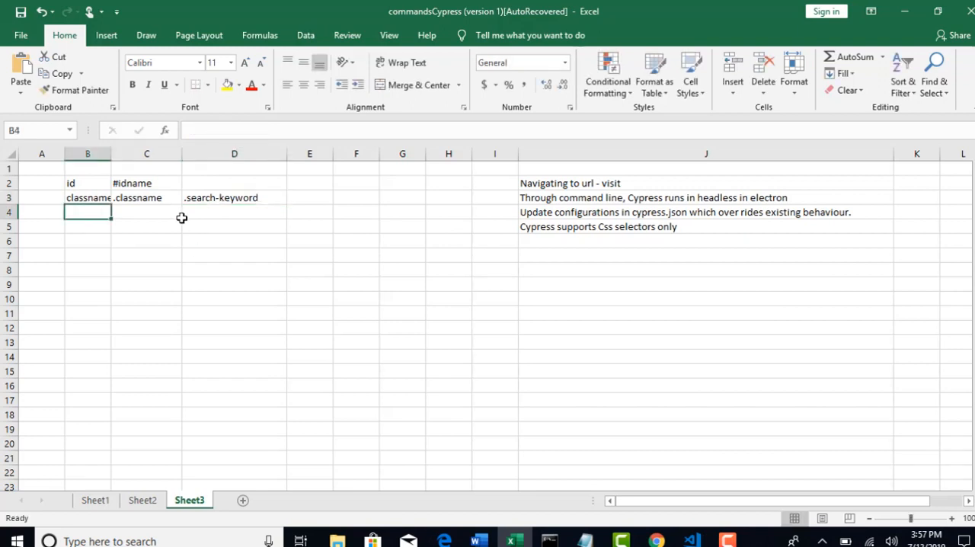
{"action": "mouse_move", "coordinate": [167, 216]}
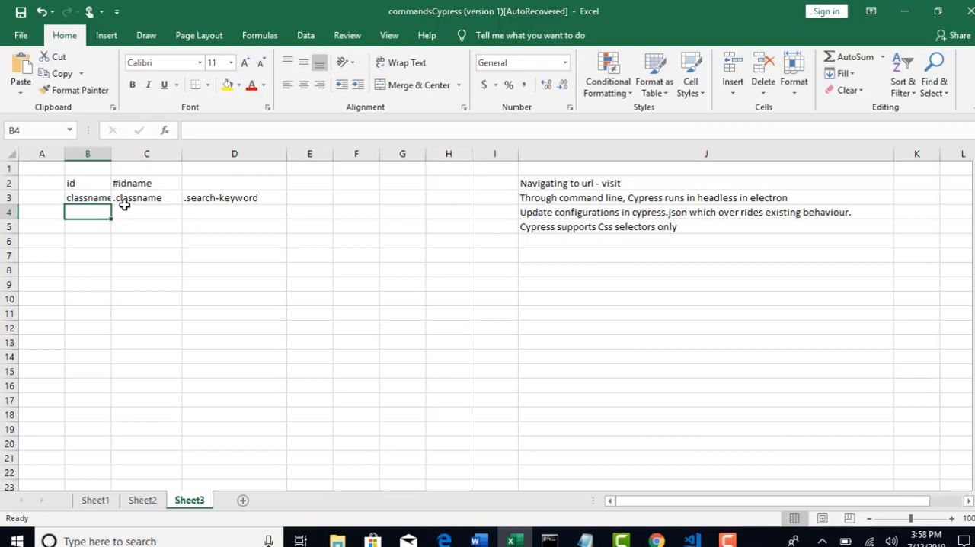
Step: Enter 'tagname.classname' in cell C4 below '.classname'
{"action": "left_click", "coordinate": [146, 197]}
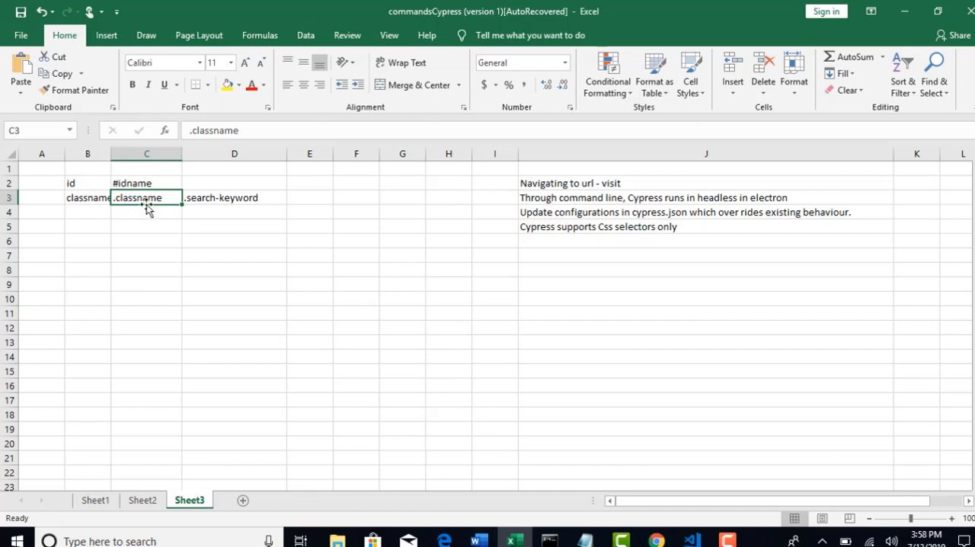
{"action": "left_click", "coordinate": [146, 212]}
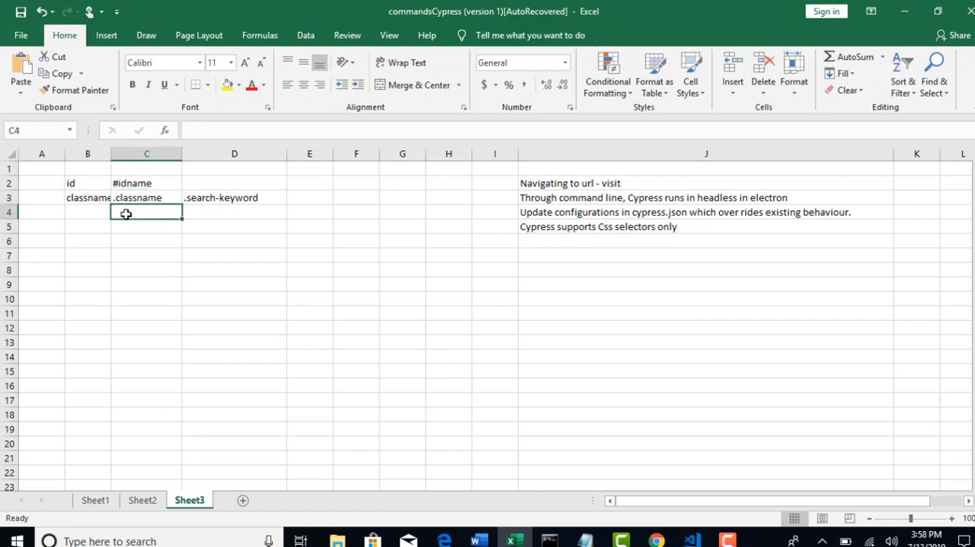
{"action": "type", "text": "tag"}
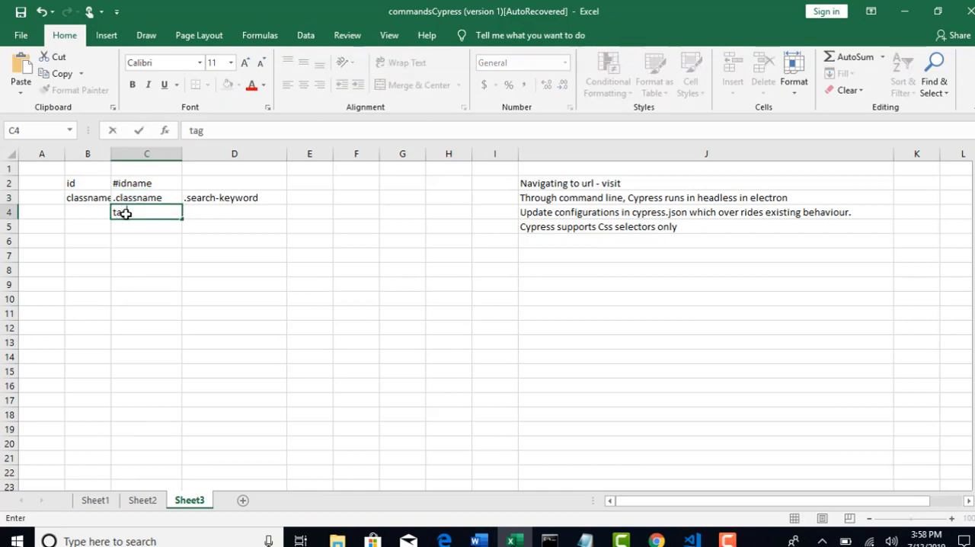
{"action": "type", "text": "name.cla"}
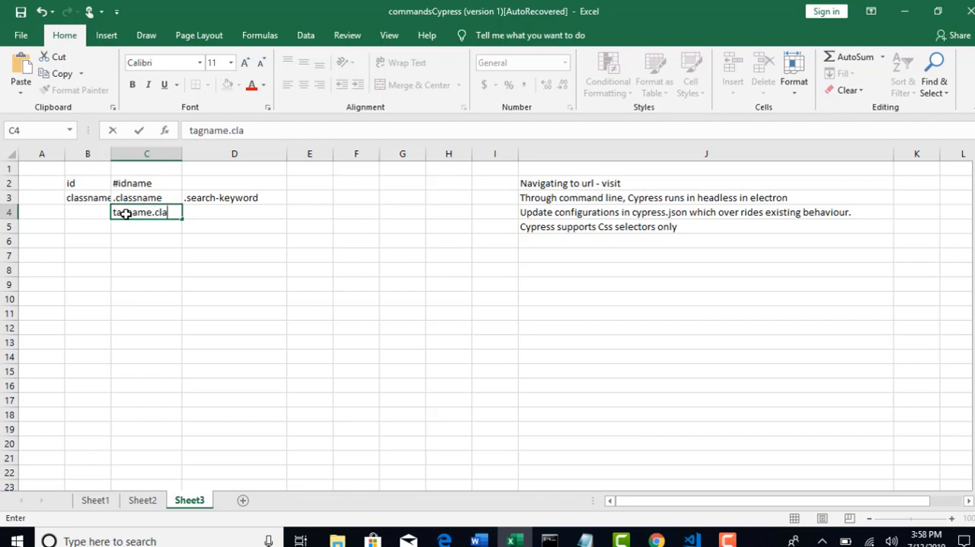
{"action": "key", "text": "Return"}
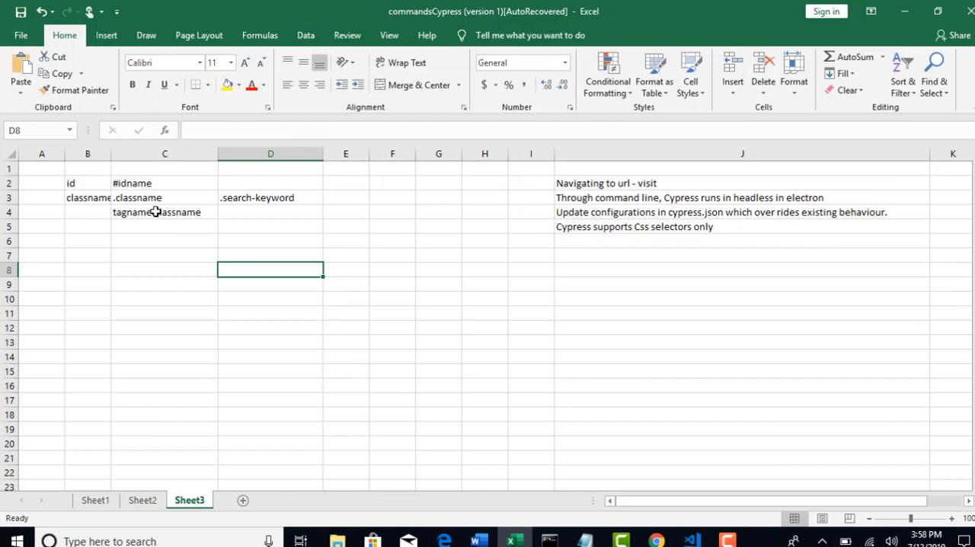
{"action": "double_click", "coordinate": [164, 212]}
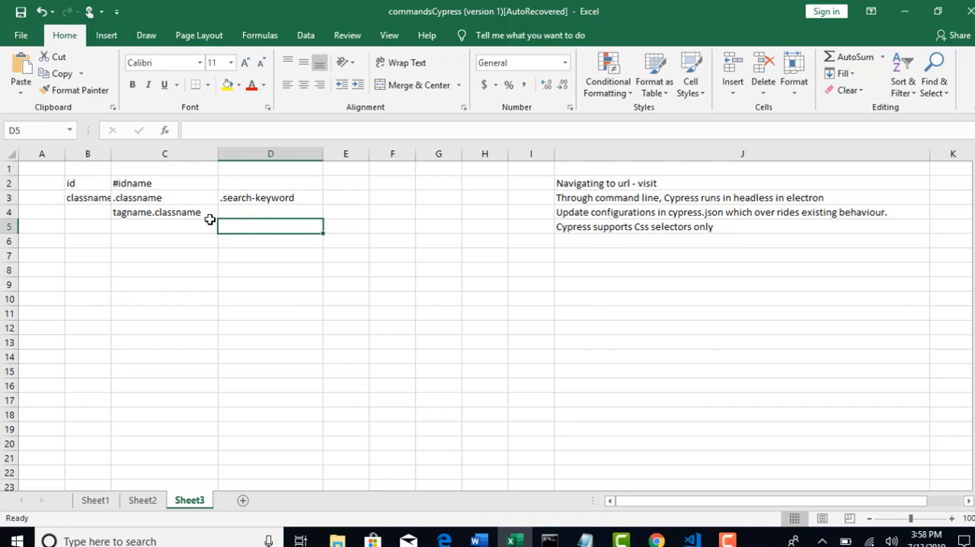
Step: Change the id syntax to 'tagname#idname', then switch to GreenKart in Chrome
{"action": "left_click", "coordinate": [270, 212]}
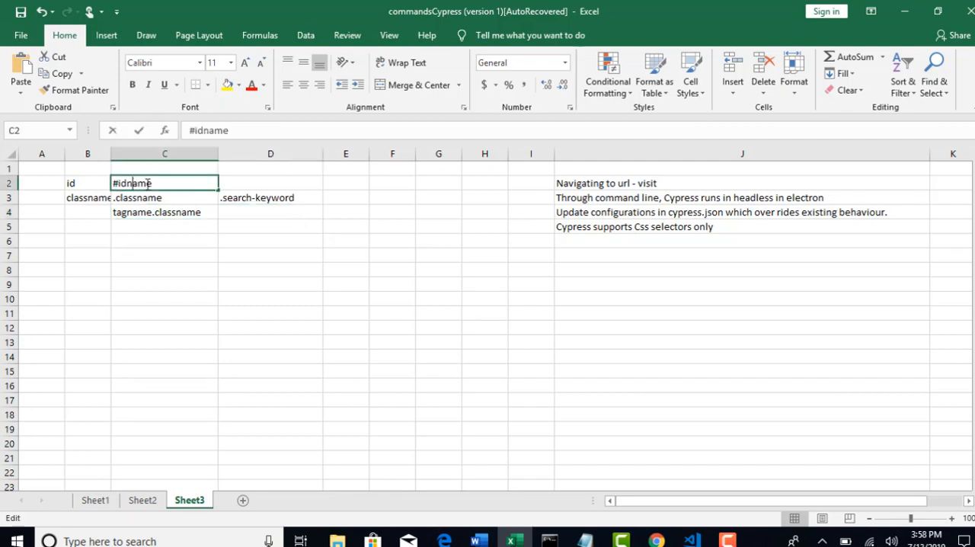
{"action": "type", "text": "tagname"}
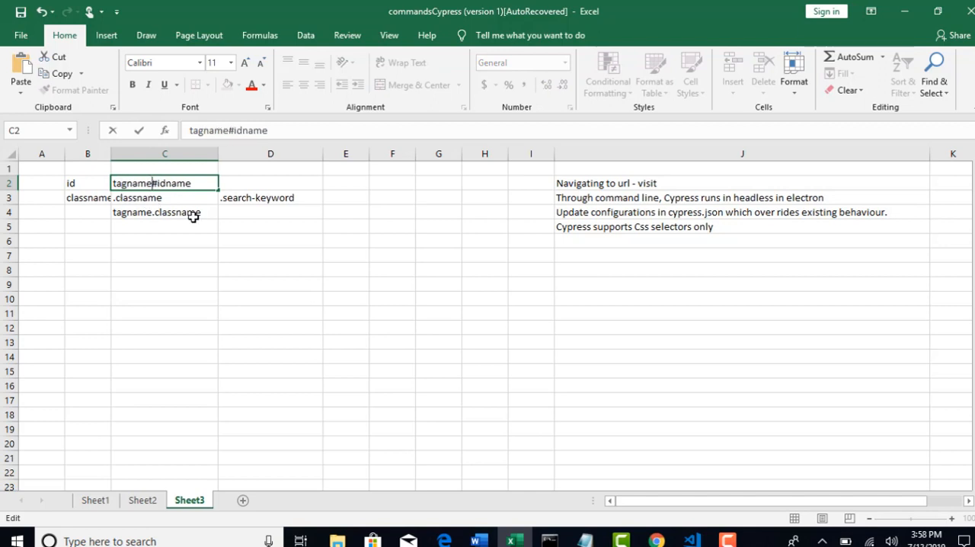
{"action": "left_click", "coordinate": [165, 197]}
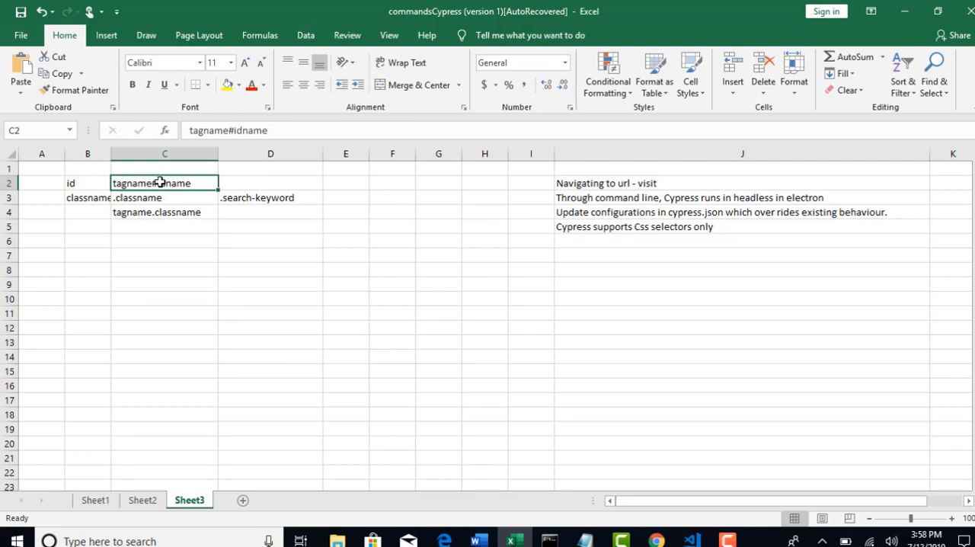
{"action": "left_click", "coordinate": [164, 211]}
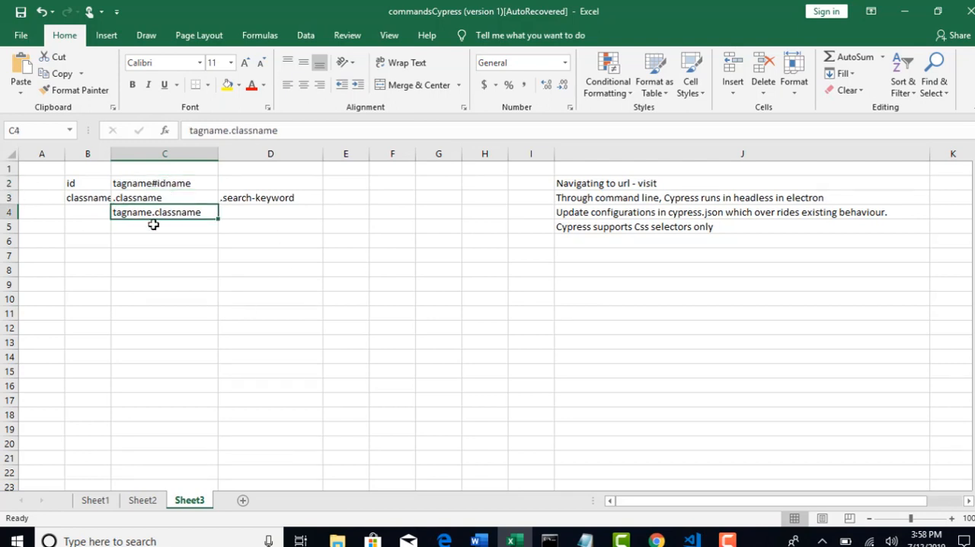
{"action": "left_click", "coordinate": [654, 541]}
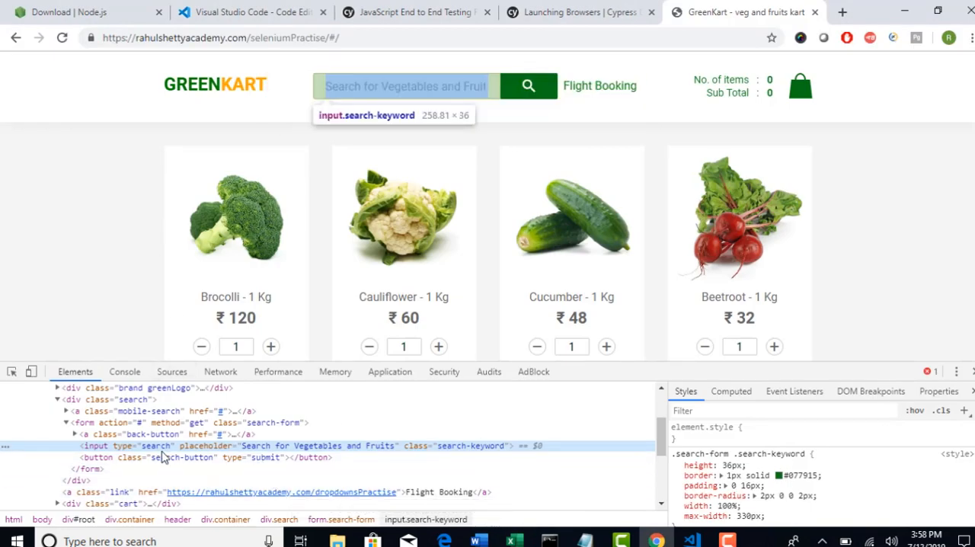
{"action": "mouse_move", "coordinate": [457, 455]}
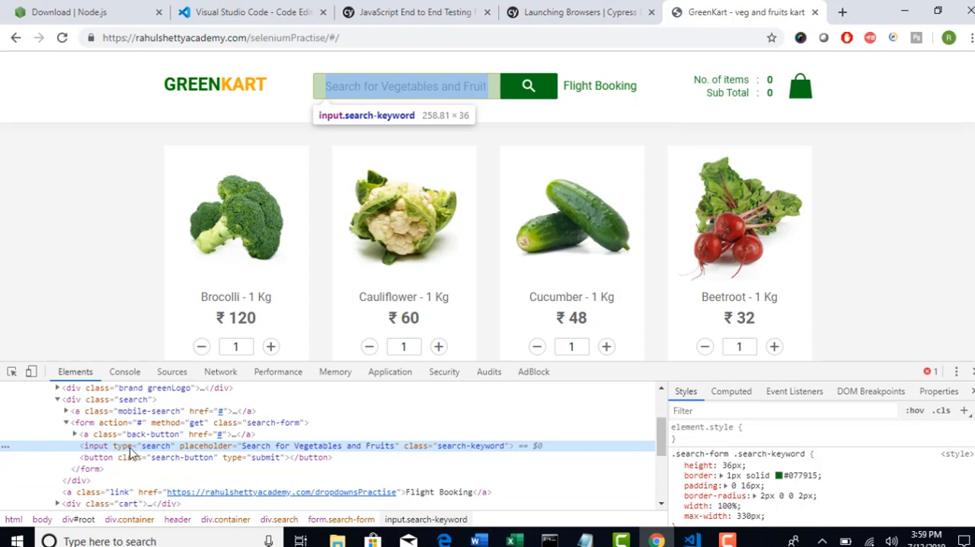
{"action": "mouse_move", "coordinate": [259, 449]}
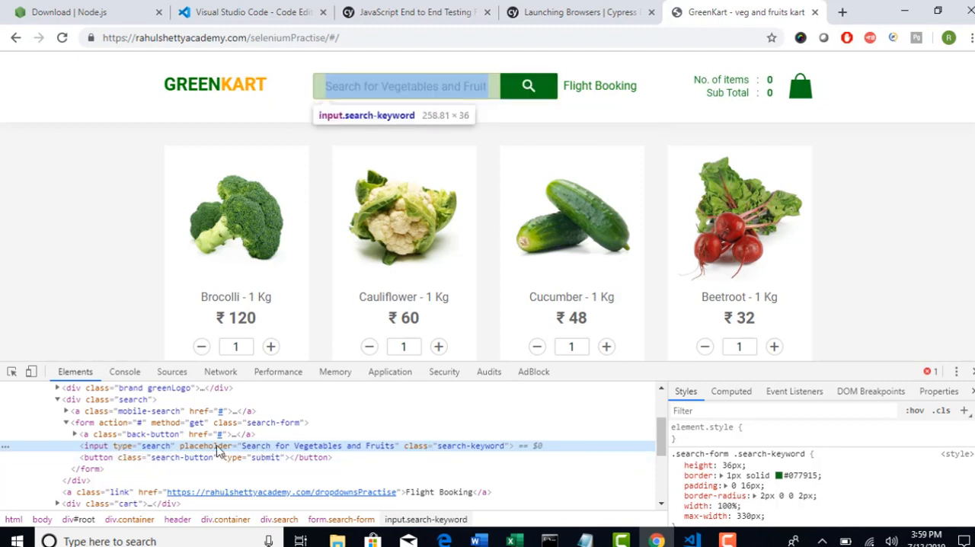
{"action": "mouse_move", "coordinate": [431, 456]}
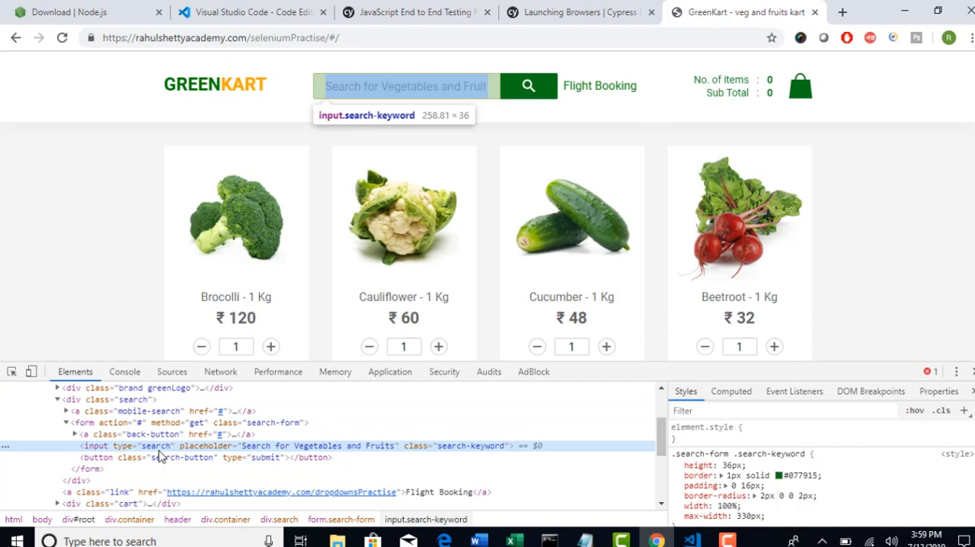
Step: Return to the Excel selector notes after examining the search box's input tag
{"action": "left_click", "coordinate": [514, 541]}
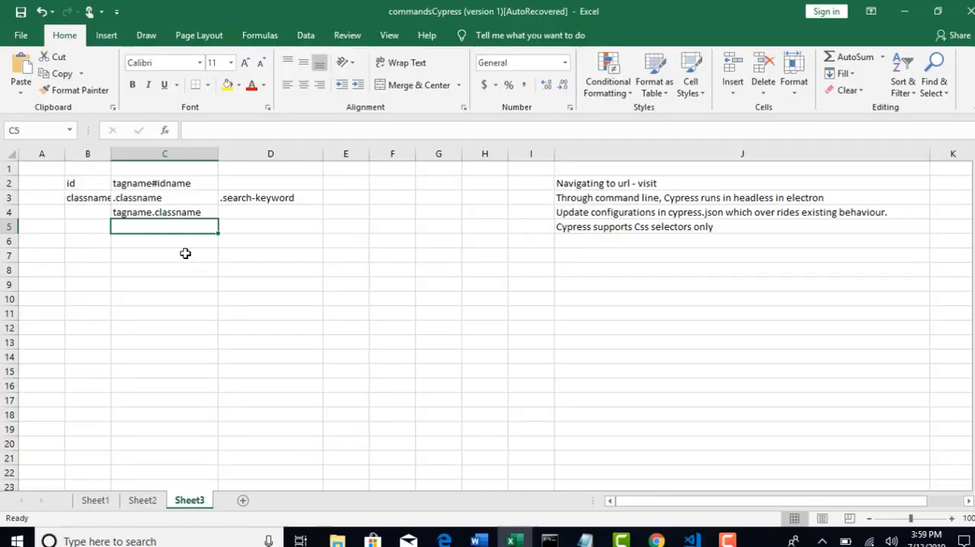
Step: Enter 'tagname[attribute=value]' in C5, autofit column C, and select D5
{"action": "type", "text": "[a"}
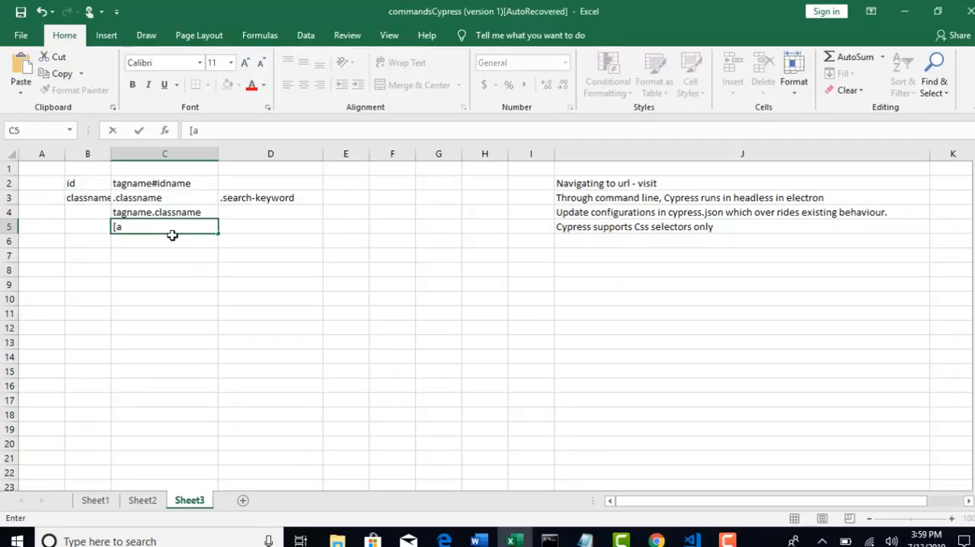
{"action": "type", "text": "tagname"}
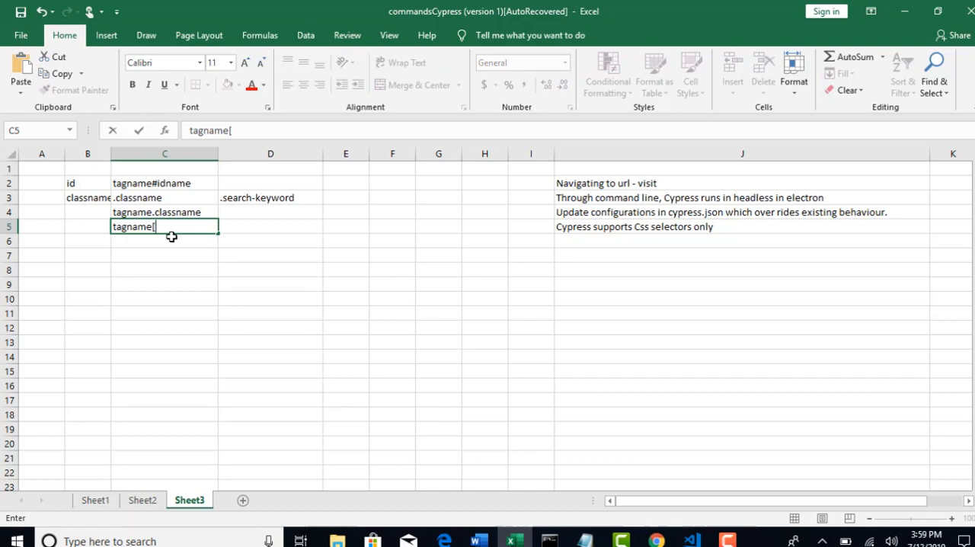
{"action": "type", "text": "attribu"}
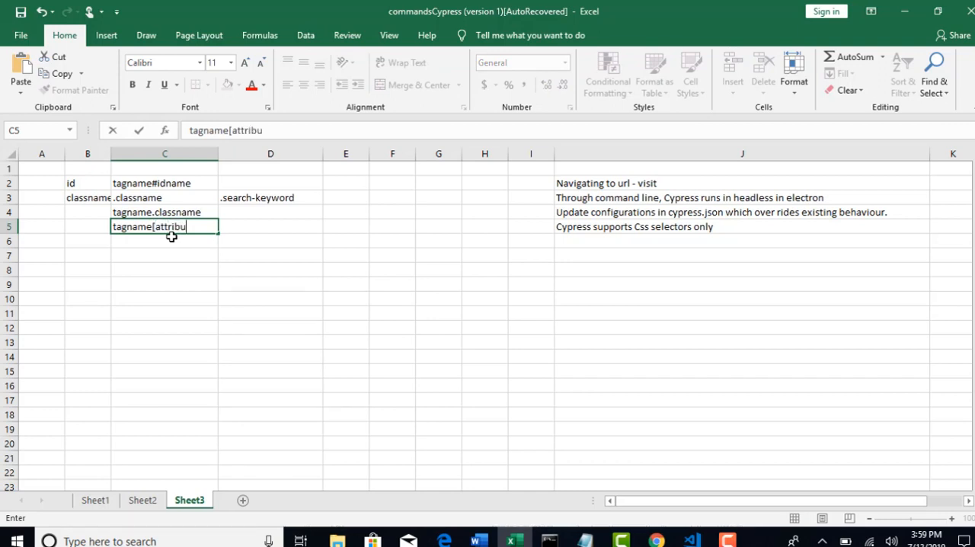
{"action": "type", "text": "te=value"}
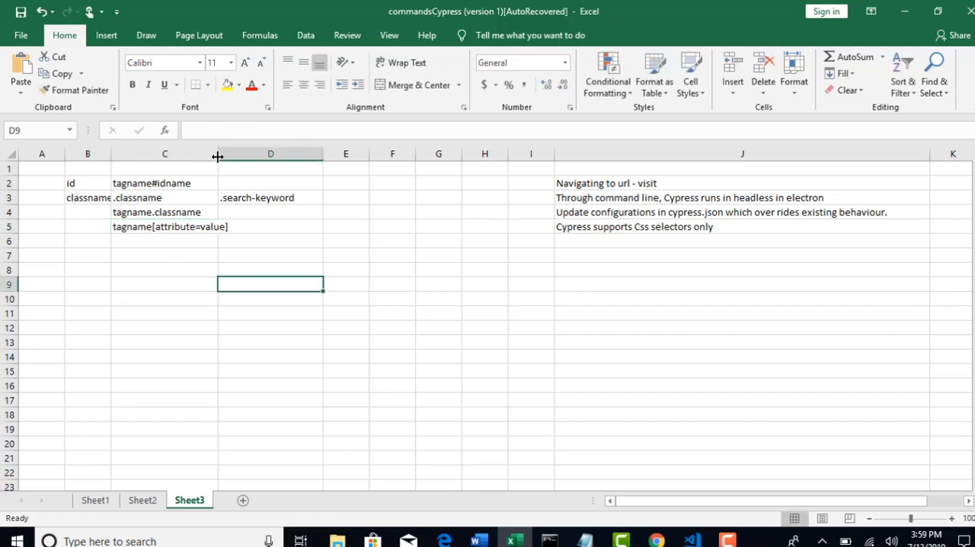
{"action": "left_click", "coordinate": [175, 226]}
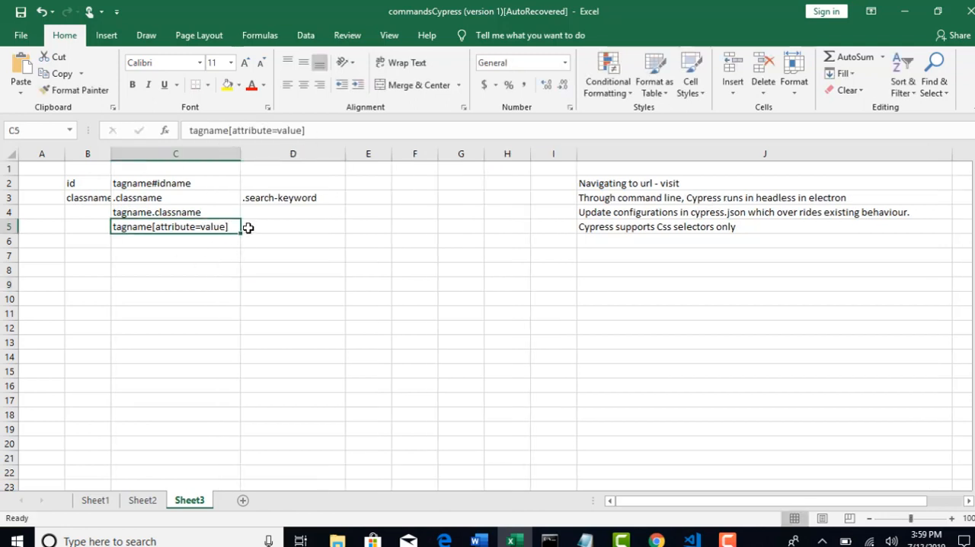
{"action": "left_click", "coordinate": [292, 227]}
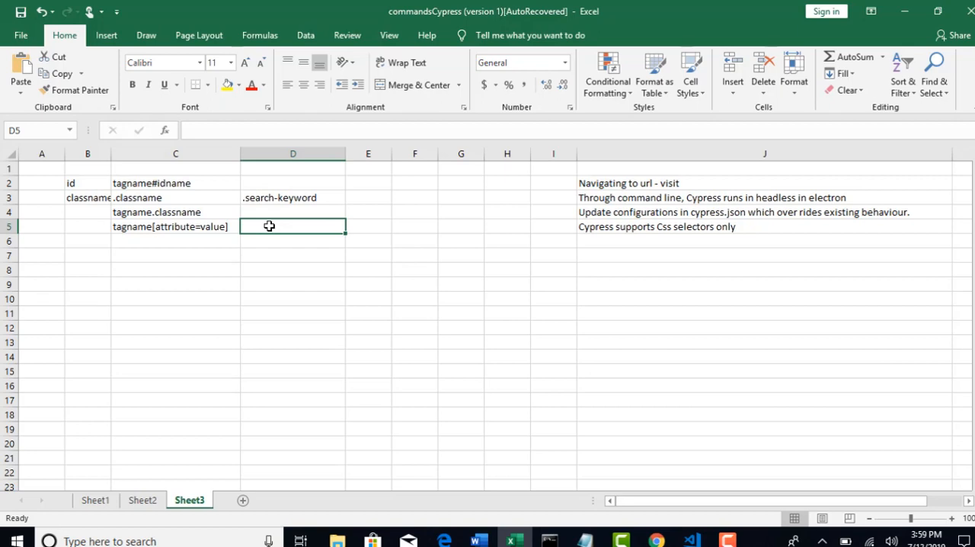
{"action": "left_click", "coordinate": [655, 541]}
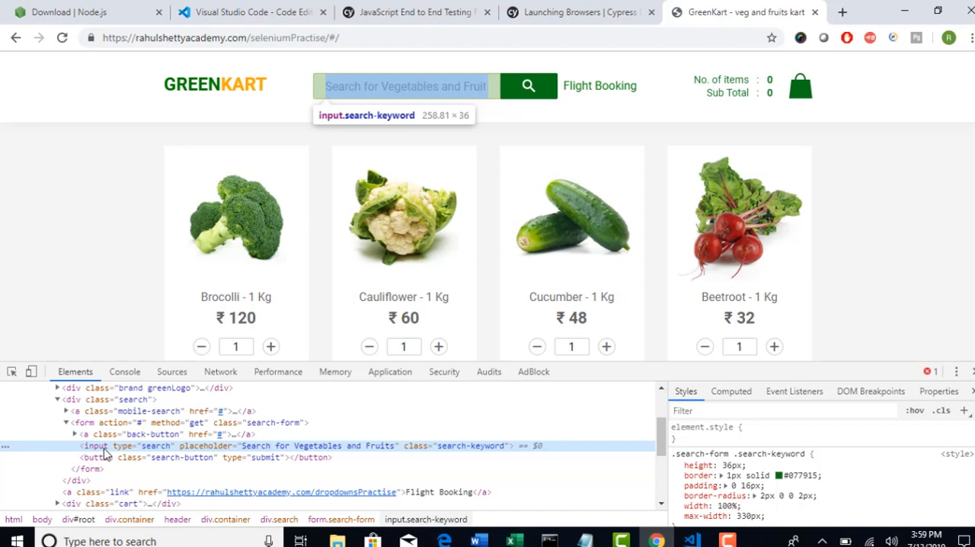
{"action": "mouse_move", "coordinate": [175, 408]}
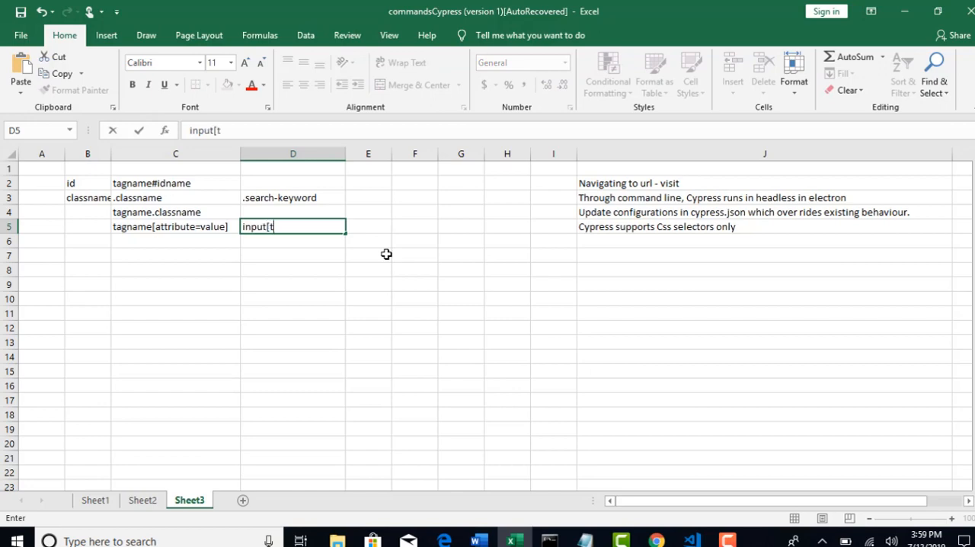
Step: Type the example input[type='search'] in D5 beside the attribute syntax
{"action": "left_click", "coordinate": [655, 537]}
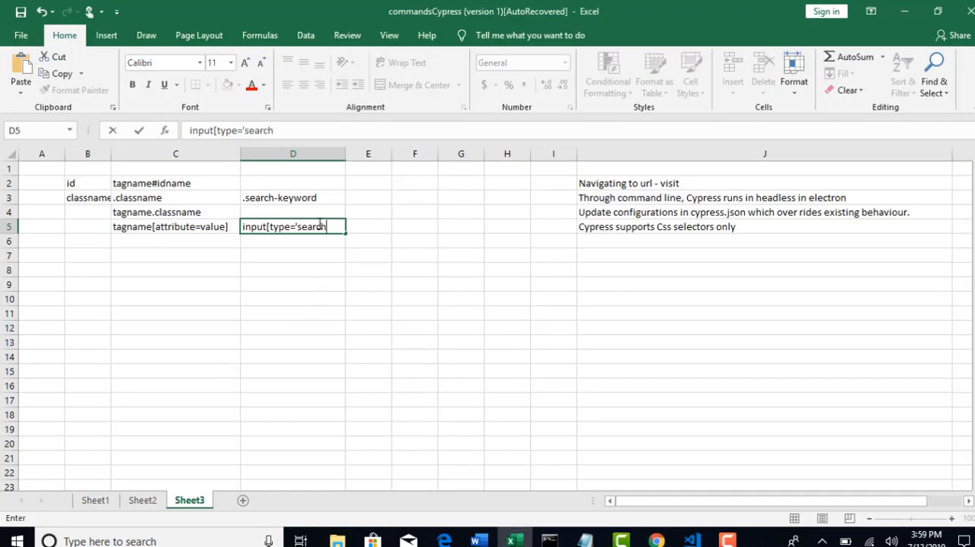
{"action": "type", "text": "']"}
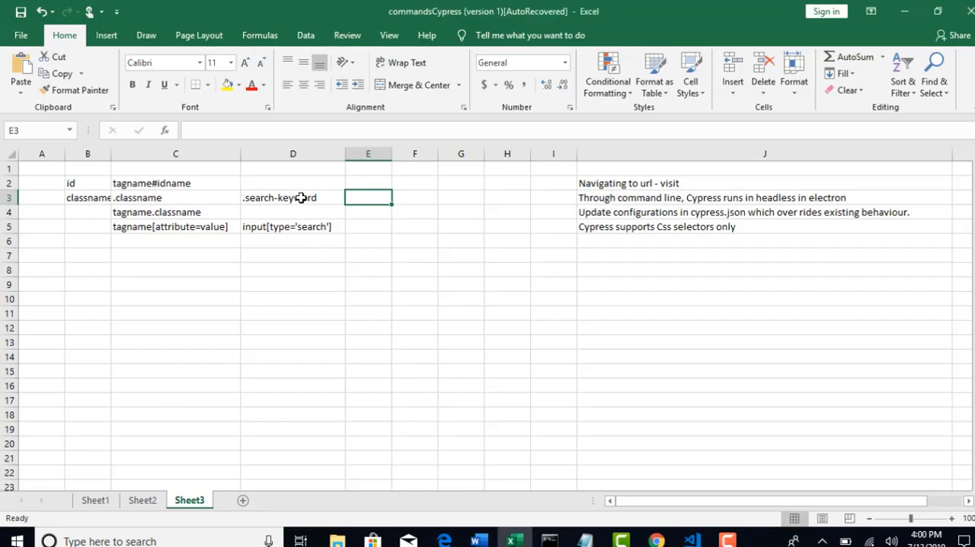
{"action": "mouse_move", "coordinate": [245, 195]}
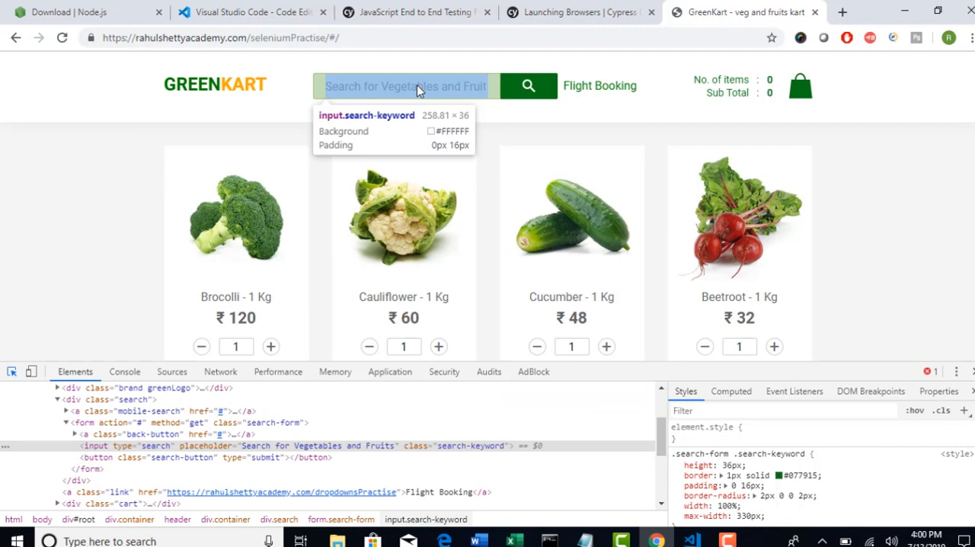
{"action": "mouse_move", "coordinate": [404, 86]}
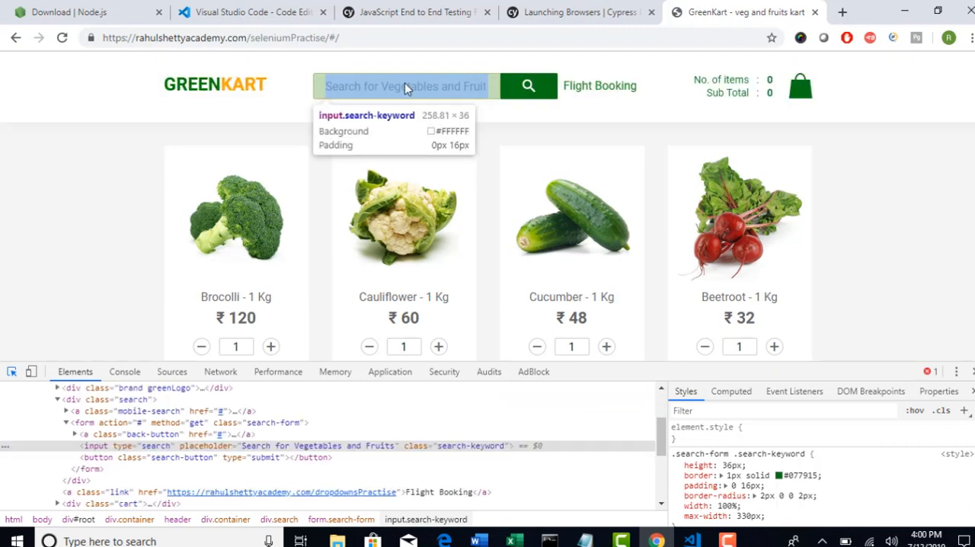
{"action": "mouse_move", "coordinate": [404, 91]}
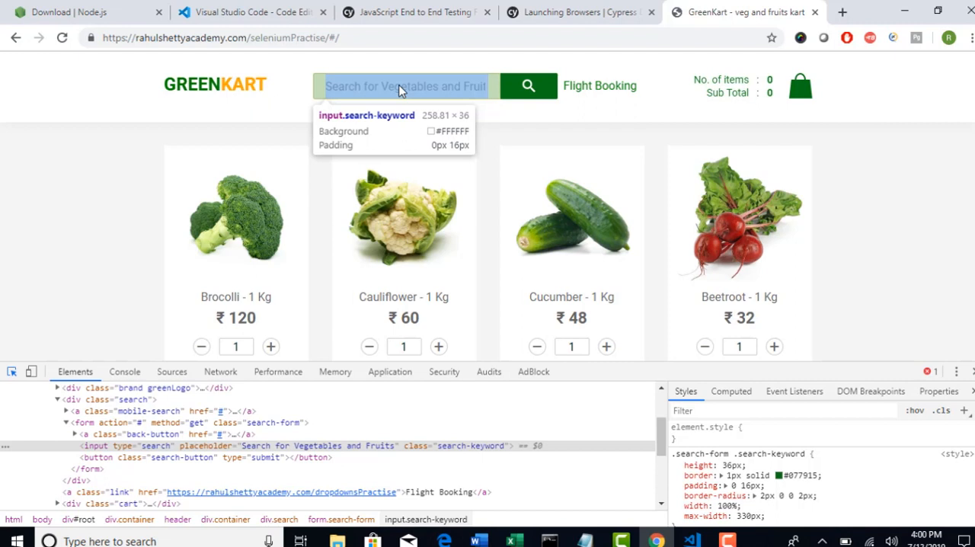
{"action": "mouse_move", "coordinate": [388, 92]}
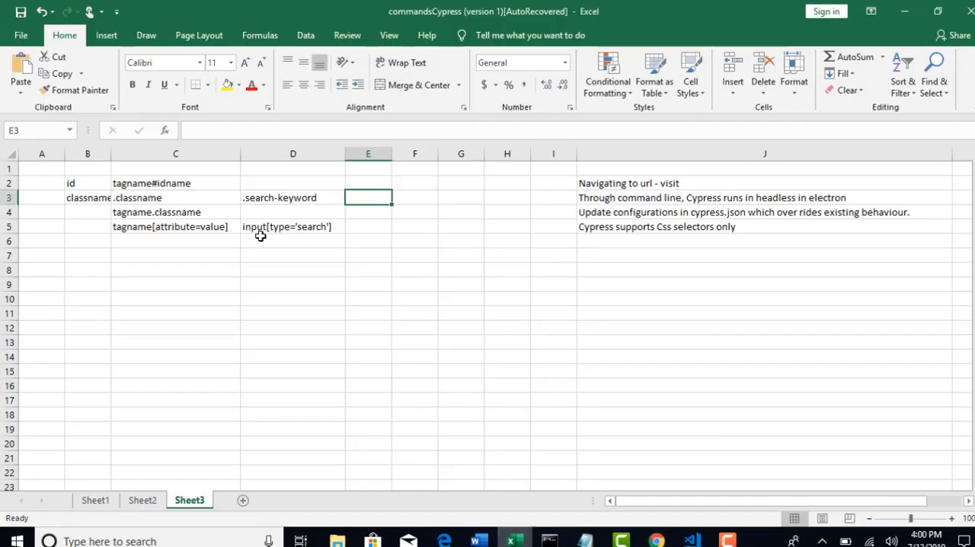
Step: Confirm the GreenKart search box is input.search-keyword, then return to the Excel notes
{"action": "left_click", "coordinate": [175, 211]}
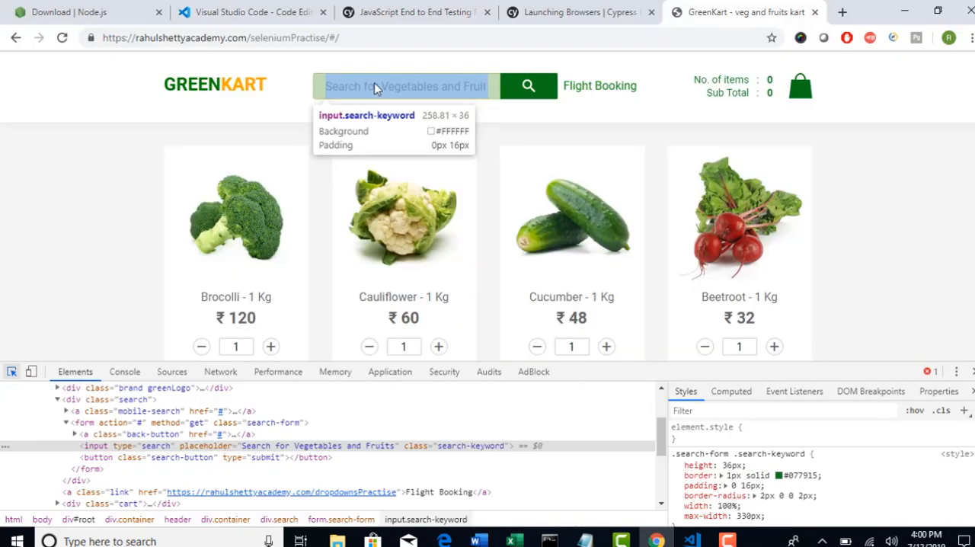
{"action": "mouse_move", "coordinate": [318, 351]}
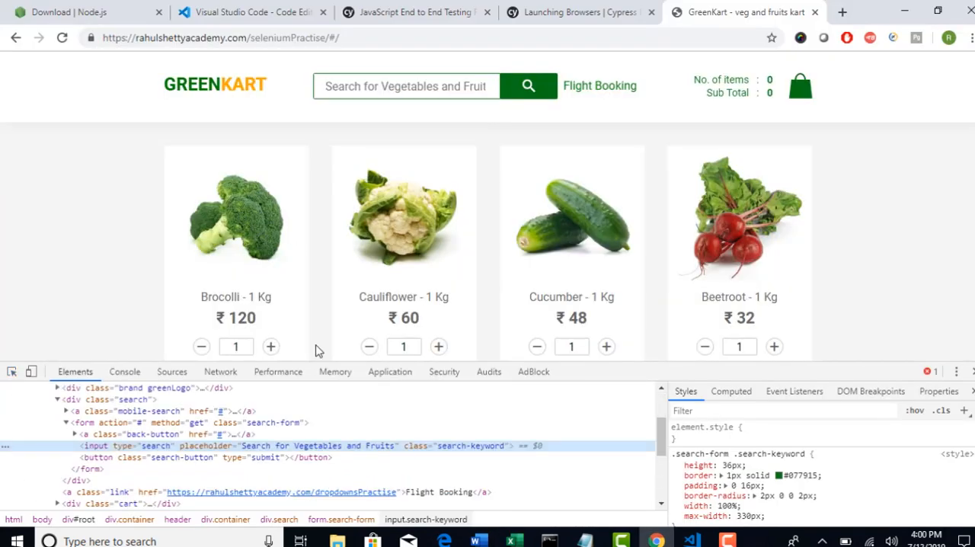
{"action": "left_click", "coordinate": [513, 541]}
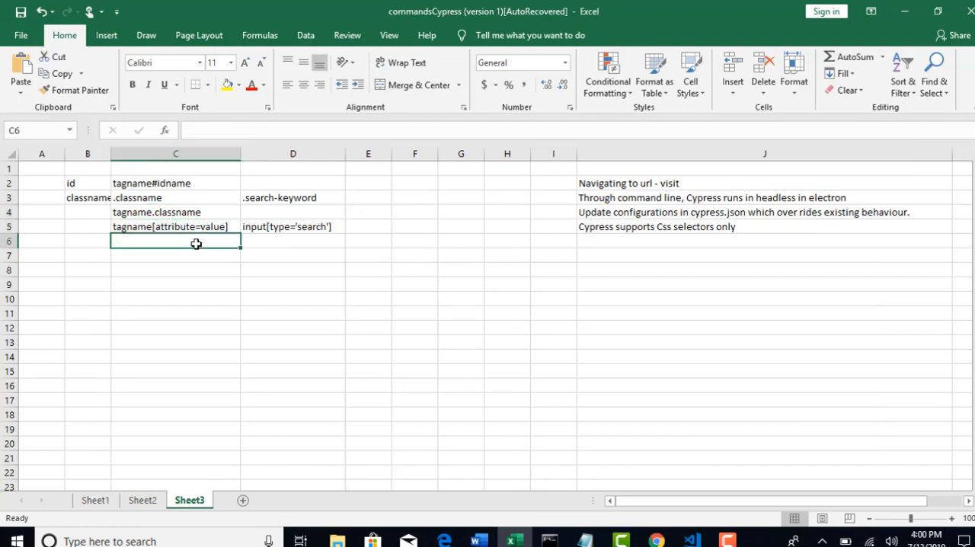
{"action": "mouse_move", "coordinate": [204, 204]}
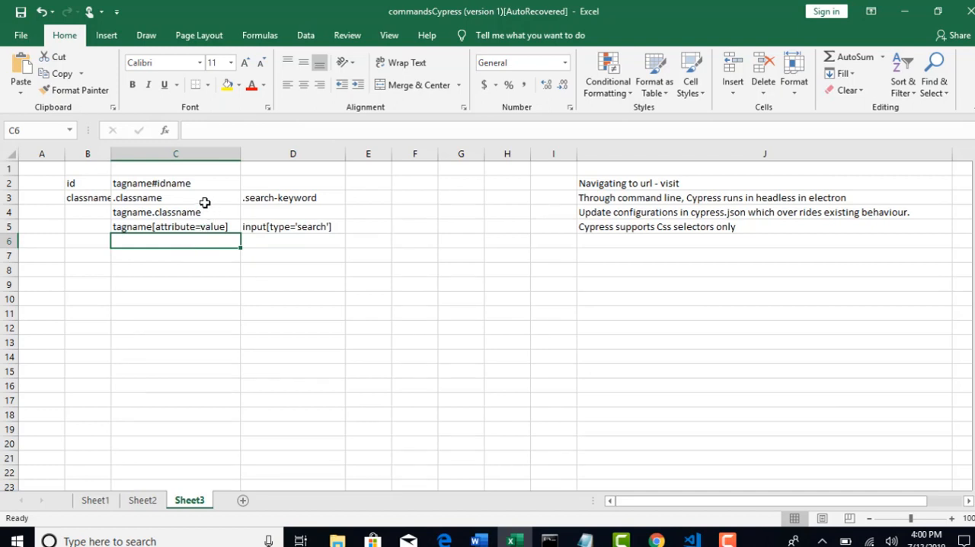
Step: Delete the 'tagname.classname' text from cell C4
{"action": "left_click", "coordinate": [176, 212]}
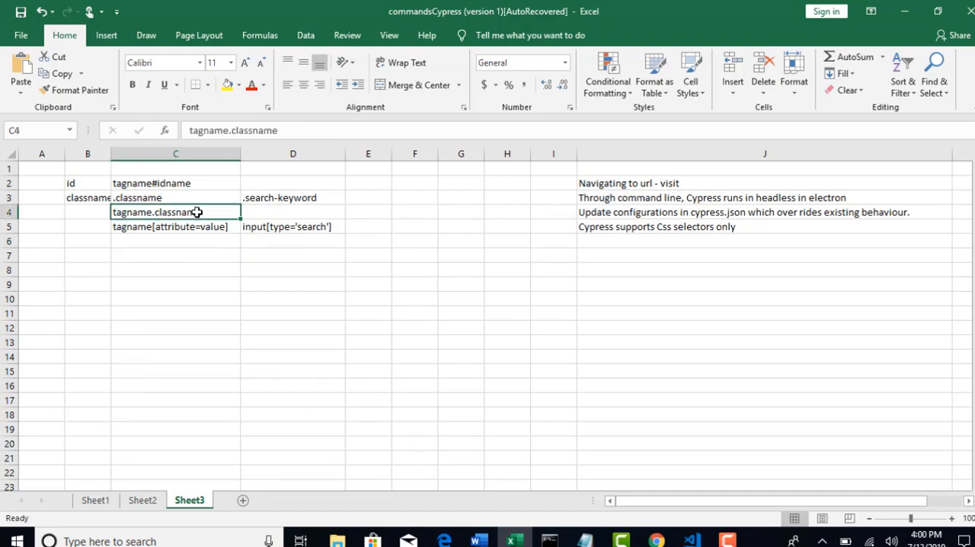
{"action": "key", "text": "Delete"}
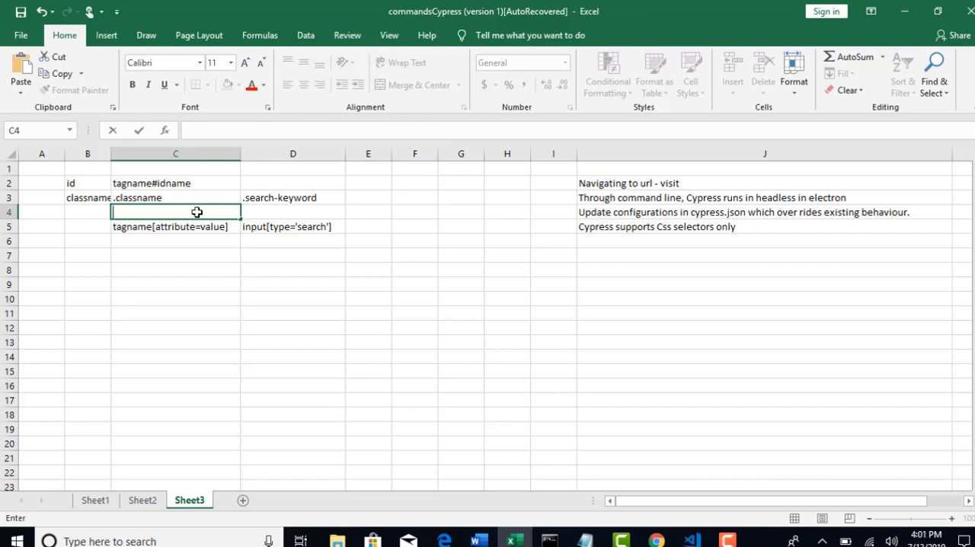
{"action": "mouse_move", "coordinate": [147, 193]}
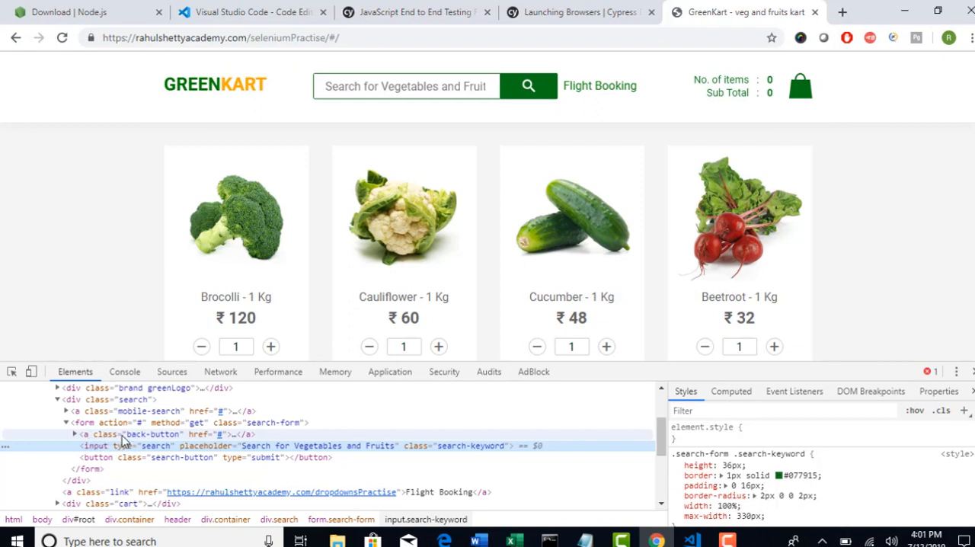
Step: Collapse and re-expand the form.search-form node to reveal its child input.search-keyword
{"action": "left_click", "coordinate": [74, 435]}
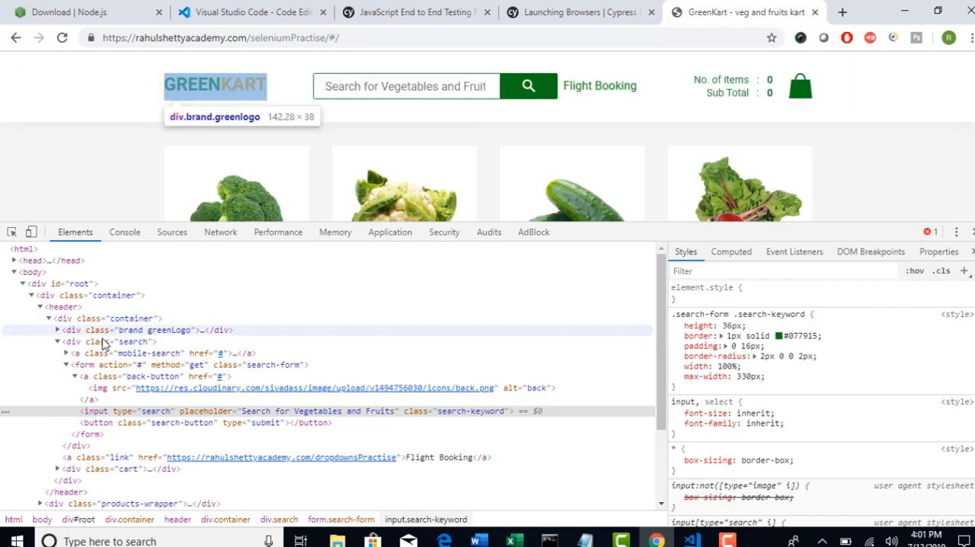
{"action": "mouse_move", "coordinate": [114, 319]}
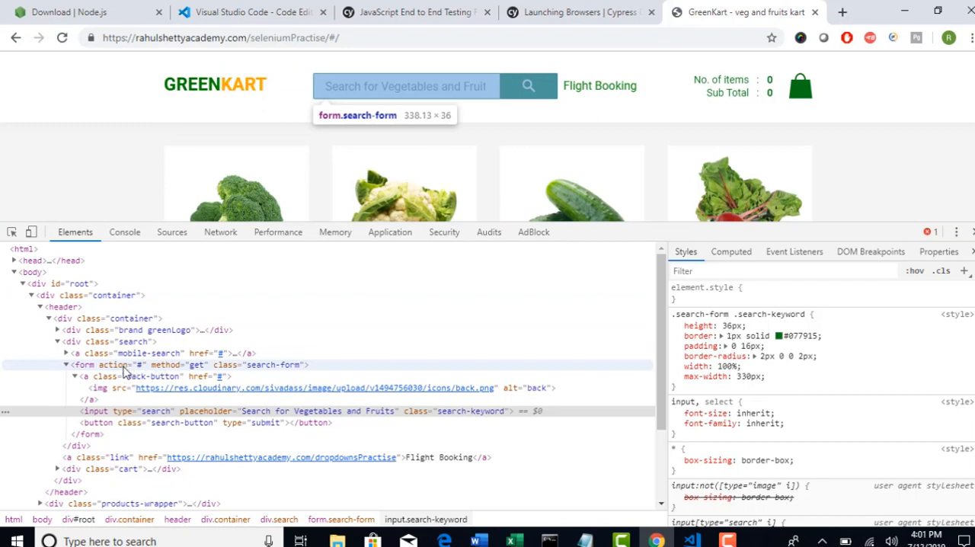
{"action": "left_click", "coordinate": [513, 541]}
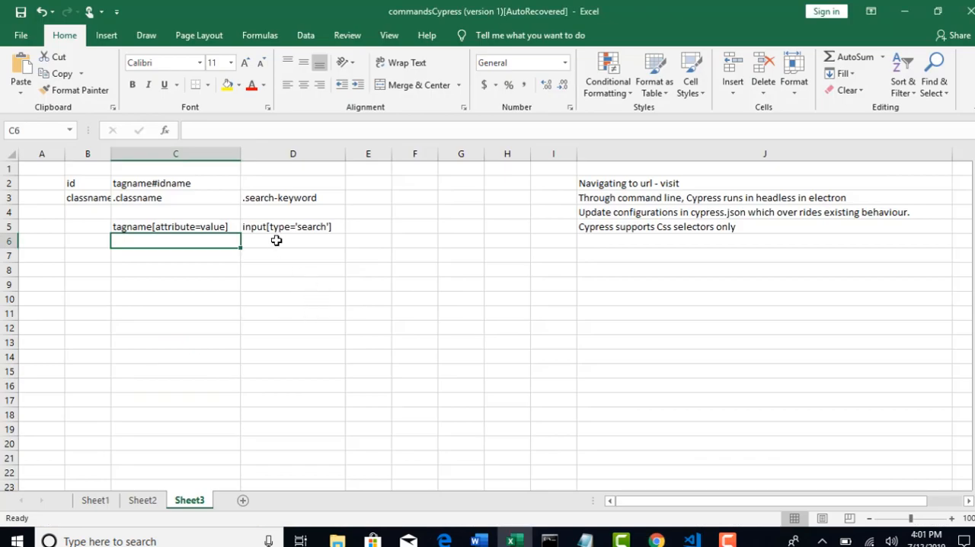
{"action": "left_click", "coordinate": [655, 541]}
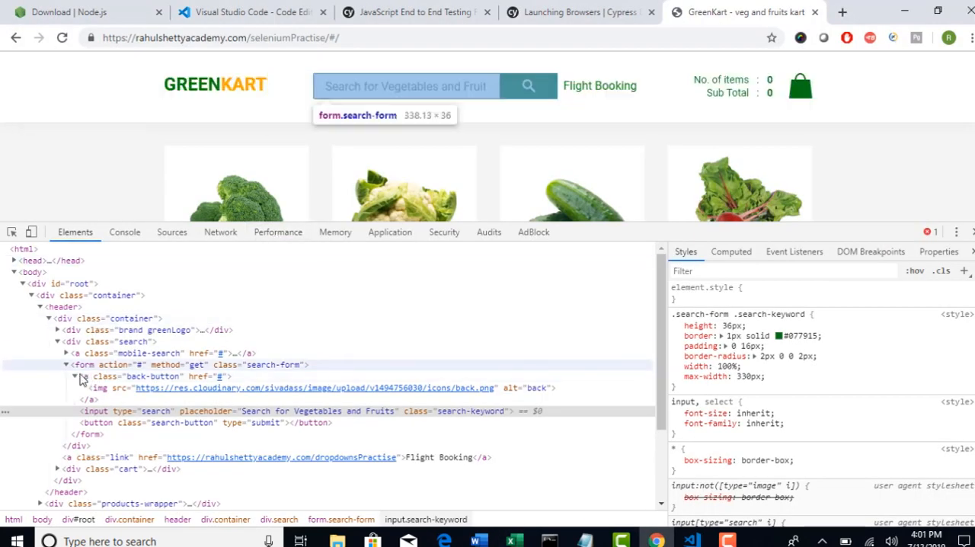
{"action": "left_click", "coordinate": [75, 377]}
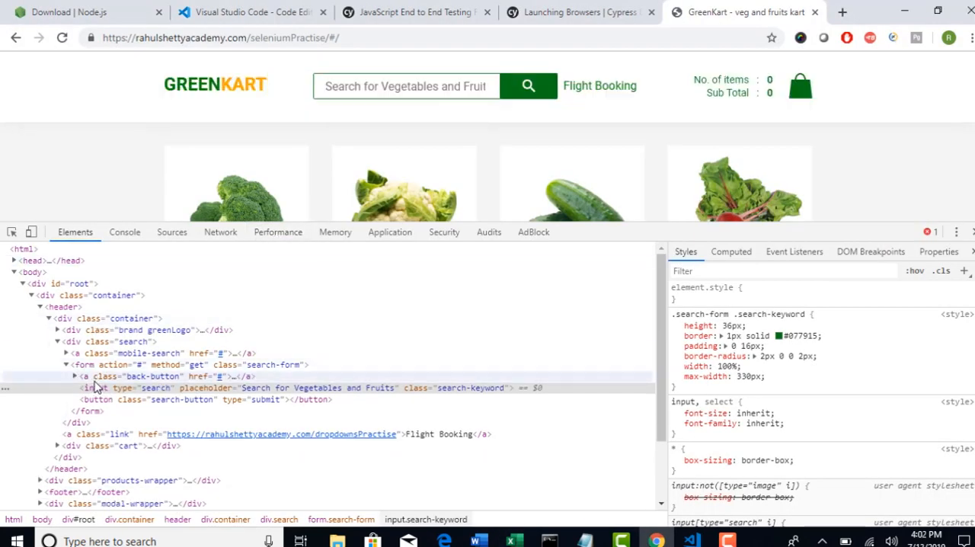
{"action": "mouse_move", "coordinate": [125, 388]}
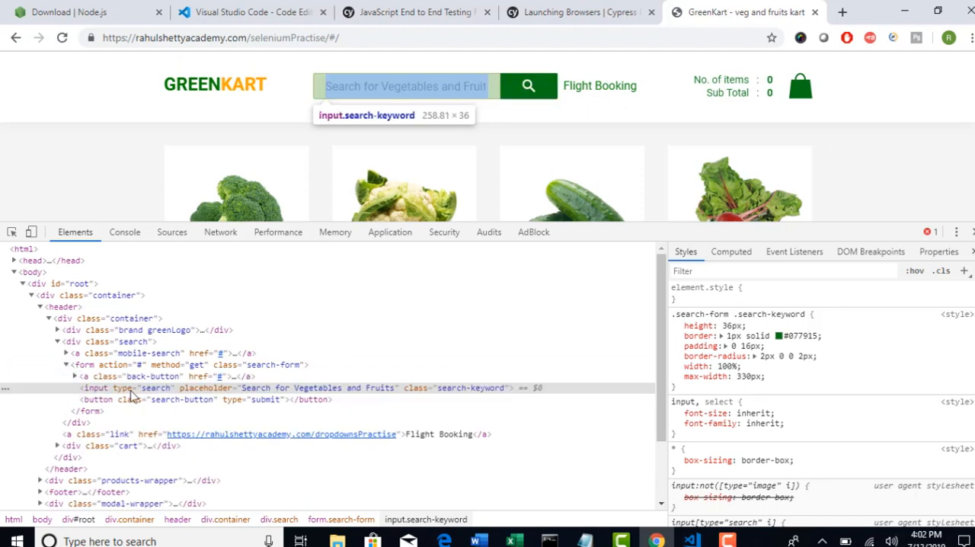
{"action": "mouse_move", "coordinate": [212, 396]}
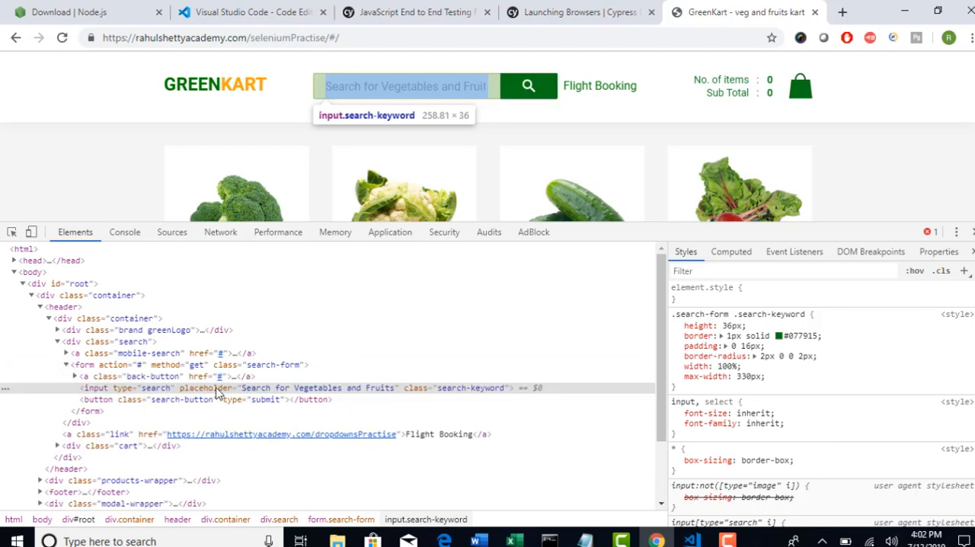
{"action": "mouse_move", "coordinate": [107, 364]}
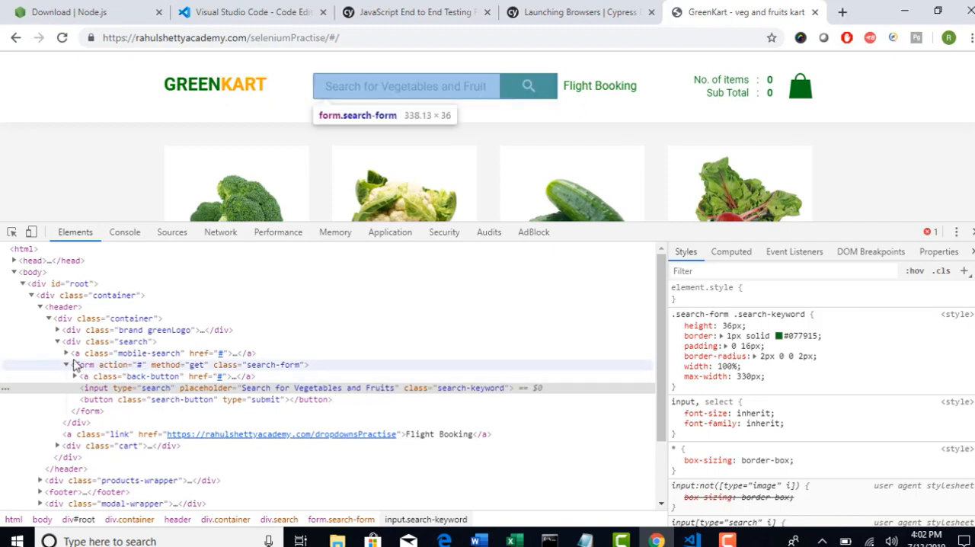
{"action": "left_click", "coordinate": [65, 364]}
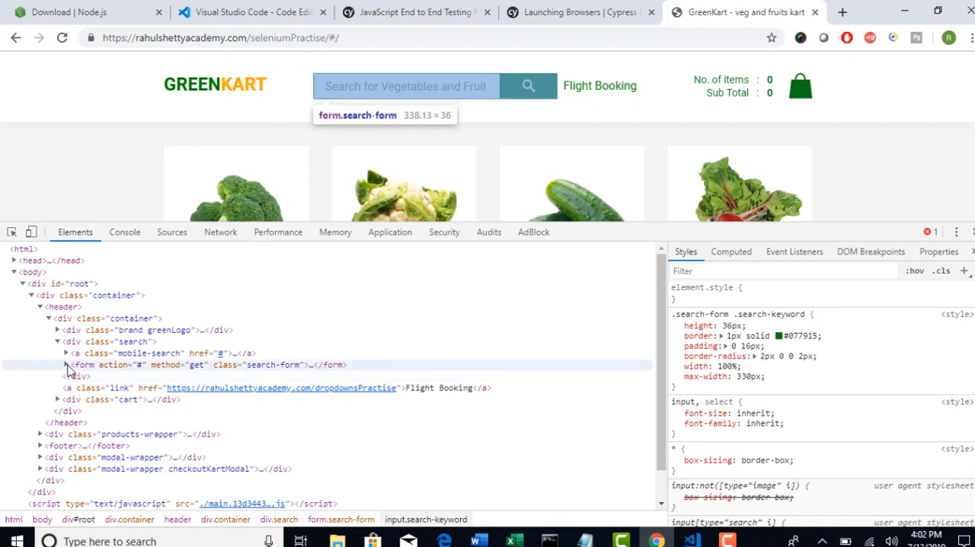
{"action": "left_click", "coordinate": [65, 364]}
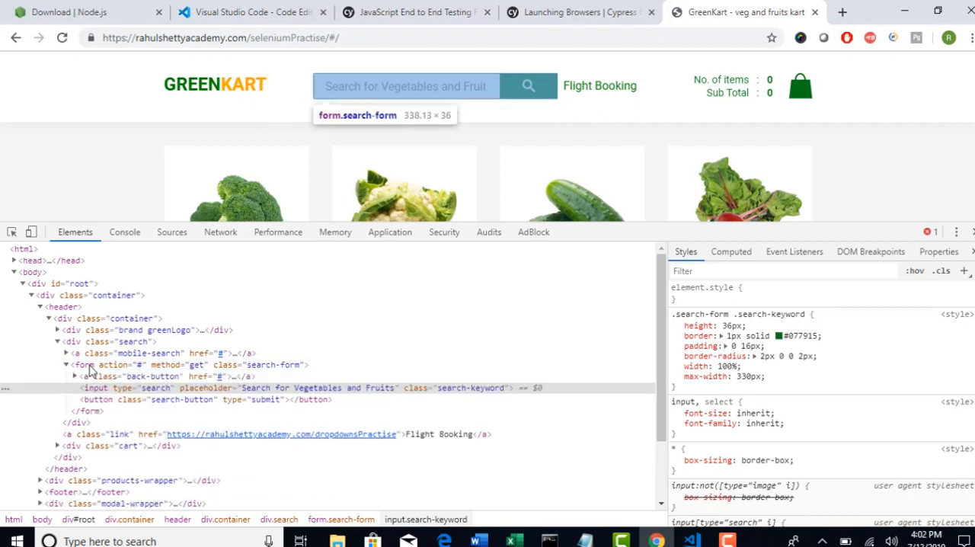
{"action": "mouse_move", "coordinate": [95, 387]}
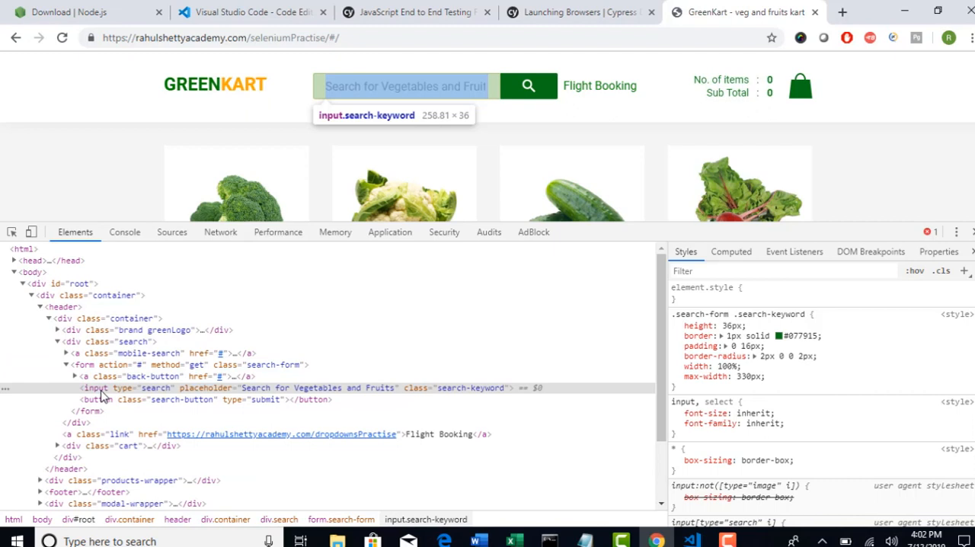
{"action": "mouse_move", "coordinate": [86, 365]}
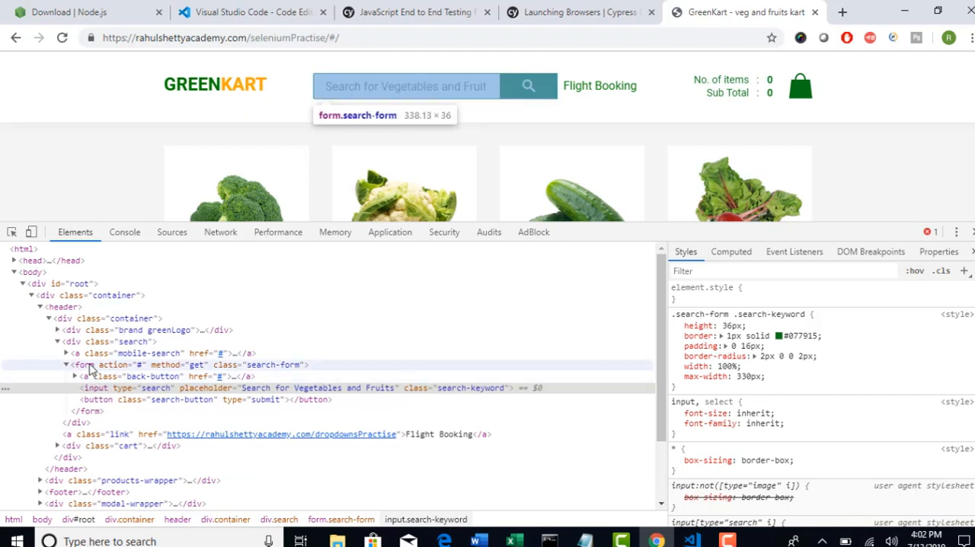
Step: Enter 'form input' in D6 and 'form/input' in D7
{"action": "left_click", "coordinate": [513, 541]}
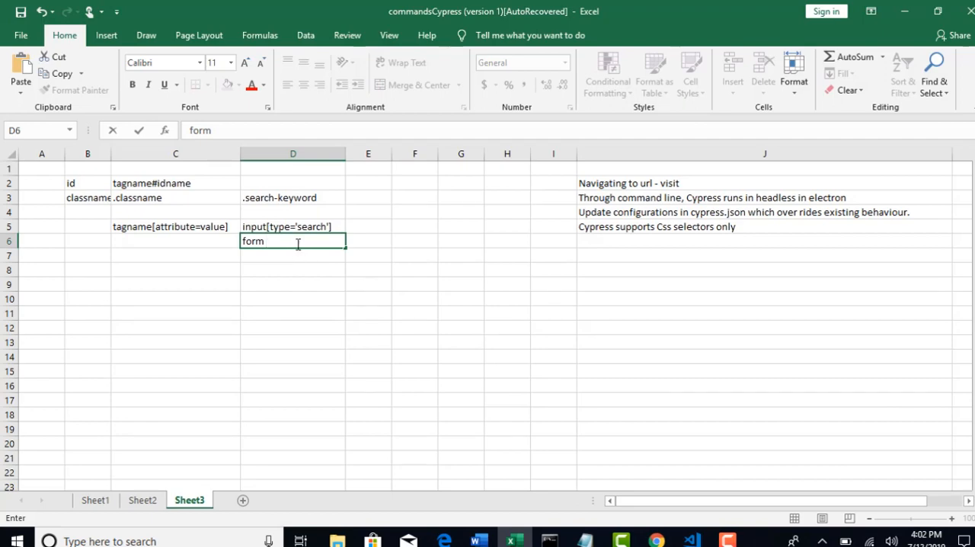
{"action": "left_click", "coordinate": [654, 541]}
{"action": "type", "text": " input"}
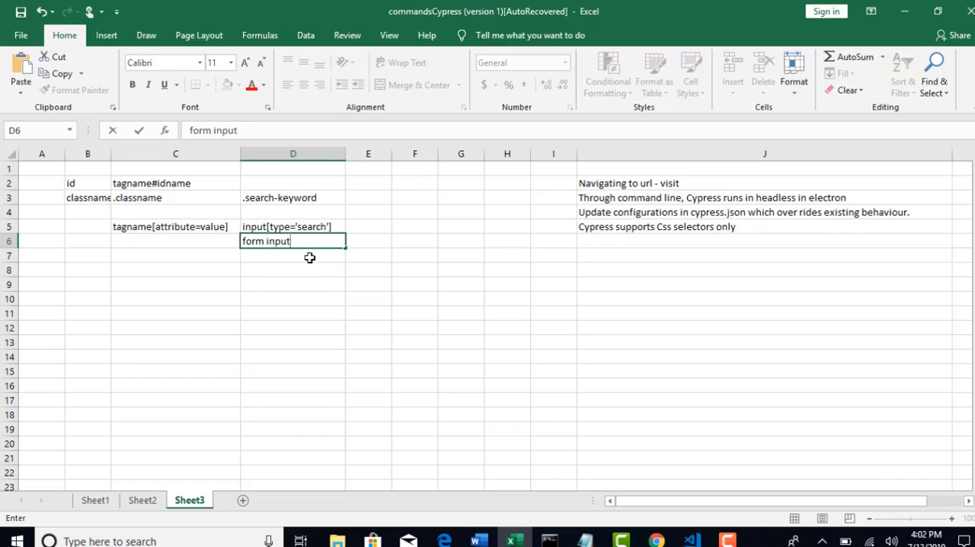
{"action": "key", "text": "Return"}
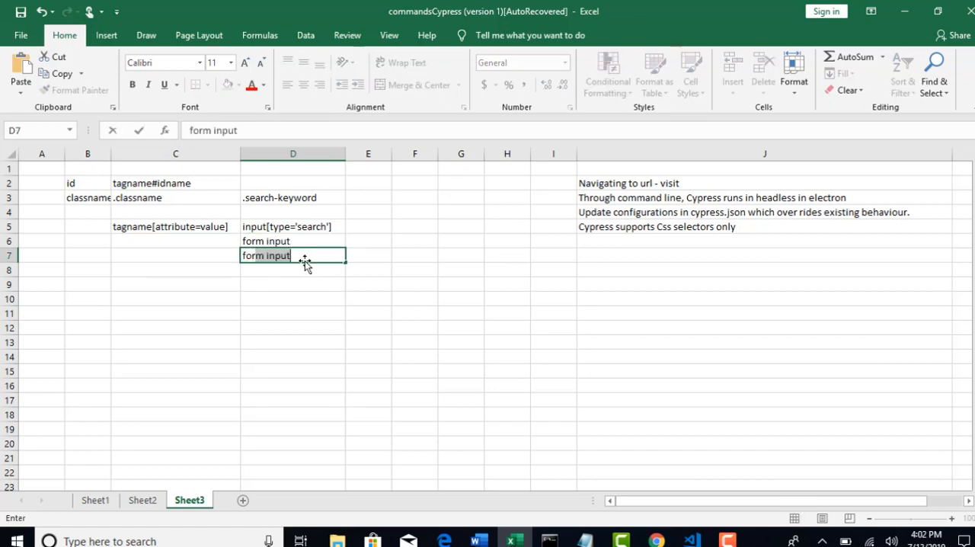
{"action": "key", "text": "Backspace"}
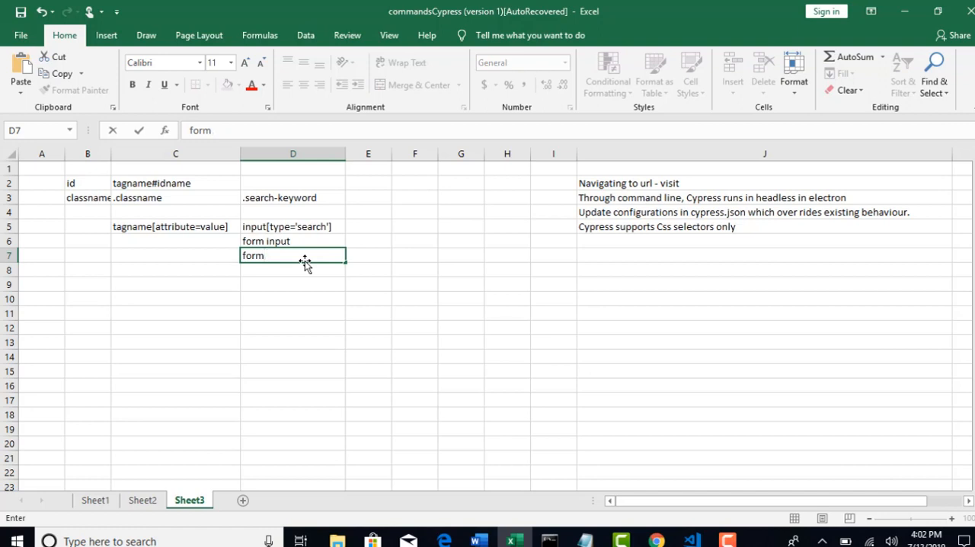
{"action": "type", "text": "/input"}
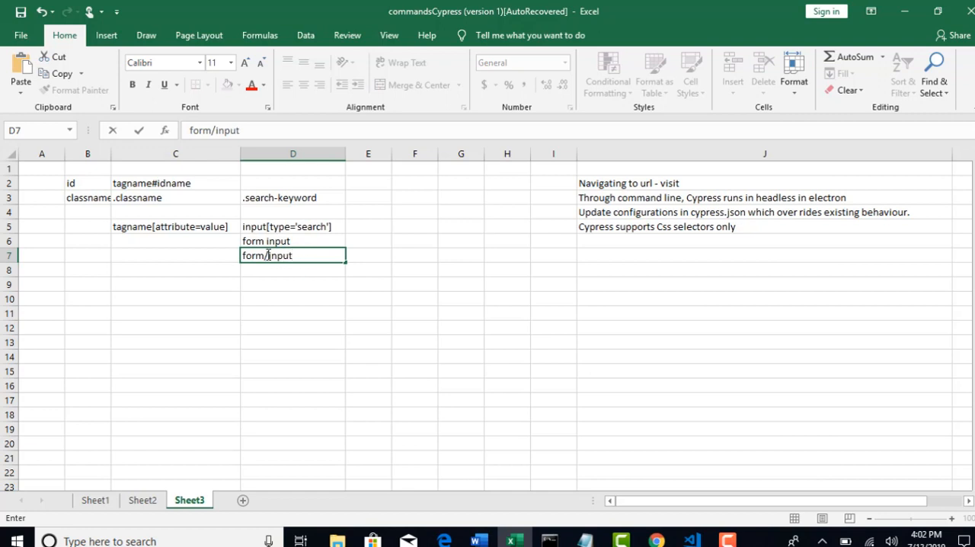
{"action": "double_click", "coordinate": [292, 255]}
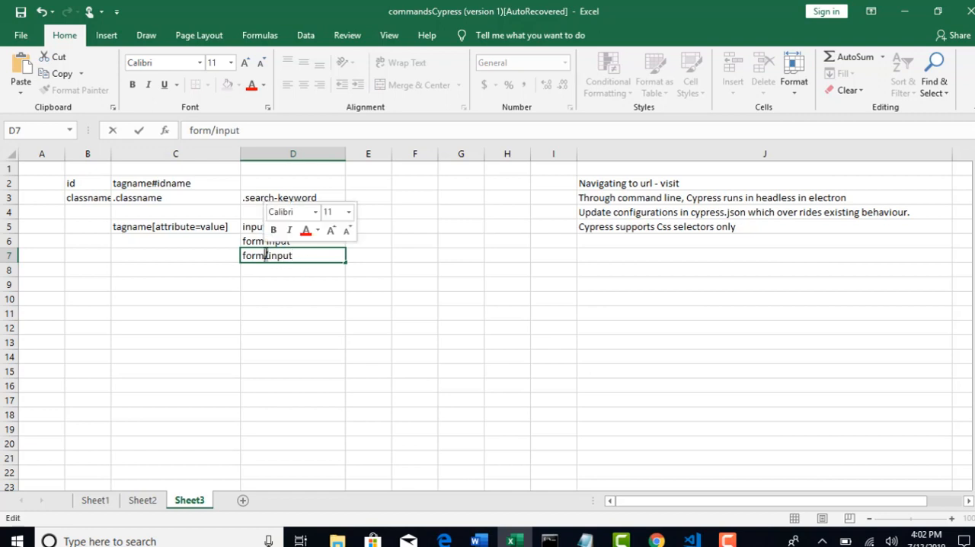
{"action": "key", "text": "Return"}
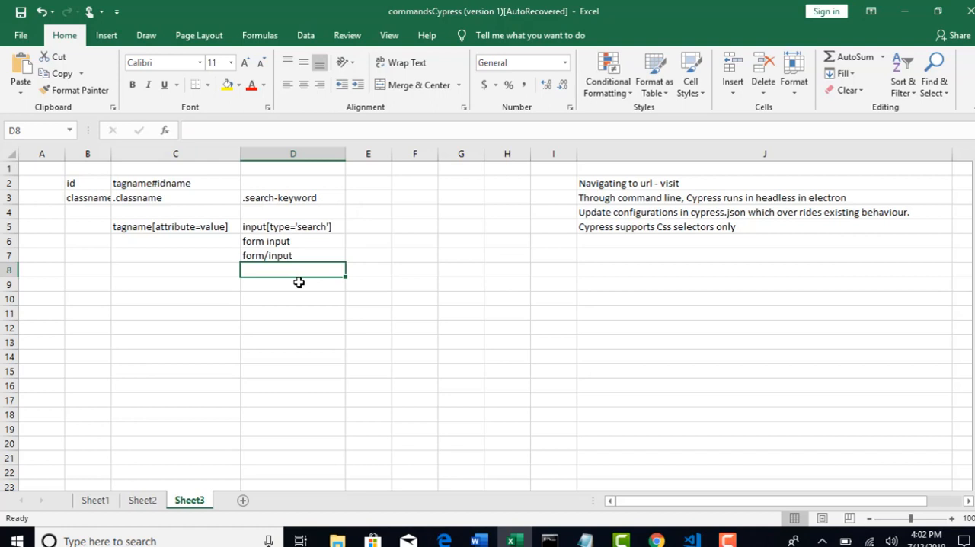
Step: Label cell B6 'tagnames'
{"action": "left_click", "coordinate": [292, 255]}
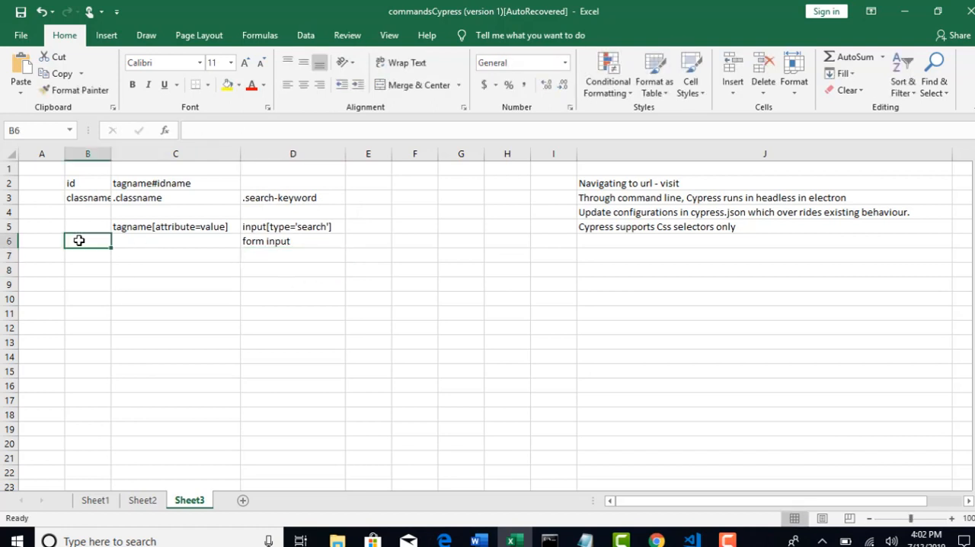
{"action": "type", "text": "tagnames"}
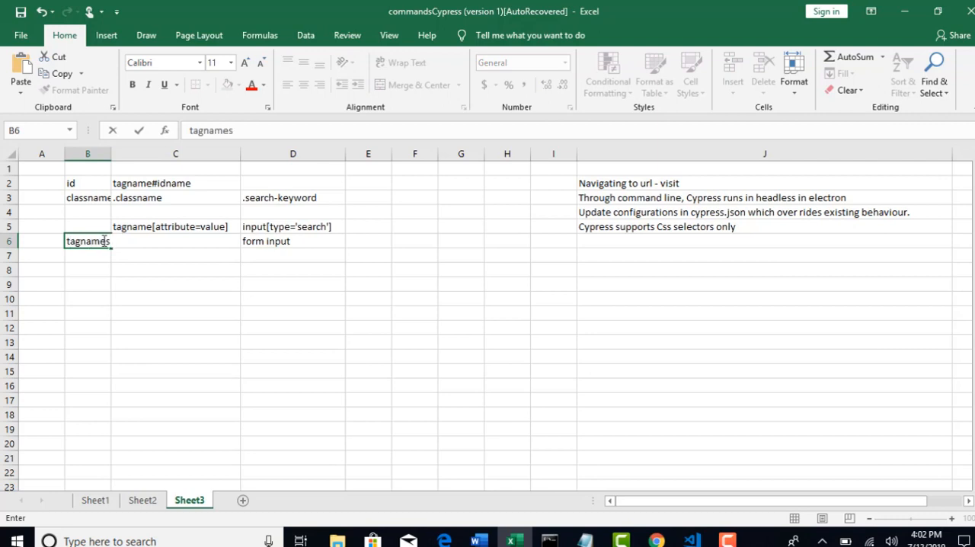
{"action": "left_click", "coordinate": [293, 240]}
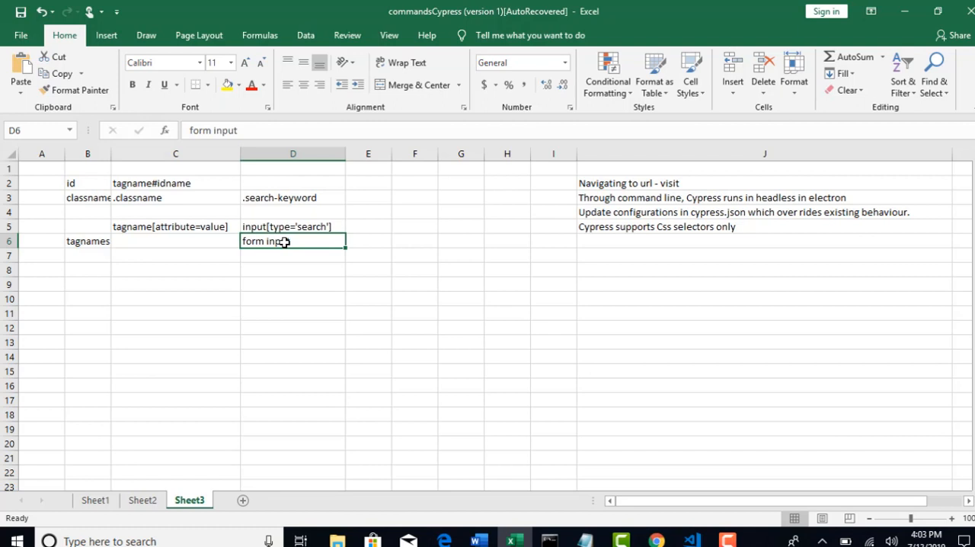
Step: Widen column B and label B5 'Customized with any attribute'
{"action": "left_click", "coordinate": [87, 226]}
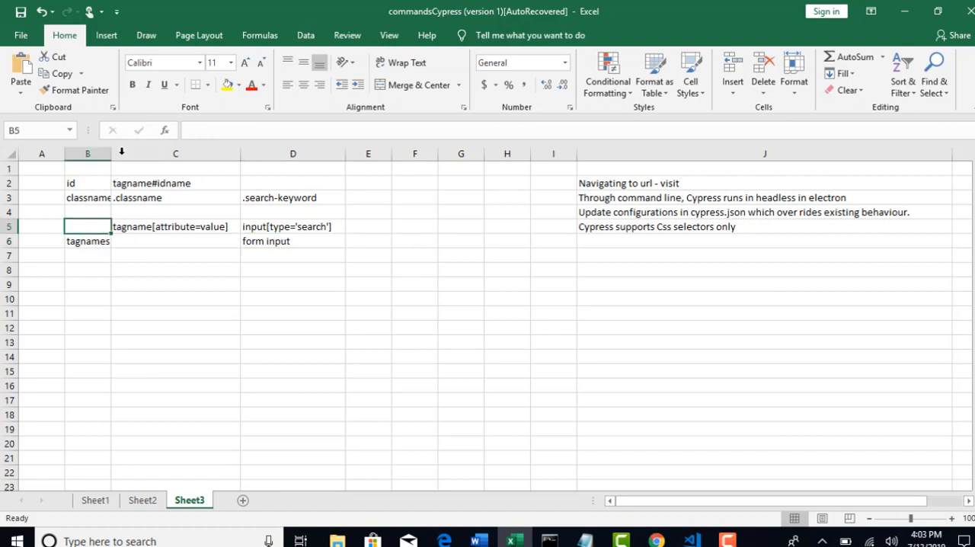
{"action": "left_click_drag", "start_coordinate": [111, 154], "coordinate": [188, 153]}
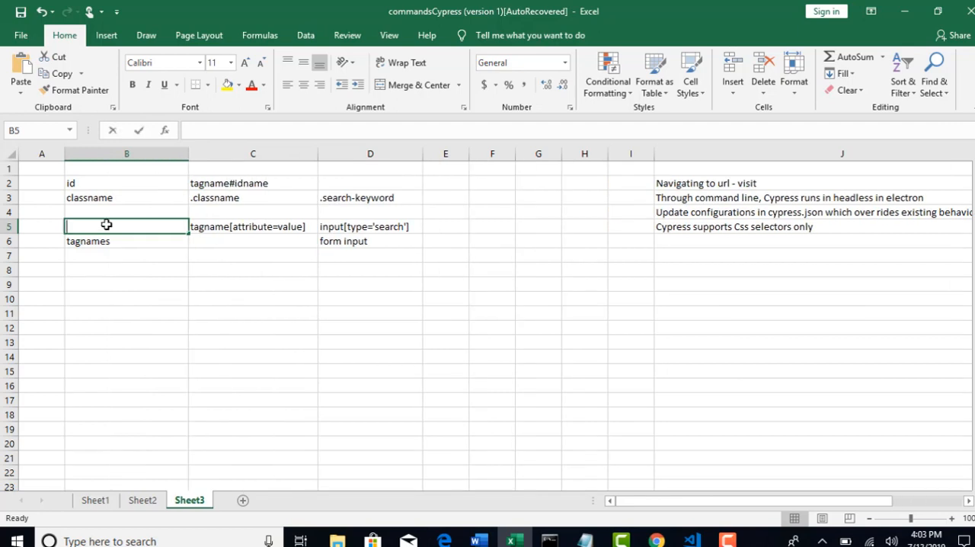
{"action": "type", "text": "Customize"}
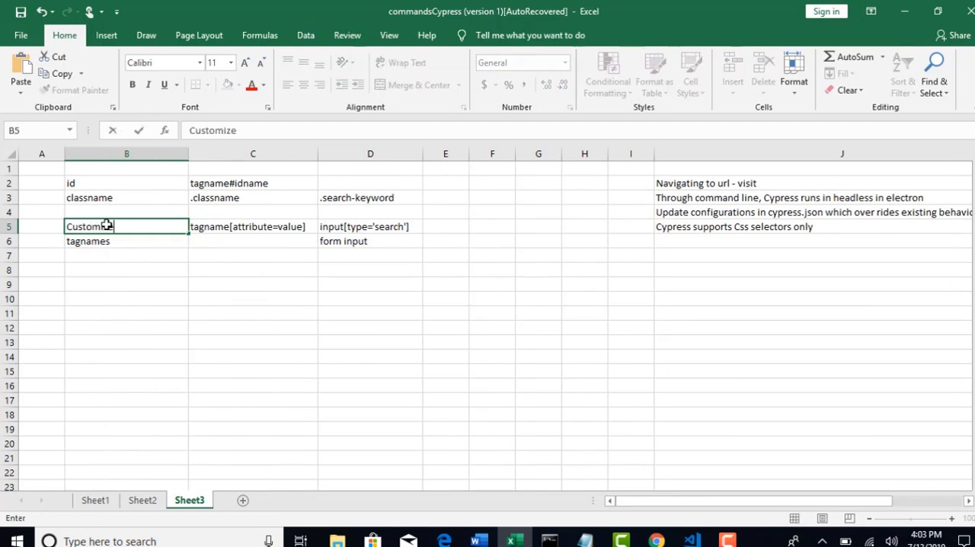
{"action": "type", "text": "ized with any attribute"}
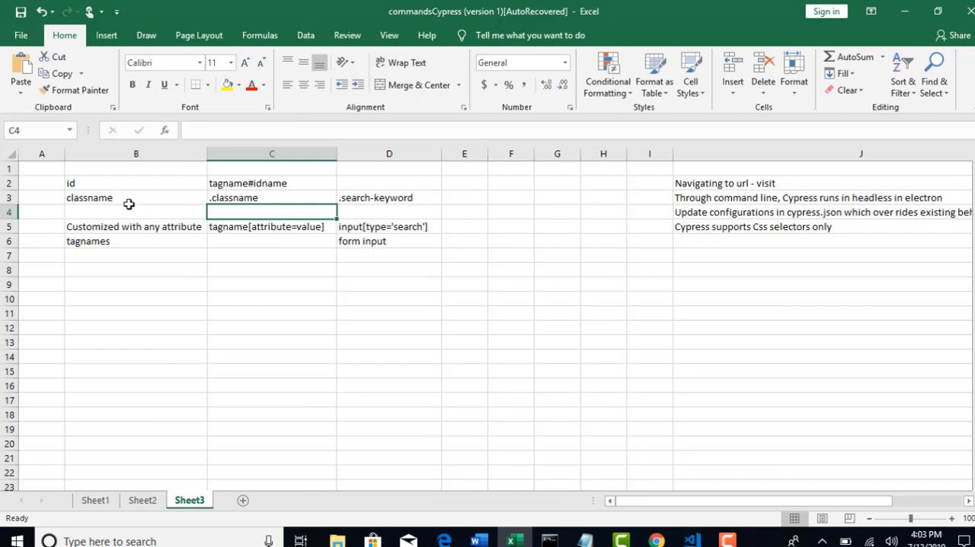
Step: Confirm the 'Customized with any attribute' label, review the notes table, and return to Chrome
{"action": "left_click", "coordinate": [271, 197]}
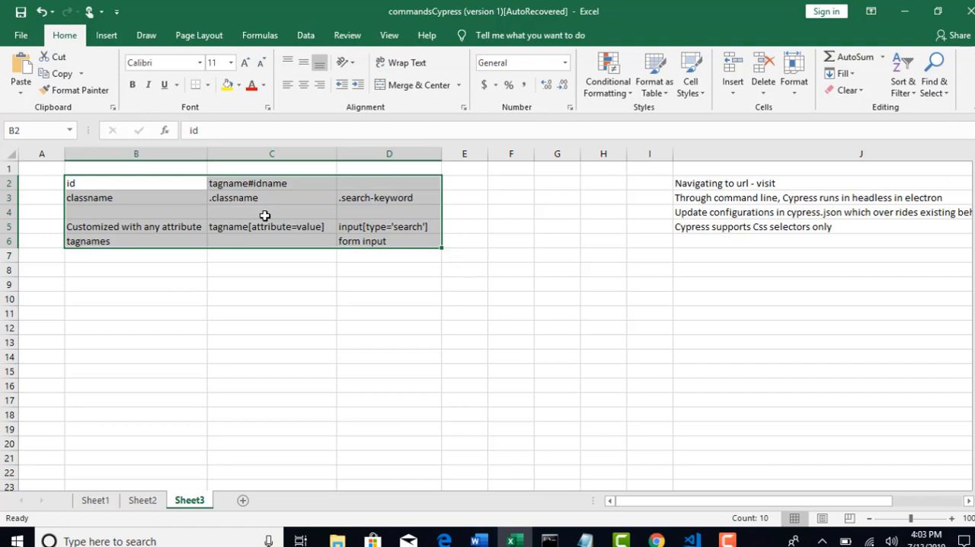
{"action": "left_click", "coordinate": [136, 269]}
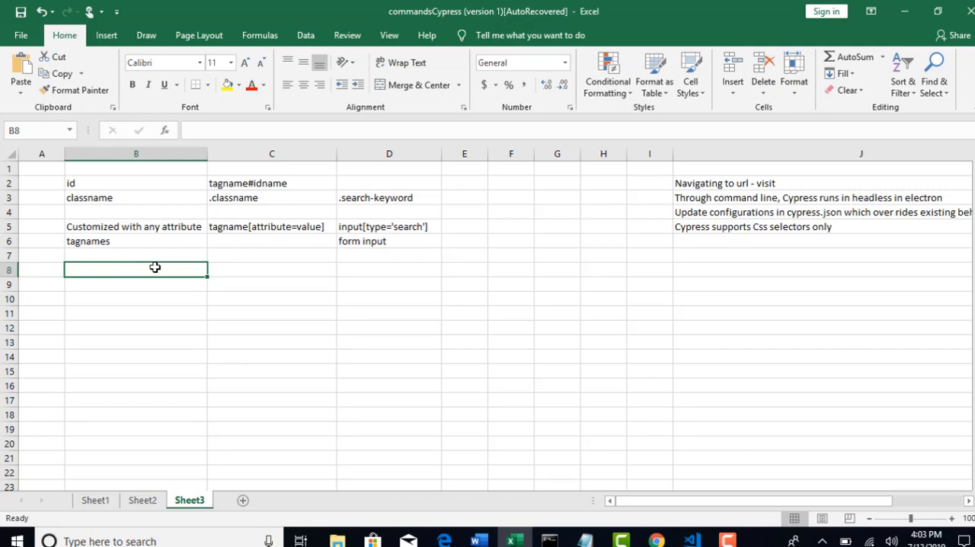
{"action": "left_click", "coordinate": [655, 541]}
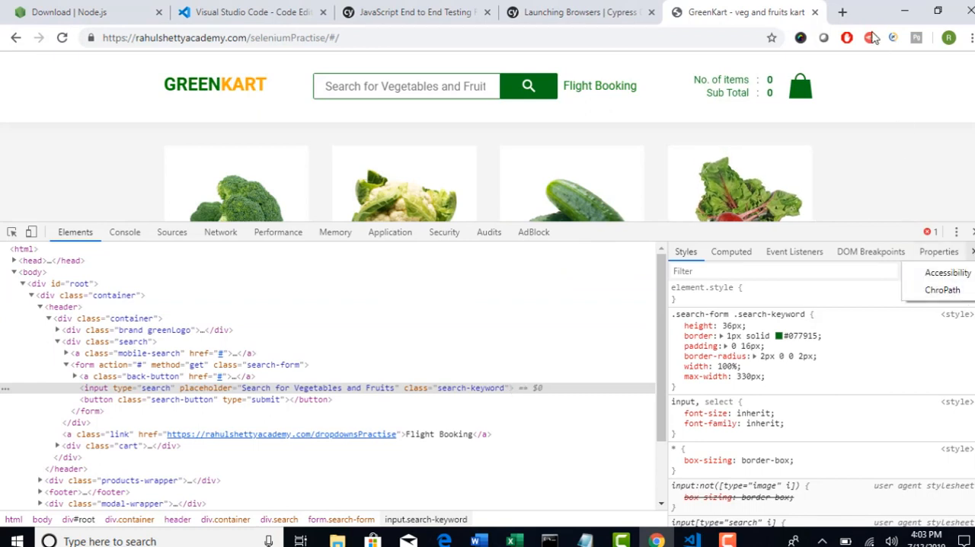
Step: Search 'chropath plugin' in a new tab, then go back to the GreenKart tab
{"action": "left_click", "coordinate": [842, 11]}
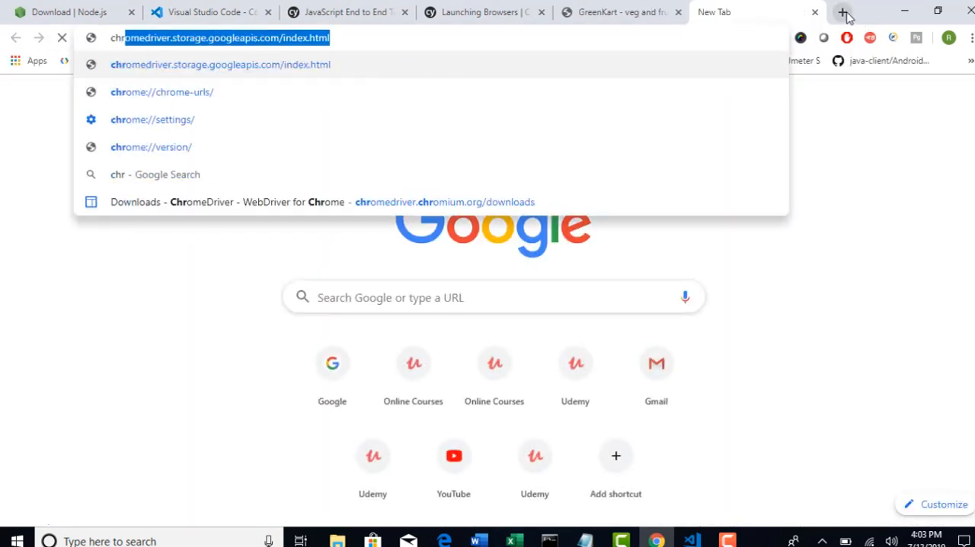
{"action": "type", "text": "chropath plugin"}
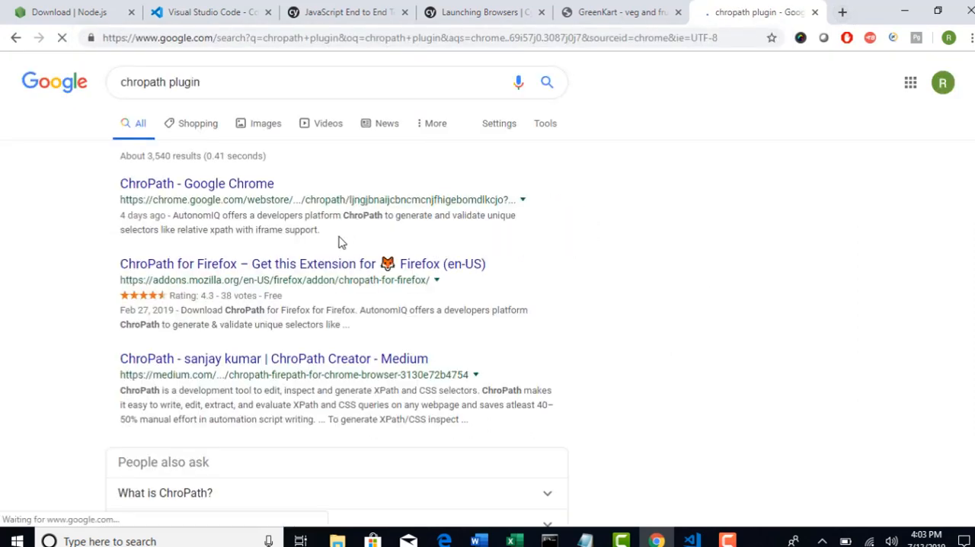
{"action": "mouse_move", "coordinate": [297, 271]}
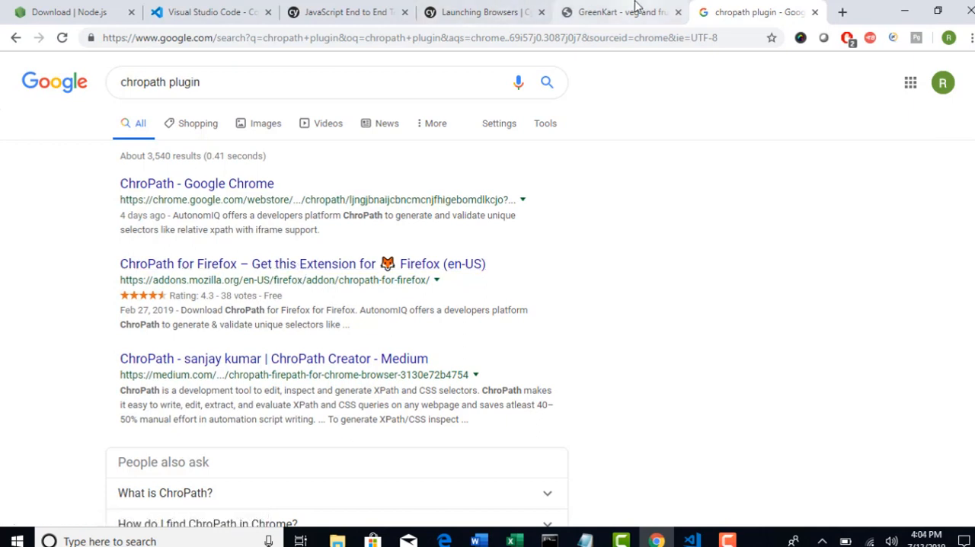
{"action": "left_click", "coordinate": [617, 11]}
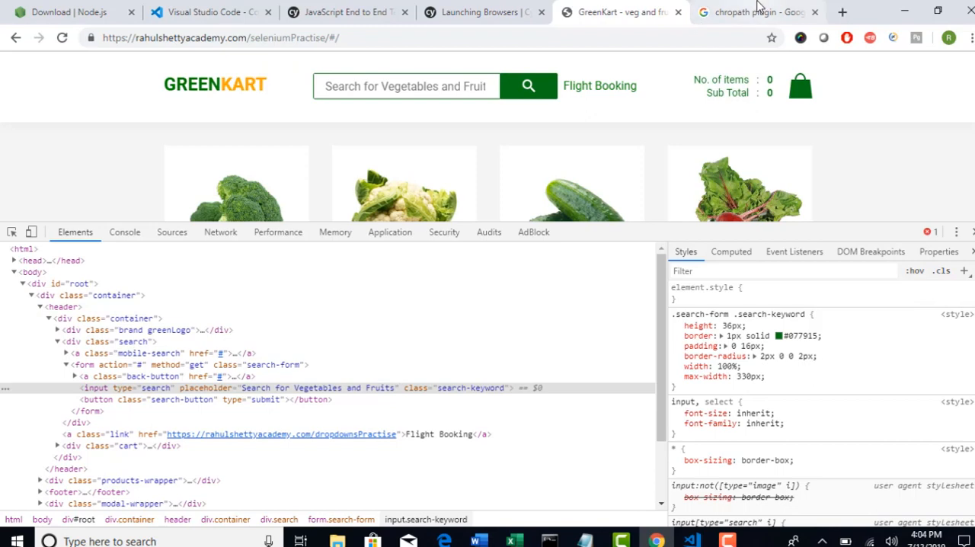
{"action": "mouse_move", "coordinate": [963, 270]}
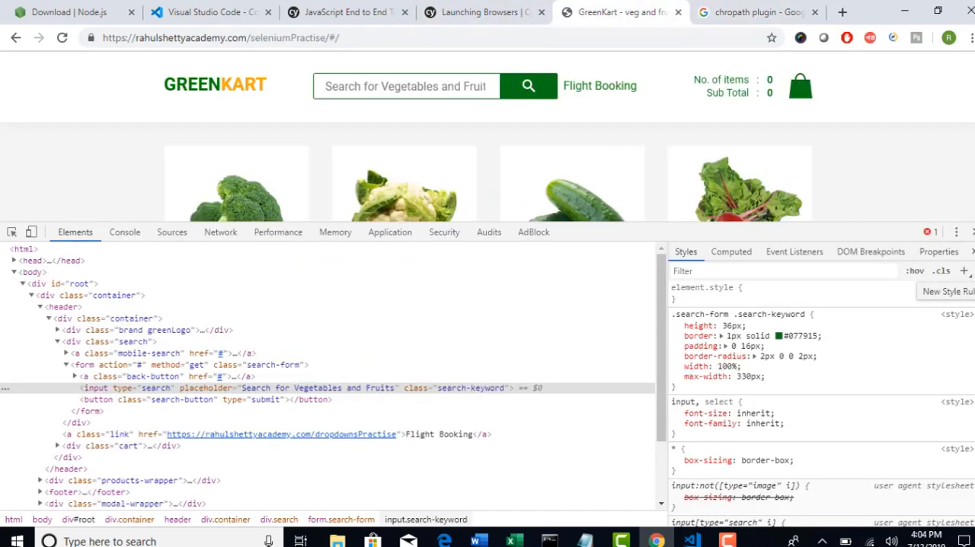
Step: Open the ChroPath sidebar panel and set its selector type to CSS sel
{"action": "left_click", "coordinate": [937, 252]}
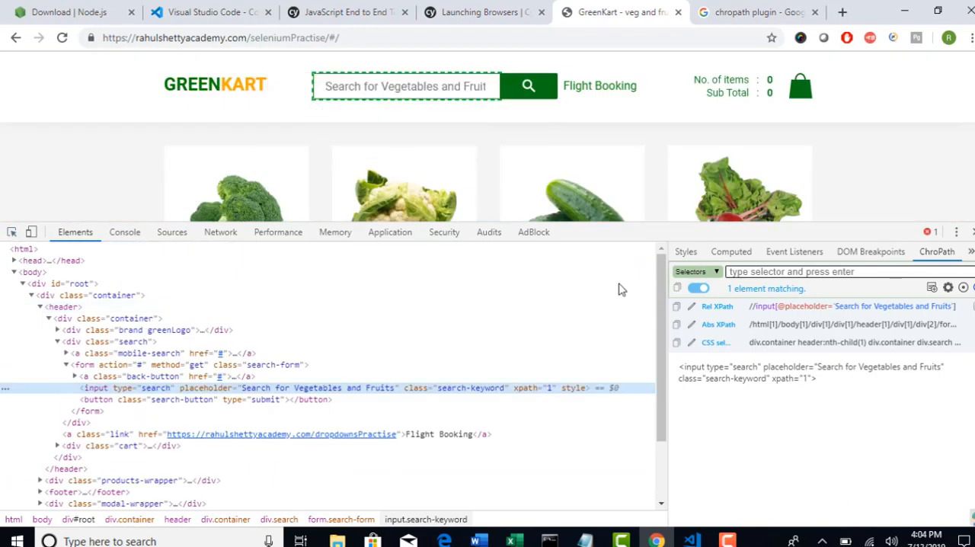
{"action": "left_click", "coordinate": [716, 271]}
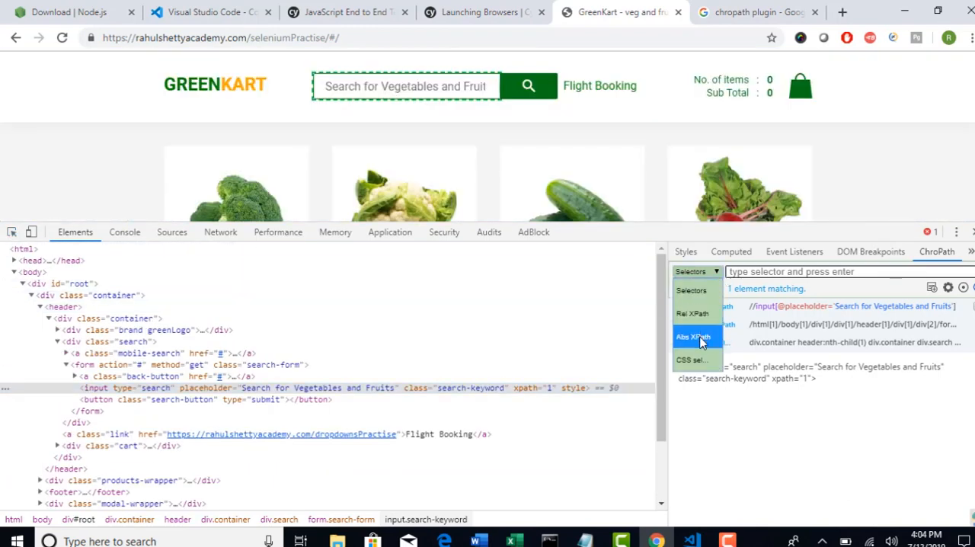
{"action": "left_click", "coordinate": [693, 360]}
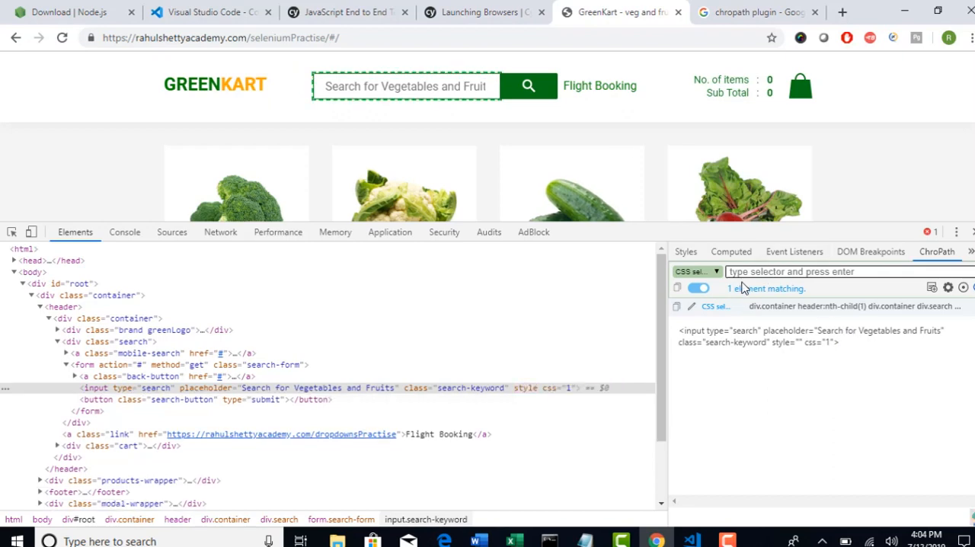
{"action": "left_click", "coordinate": [514, 540]}
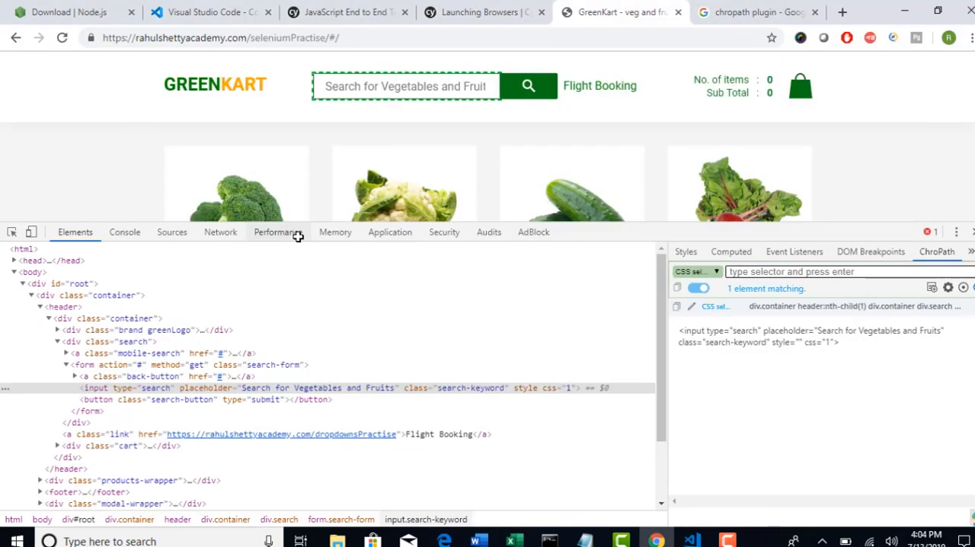
{"action": "mouse_move", "coordinate": [576, 278]}
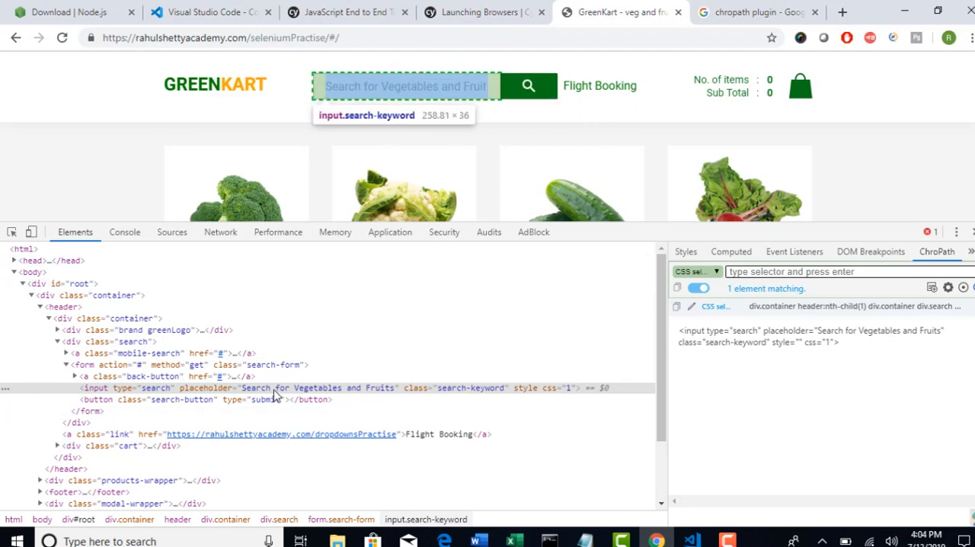
Step: Check the search-keyword class value and start testing a CSS selector in ChroPath
{"action": "left_click", "coordinate": [513, 541]}
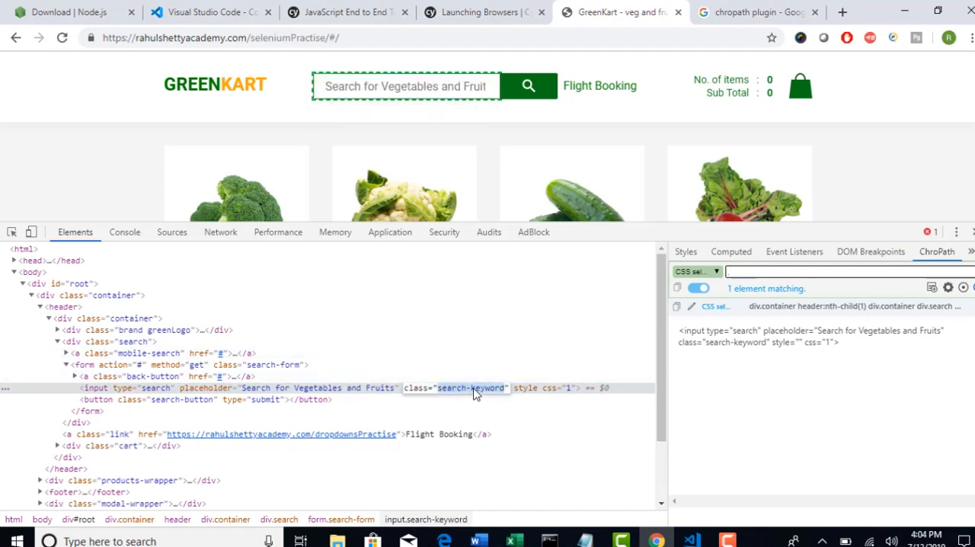
{"action": "type", "text": "search-keyword"}
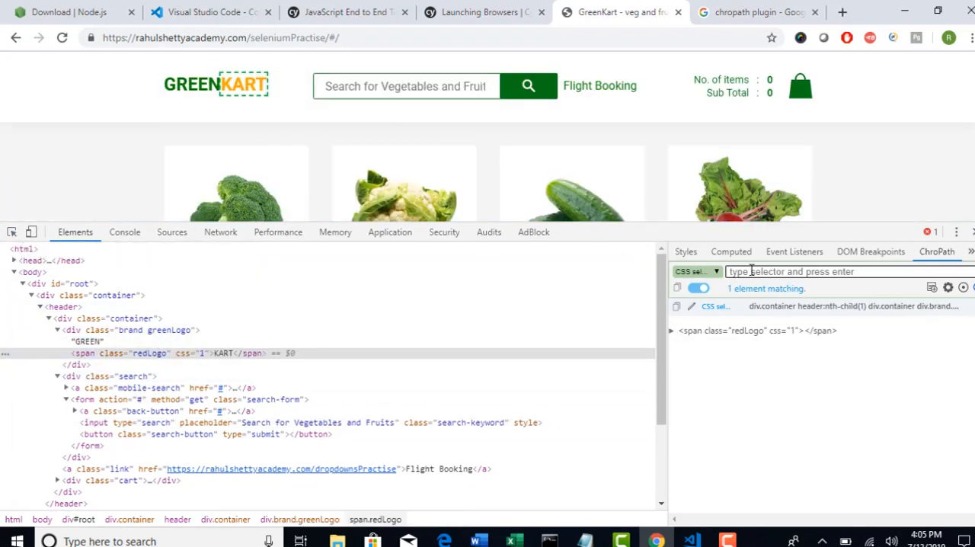
{"action": "left_click", "coordinate": [514, 541]}
{"action": "type", "text": "input[type='search']"}
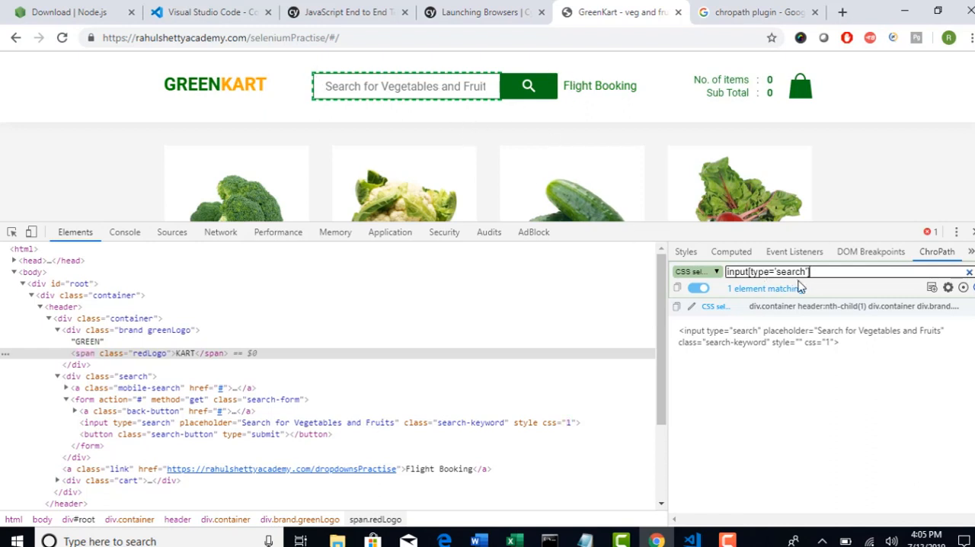
{"action": "mouse_move", "coordinate": [467, 109]}
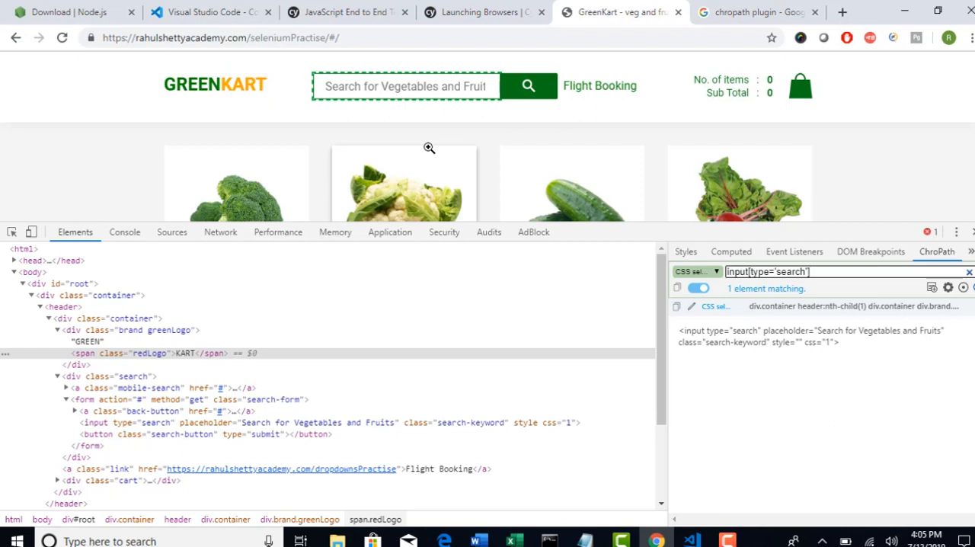
{"action": "mouse_move", "coordinate": [529, 158]}
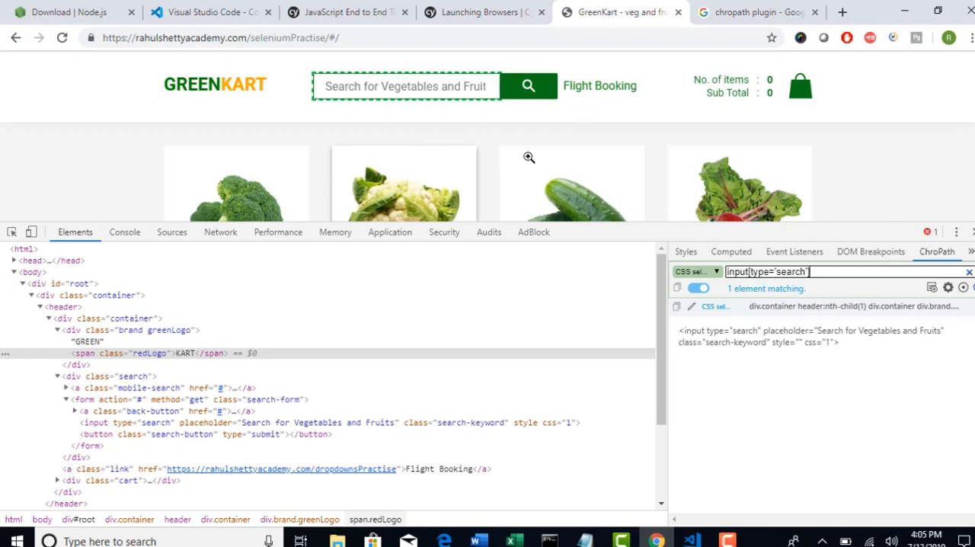
{"action": "mouse_move", "coordinate": [566, 201]}
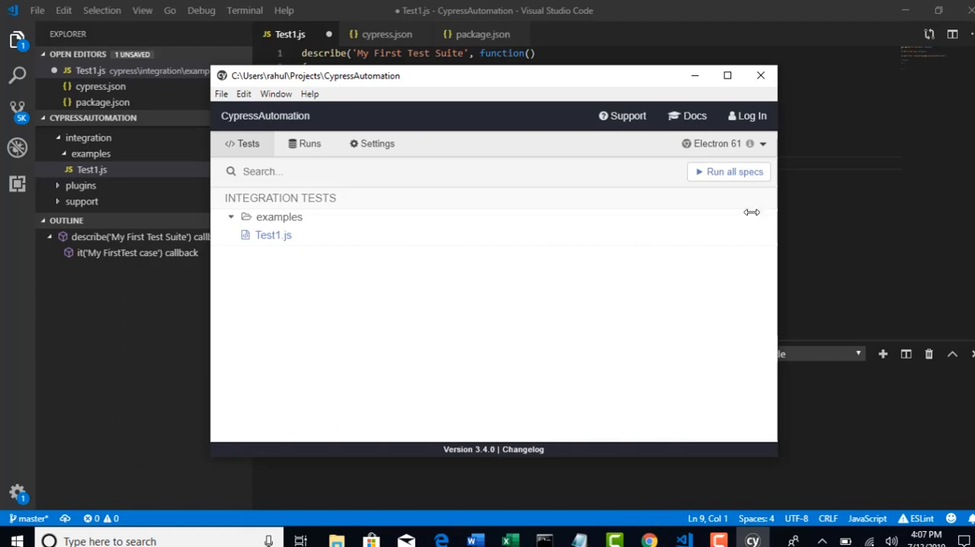
Step: Maximize the Cypress window and launch Test1.js from the examples list
{"action": "left_click", "coordinate": [726, 75]}
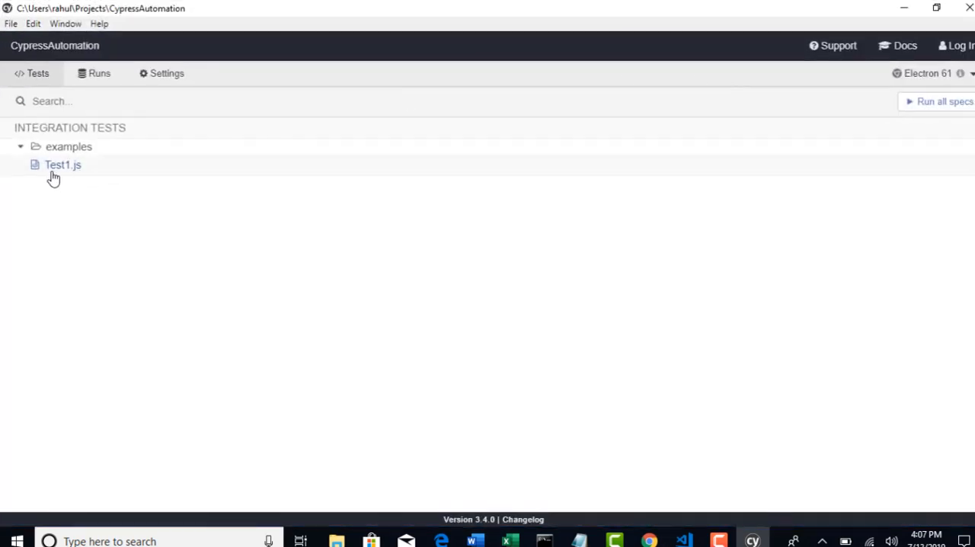
{"action": "left_click", "coordinate": [62, 164]}
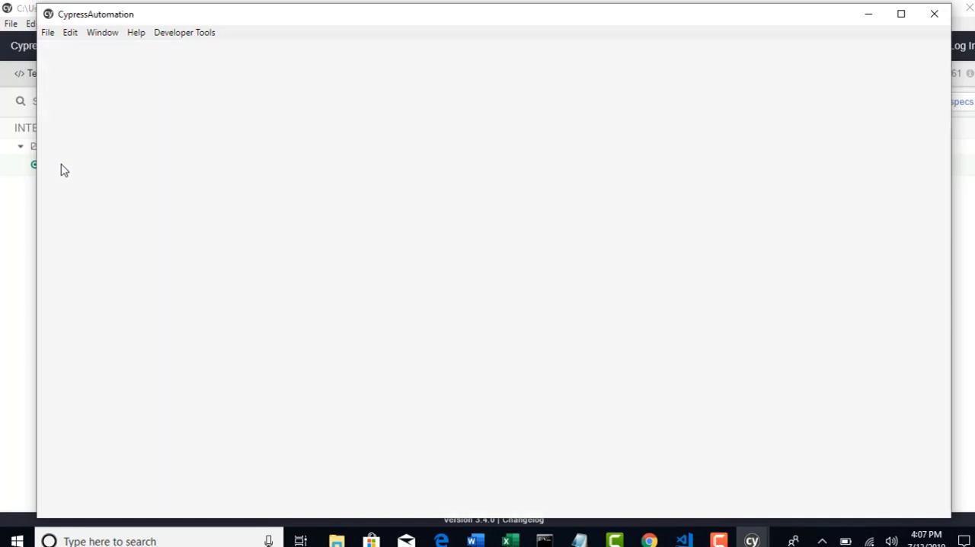
{"action": "mouse_move", "coordinate": [492, 144]}
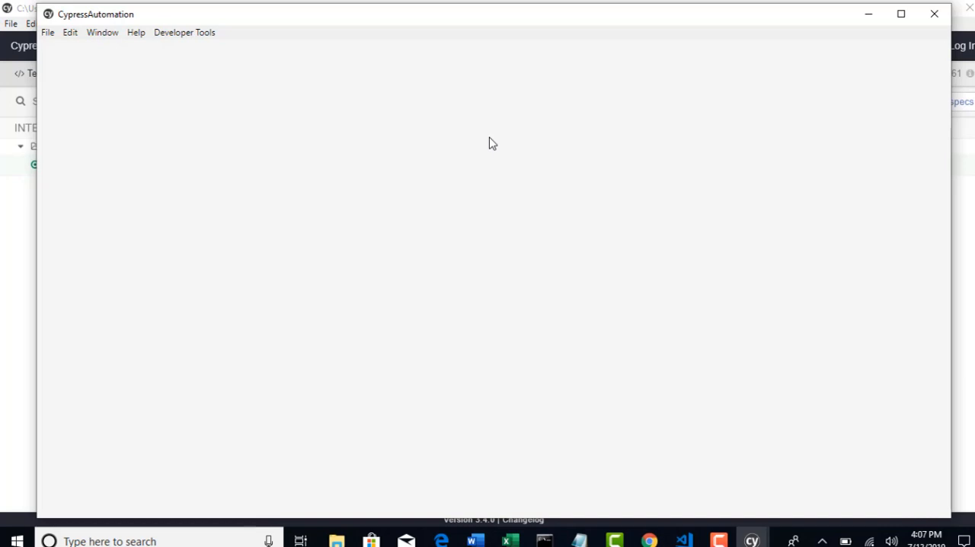
{"action": "mouse_move", "coordinate": [495, 46]}
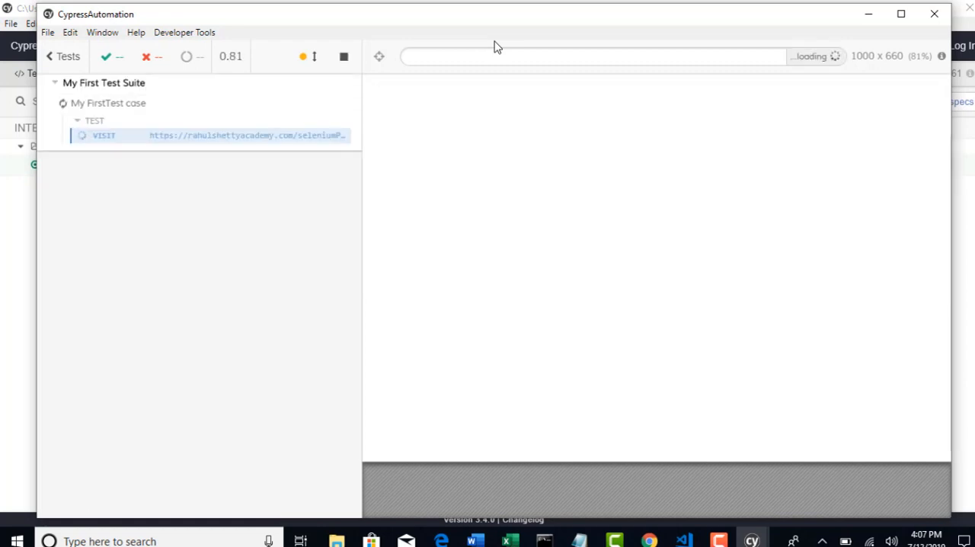
{"action": "mouse_move", "coordinate": [546, 139]}
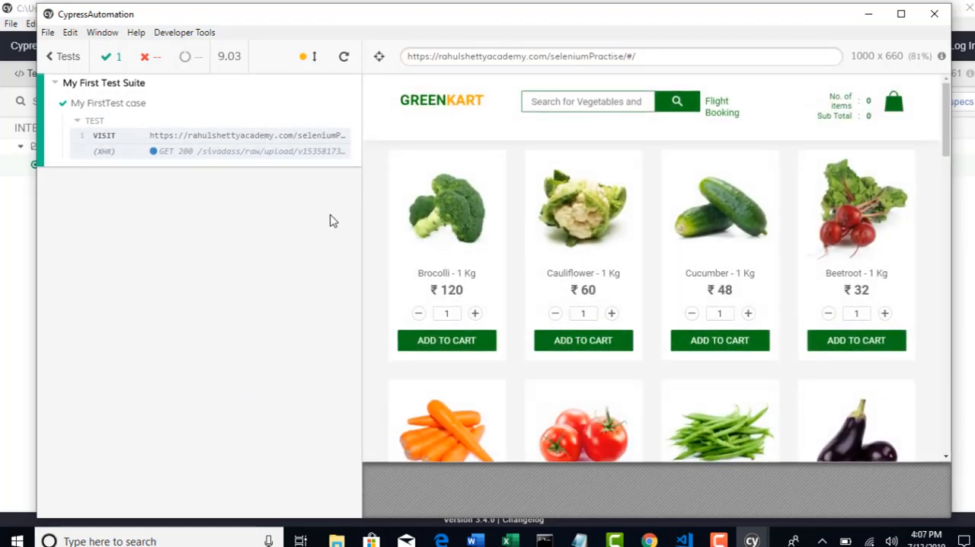
{"action": "mouse_move", "coordinate": [381, 56]}
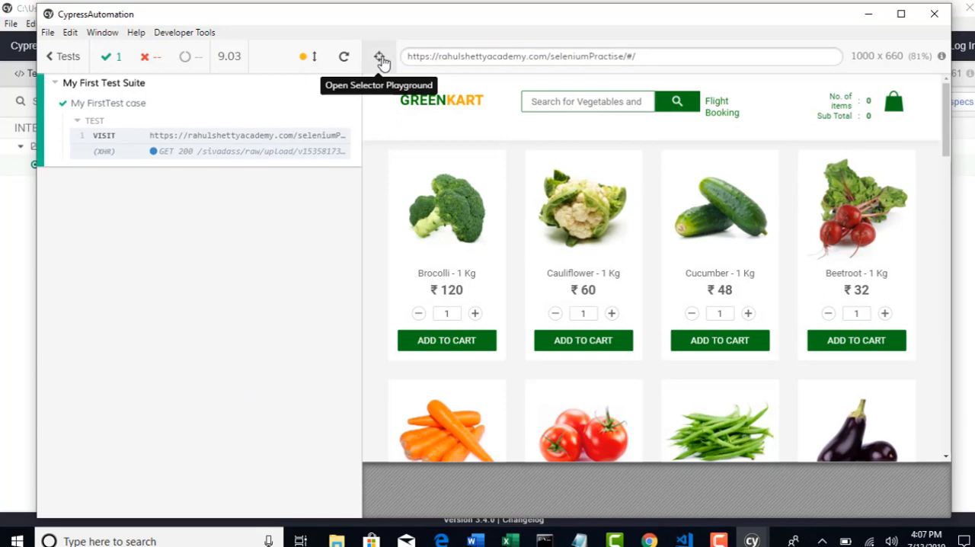
Step: Open the Cypress Selector Playground over the loaded GreenKart page
{"action": "left_click", "coordinate": [380, 56]}
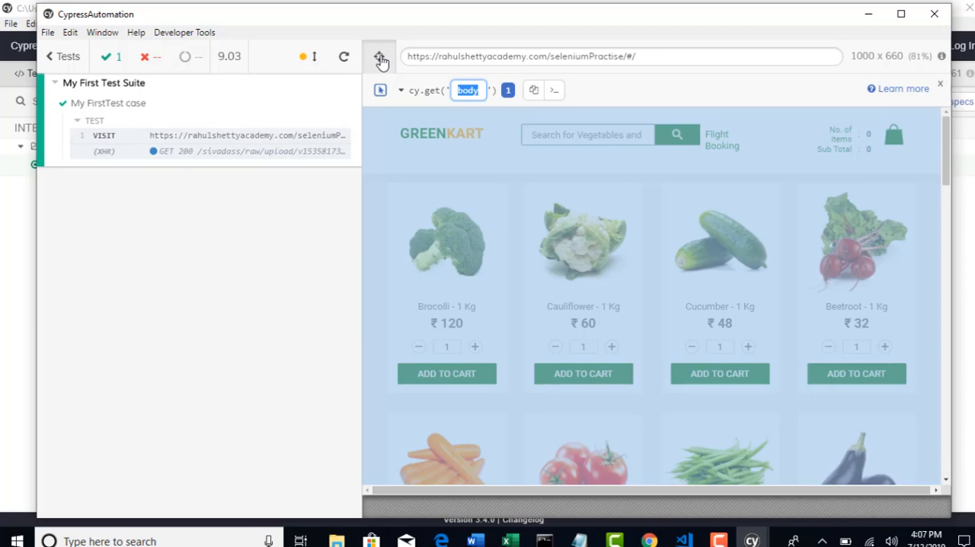